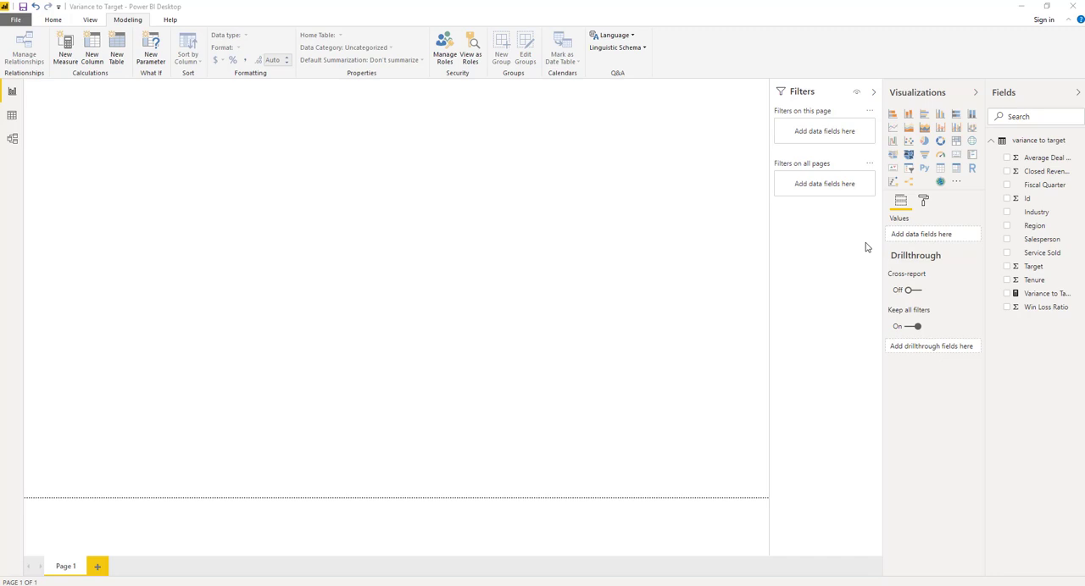
mouse_move(851, 244)
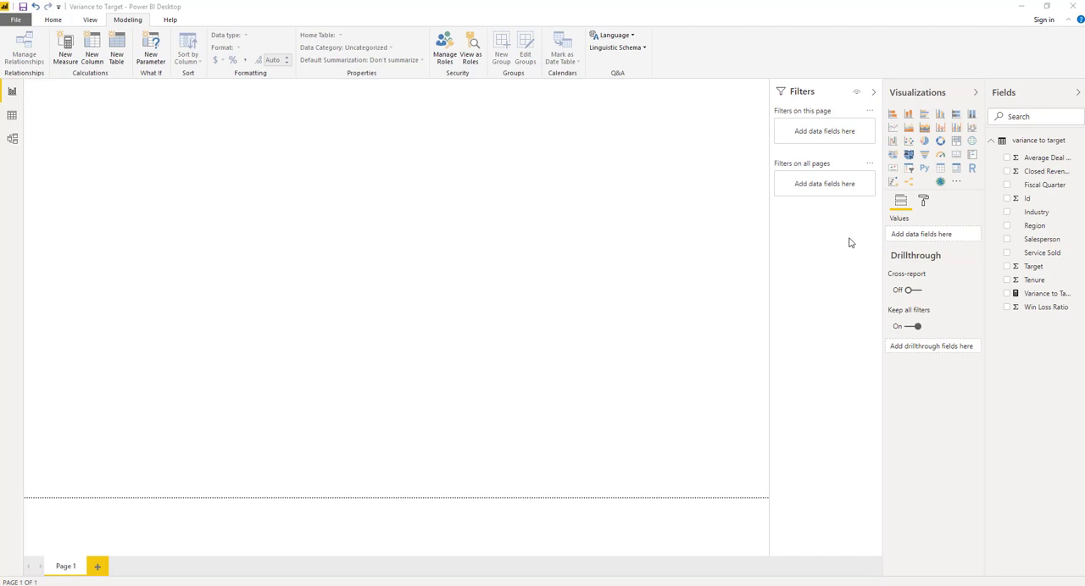
mouse_move(268, 17)
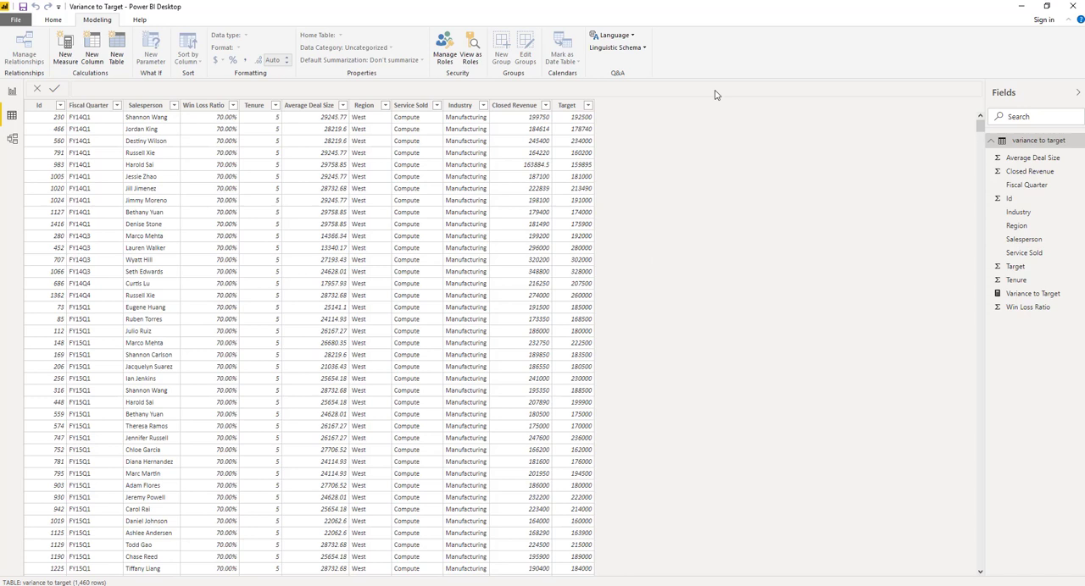
mouse_move(508, 118)
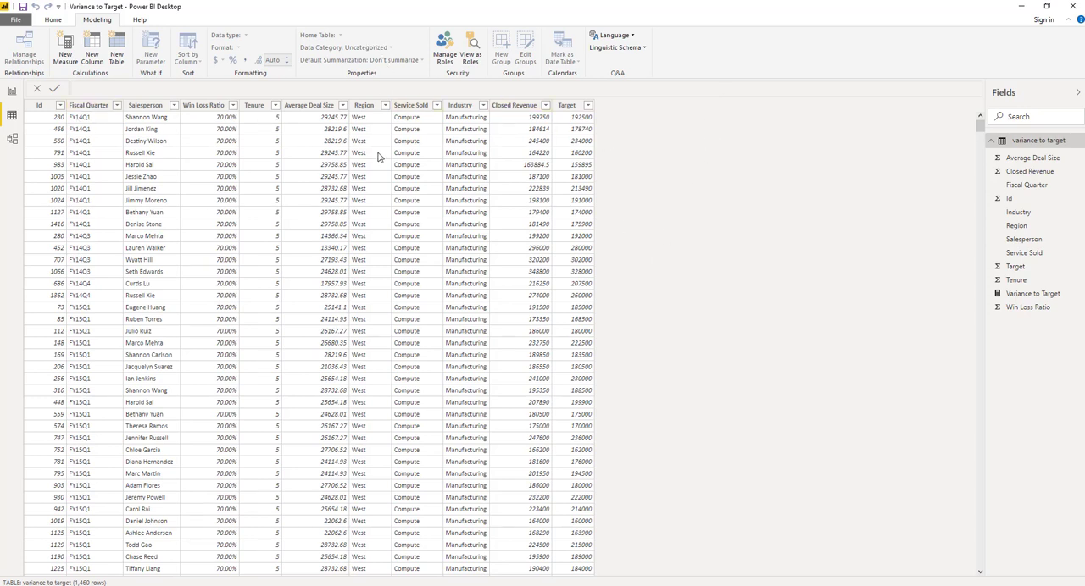
mouse_move(512, 174)
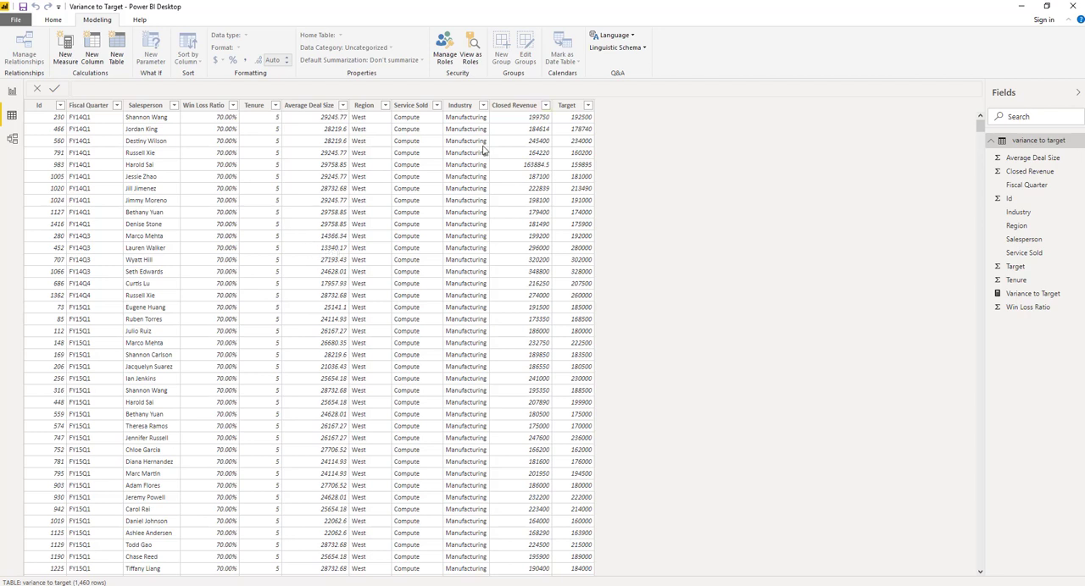
mouse_move(841, 230)
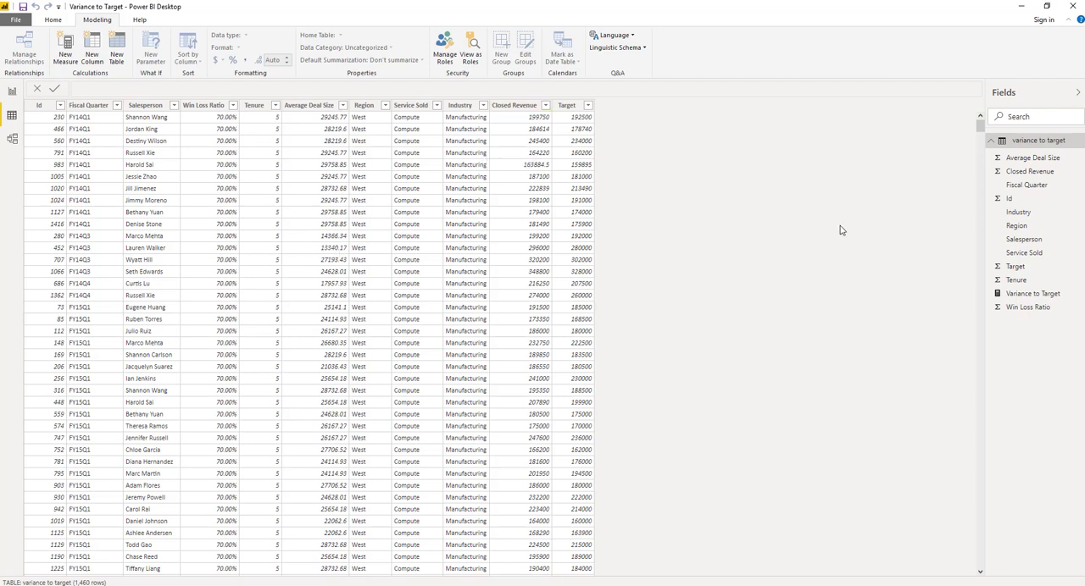
mouse_move(678, 183)
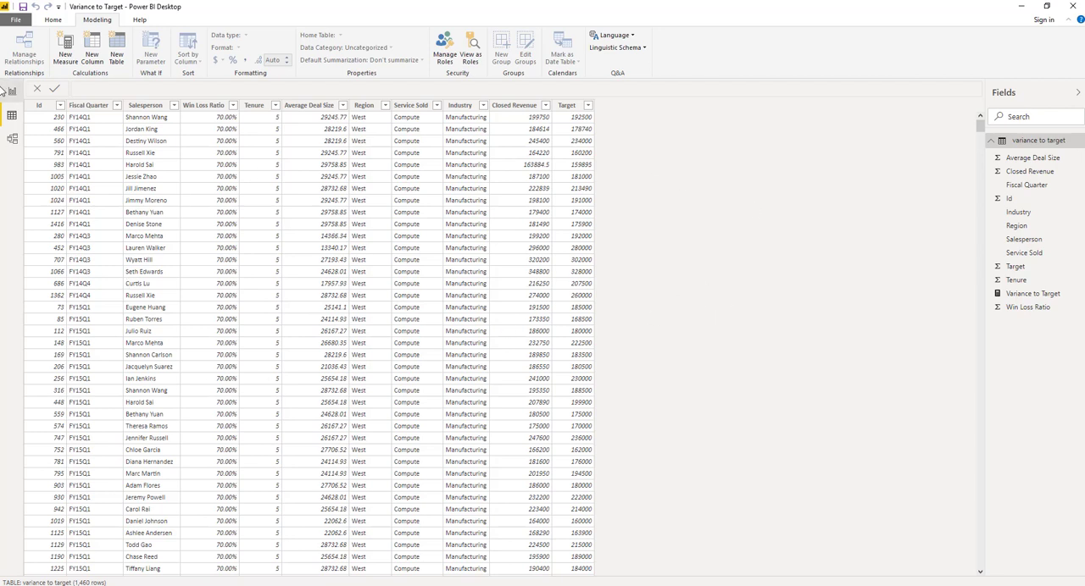
mouse_move(10, 93)
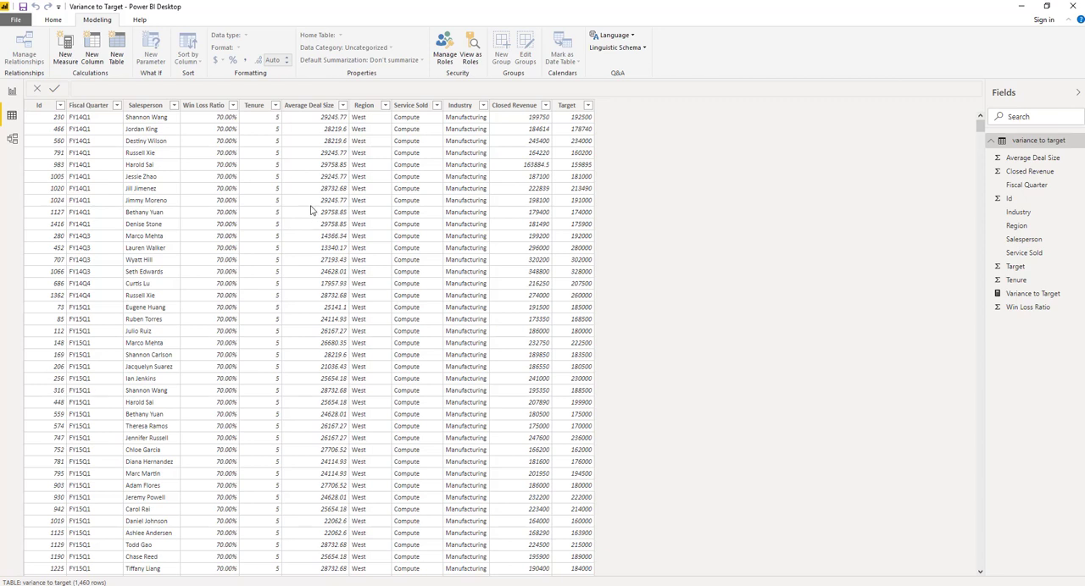
mouse_move(485, 185)
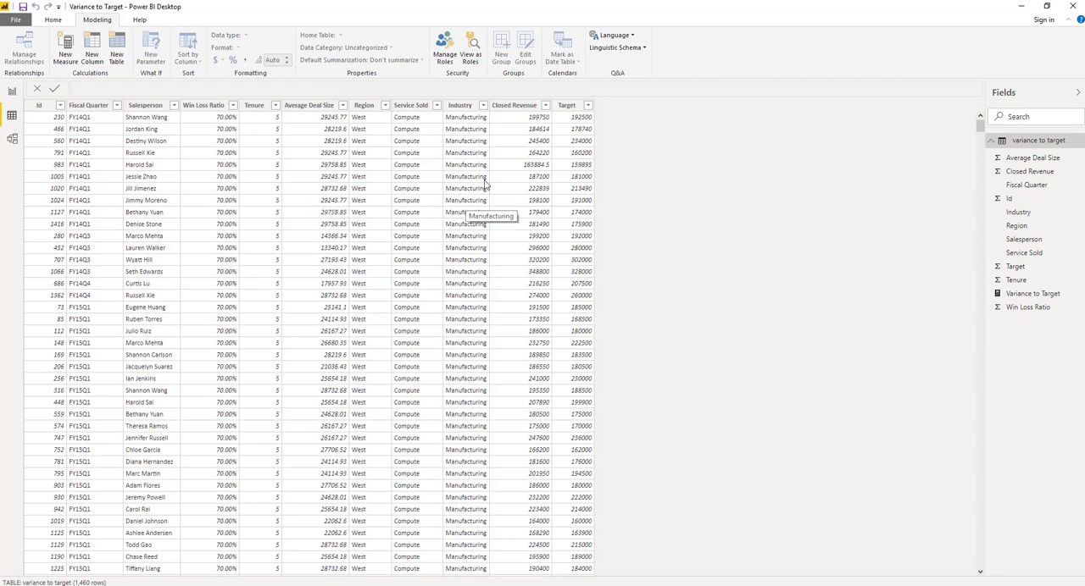
mouse_move(7, 91)
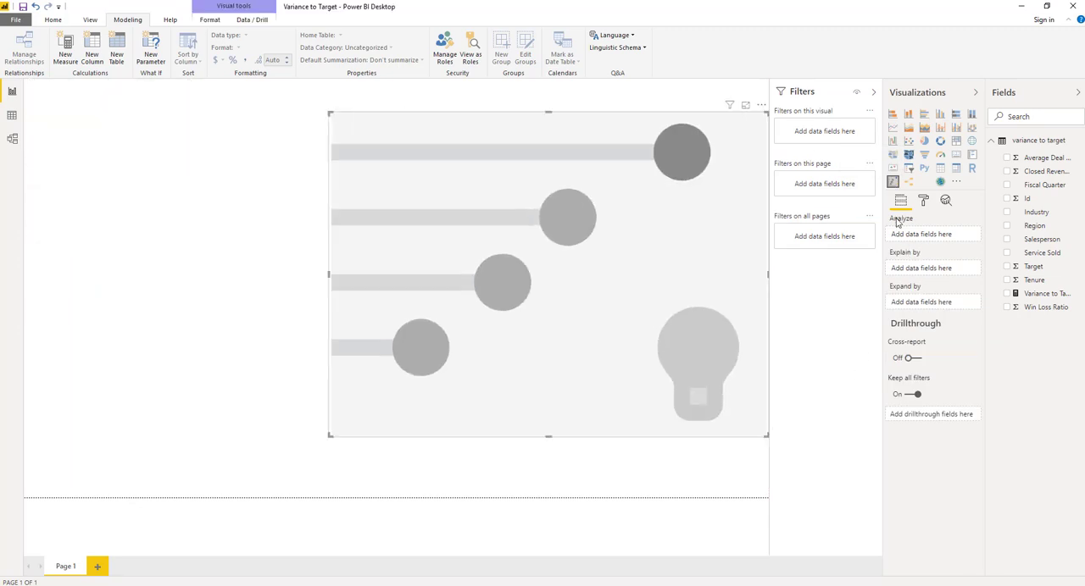
mouse_move(969, 258)
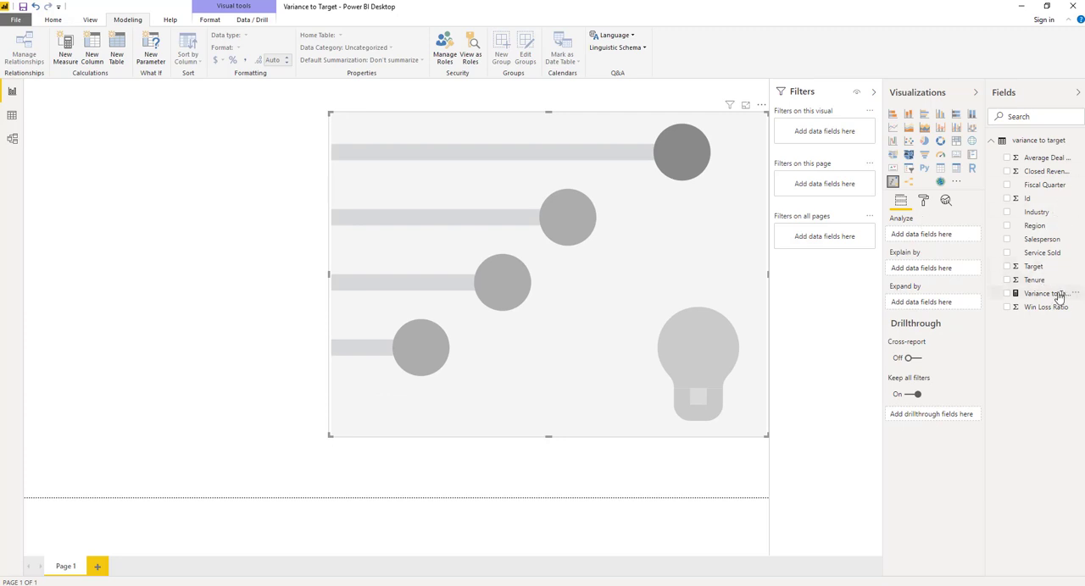
- Make Variance to Target the analyzed field of the Key influencers visual
click(1051, 293)
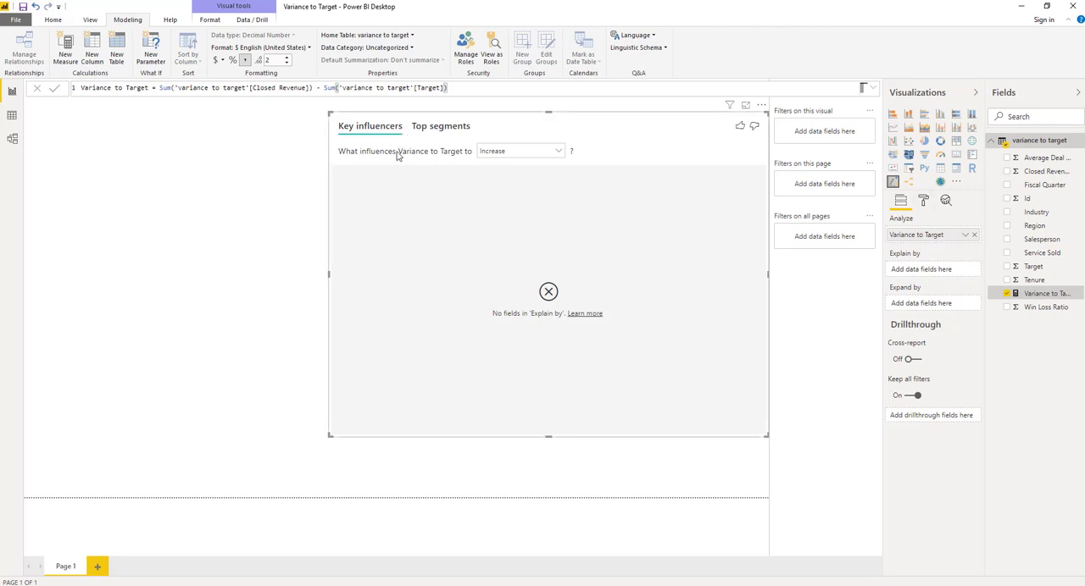
mouse_move(414, 164)
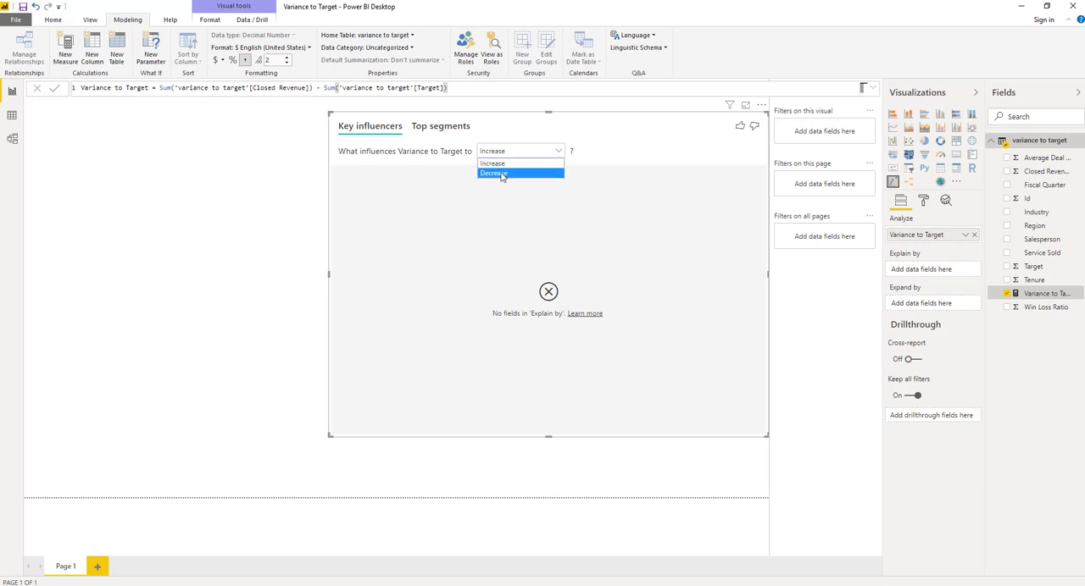
mouse_move(492, 162)
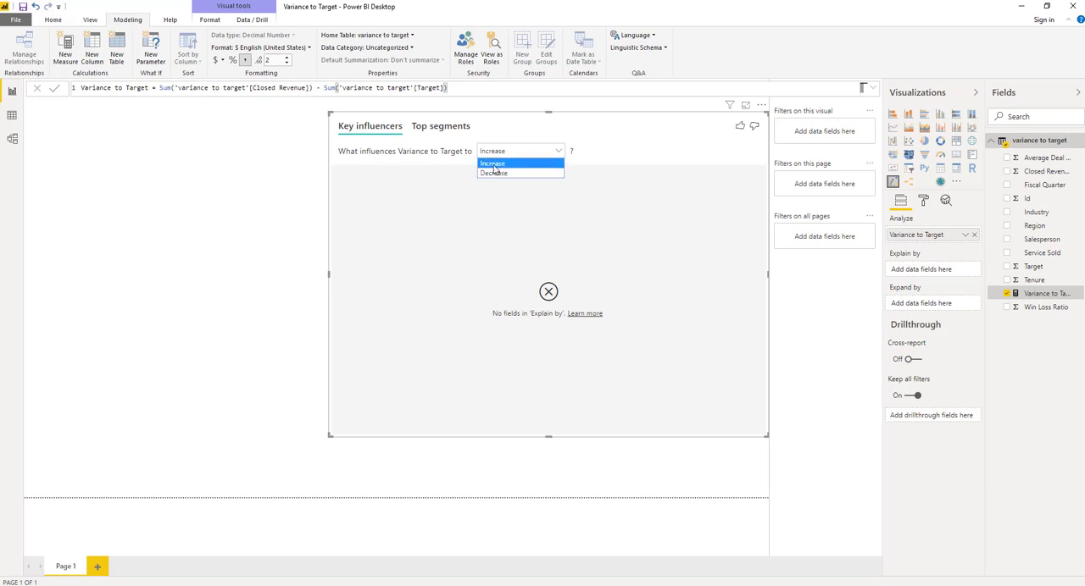
- Keep the Increase analysis and add Industry and Service Sold to Explain by, finding no influencers
click(491, 163)
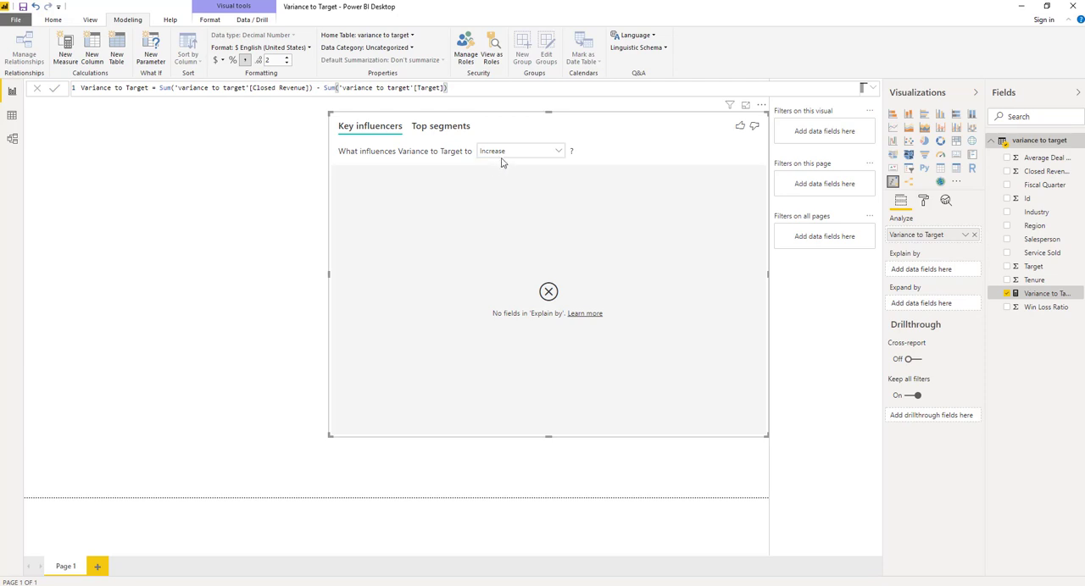
mouse_move(843, 332)
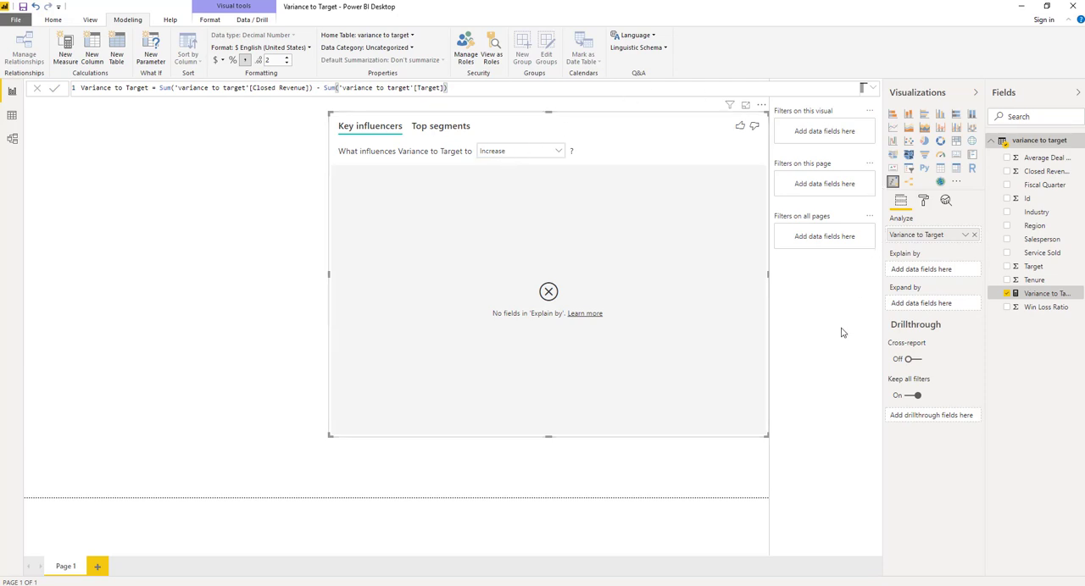
mouse_move(854, 341)
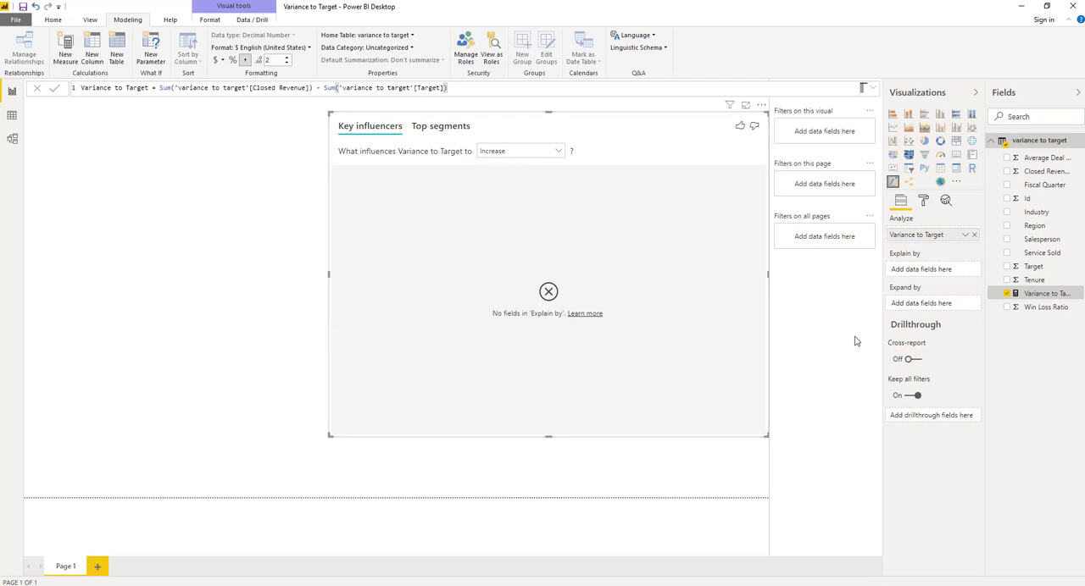
mouse_move(643, 158)
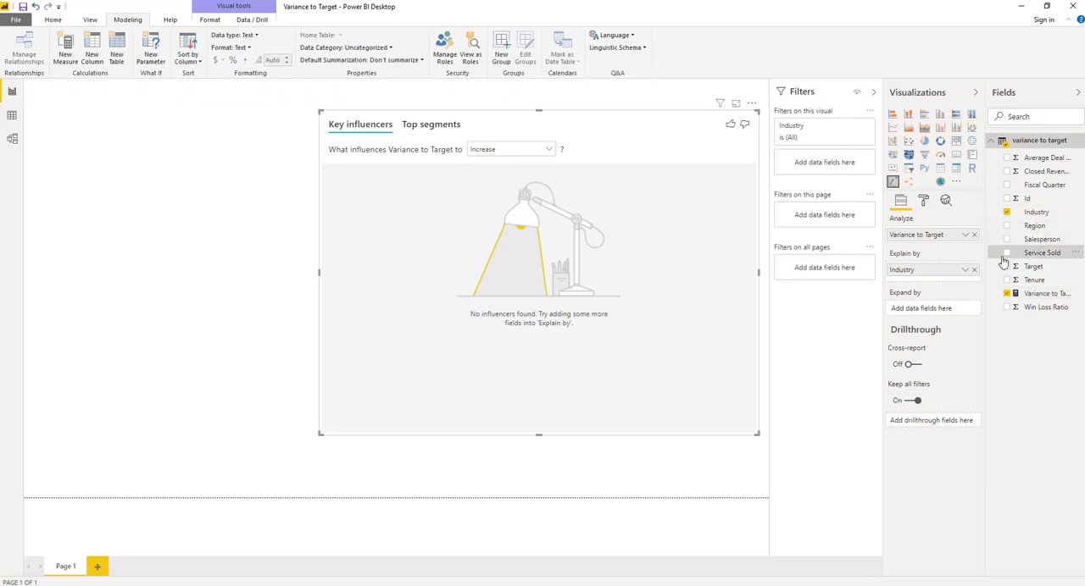
click(1006, 253)
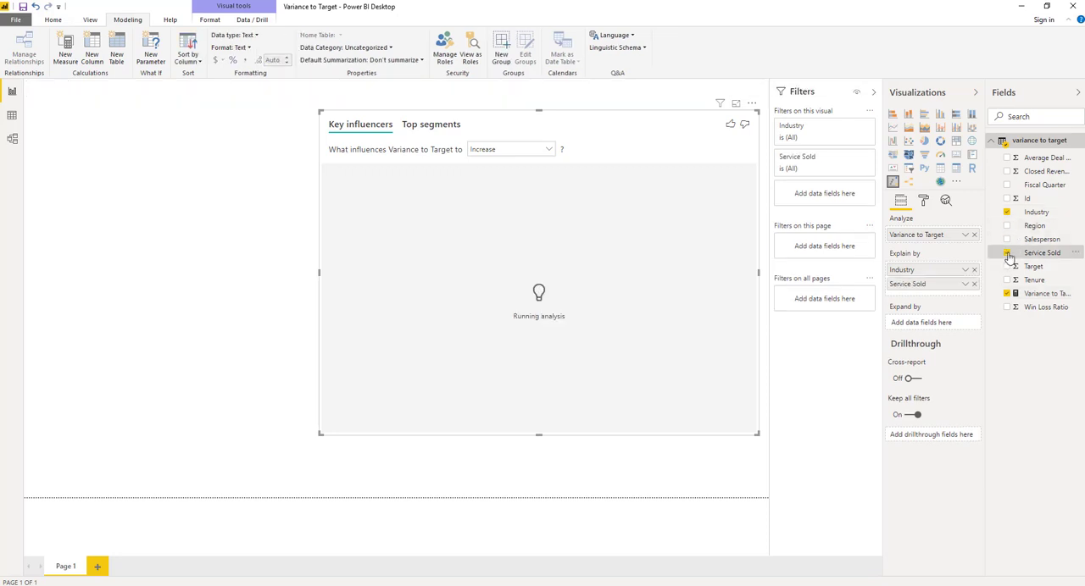
click(1007, 253)
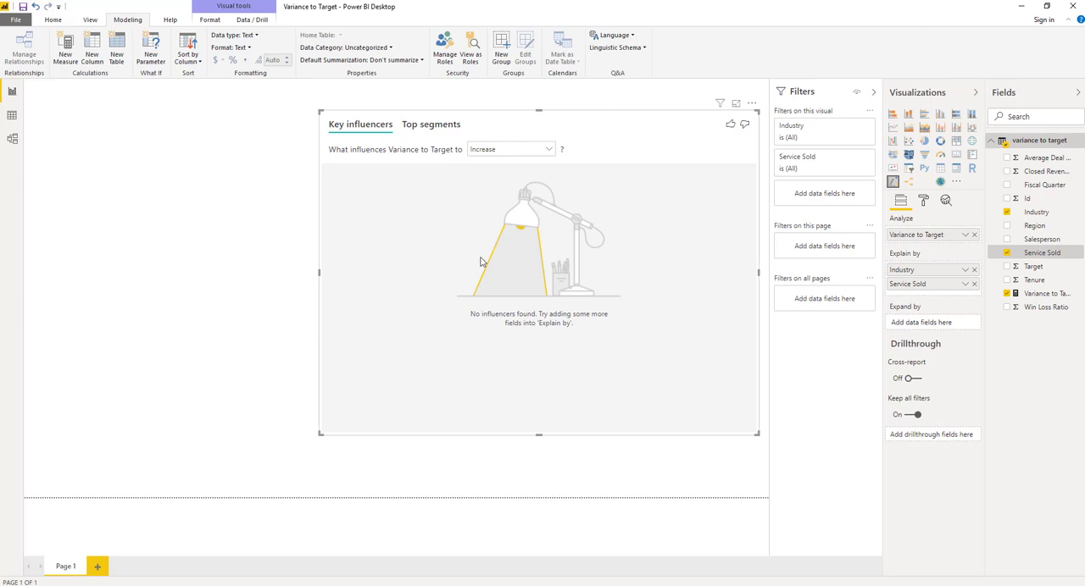
mouse_move(678, 139)
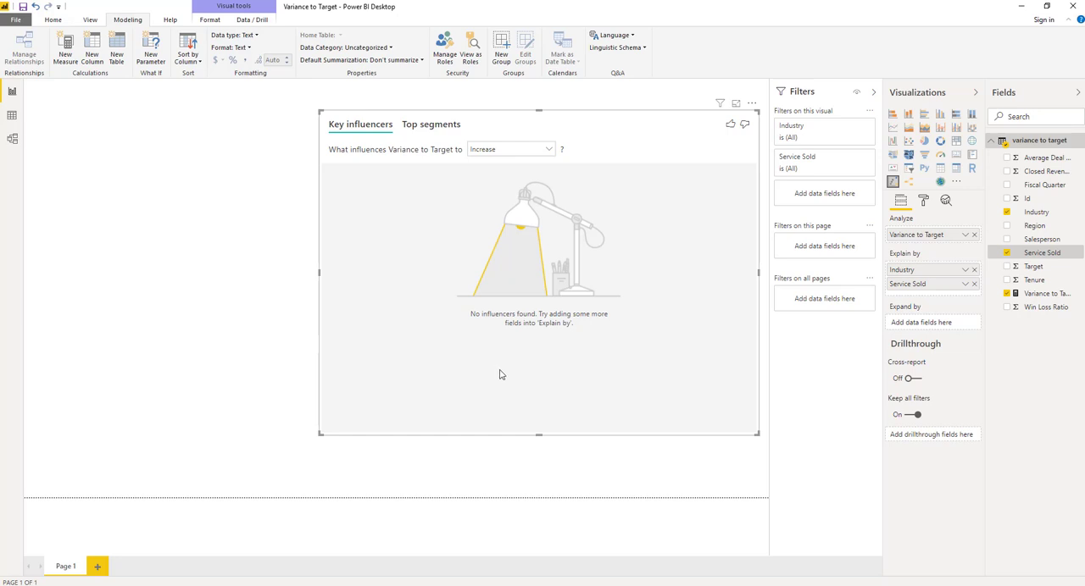
mouse_move(779, 187)
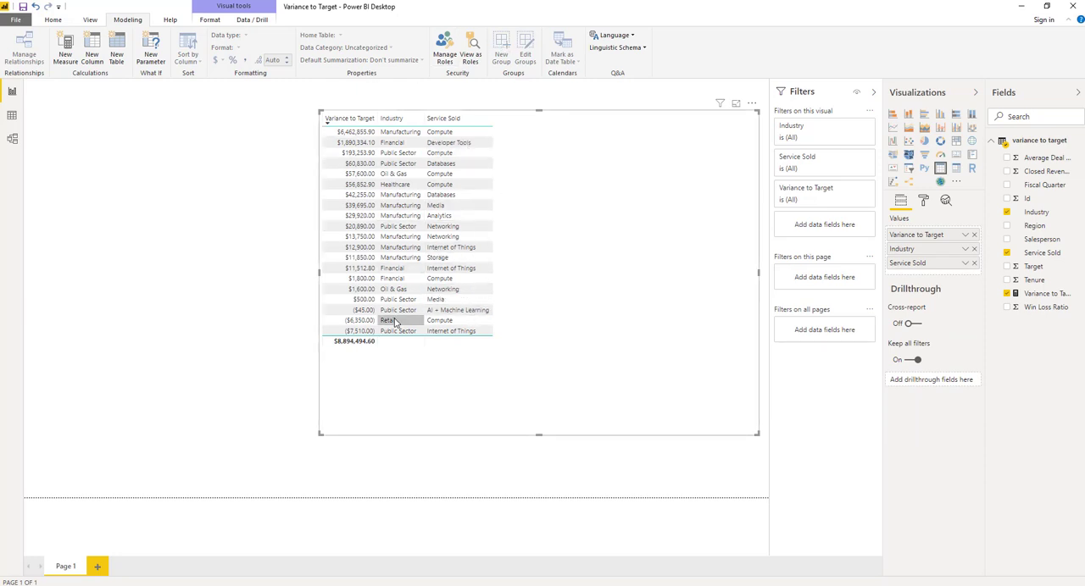
mouse_move(390, 320)
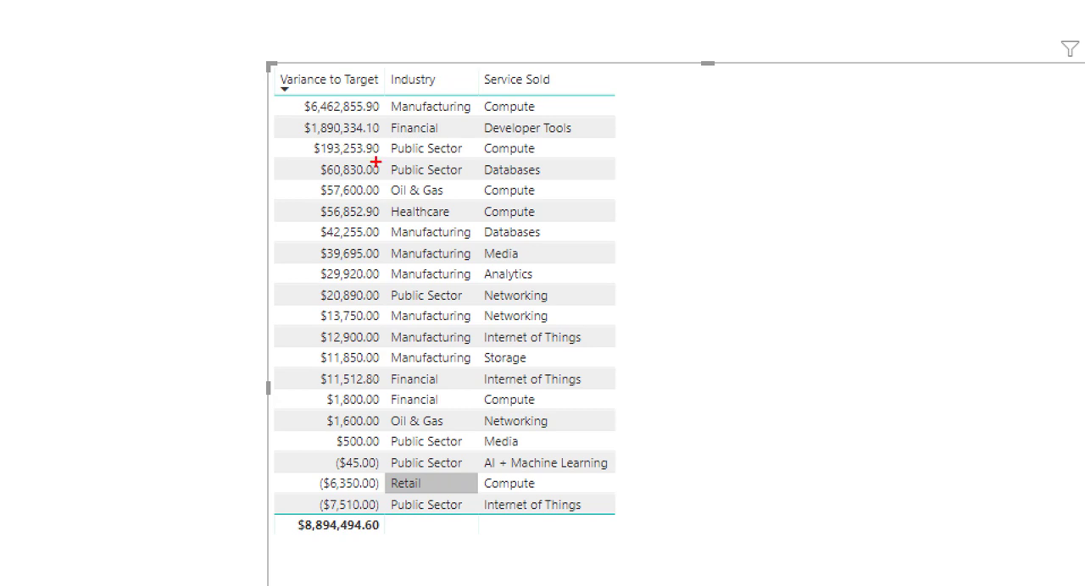
mouse_move(596, 64)
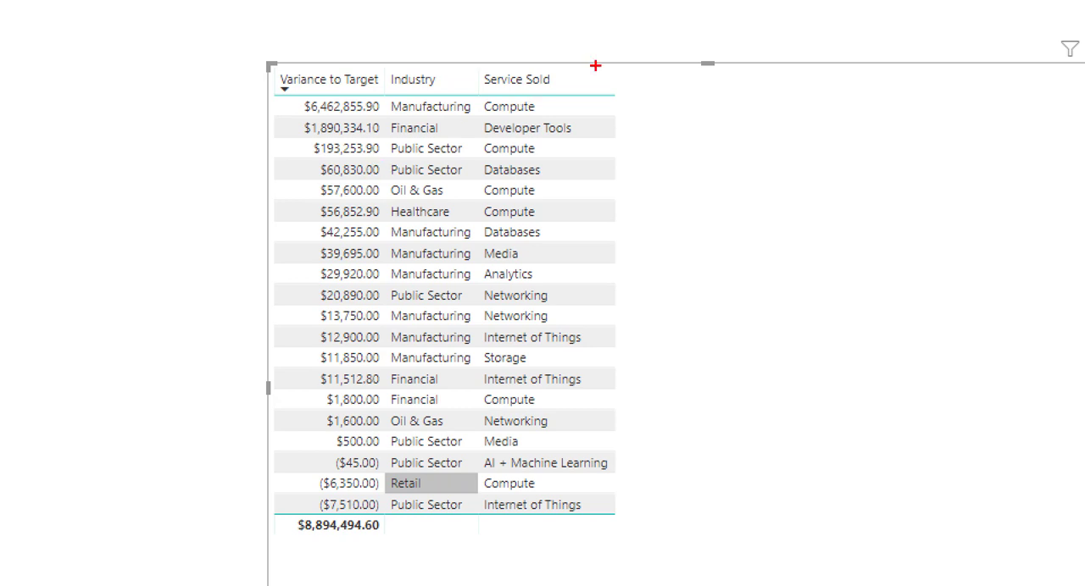
mouse_move(658, 357)
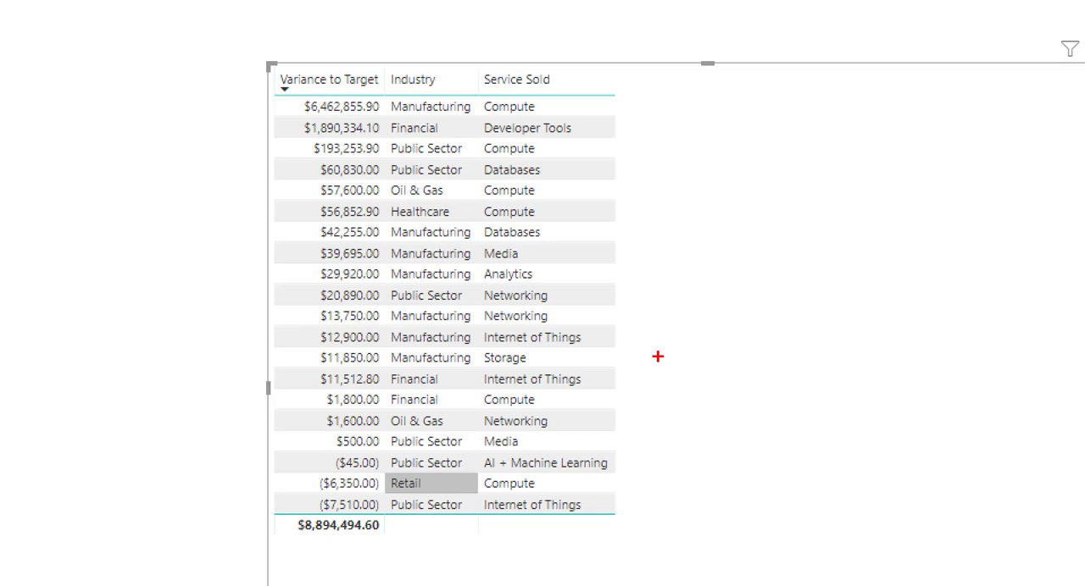
mouse_move(289, 78)
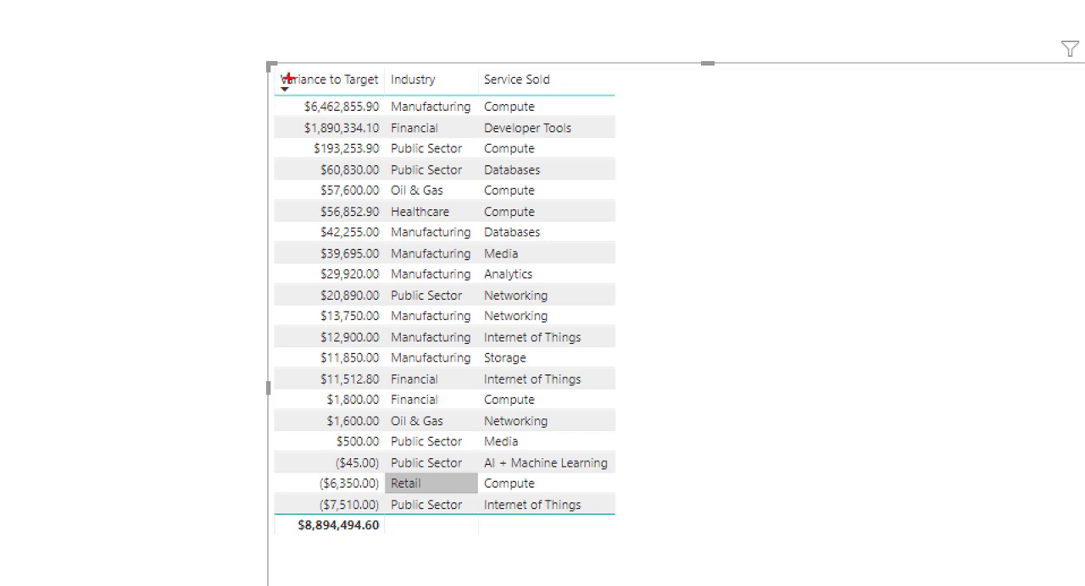
mouse_move(514, 159)
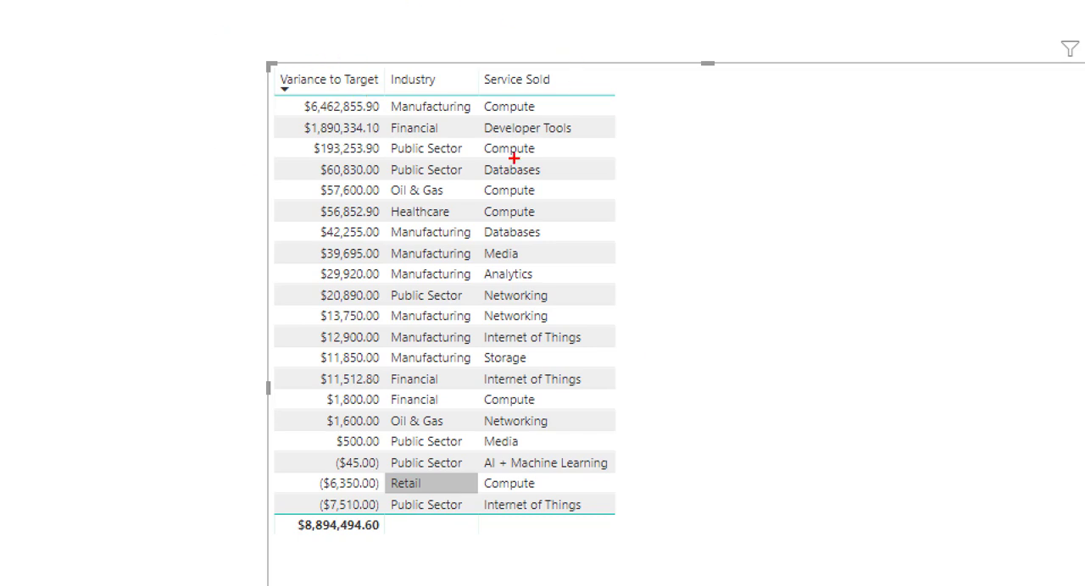
mouse_move(532, 107)
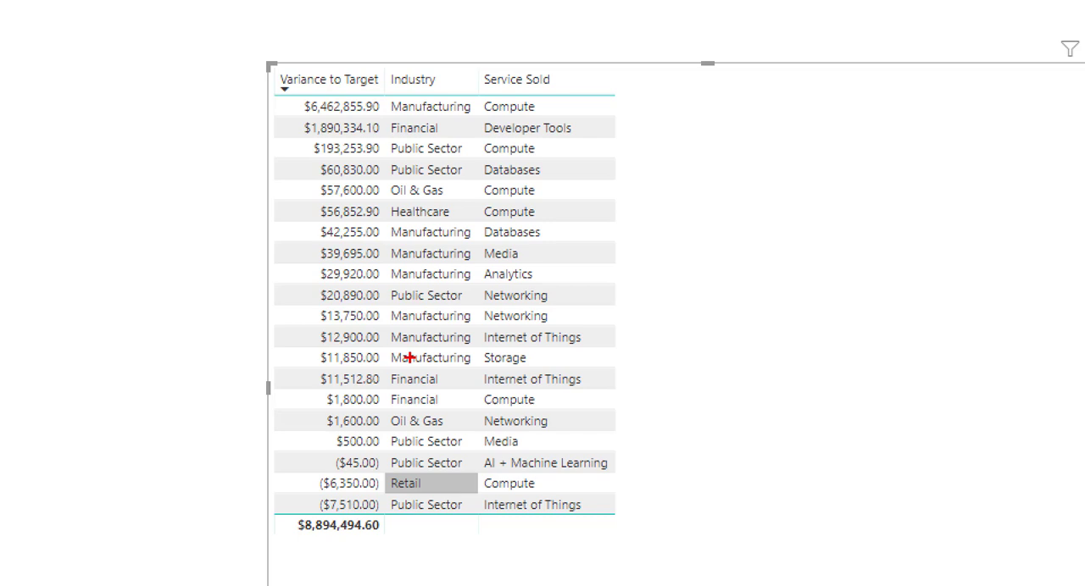
mouse_move(284, 127)
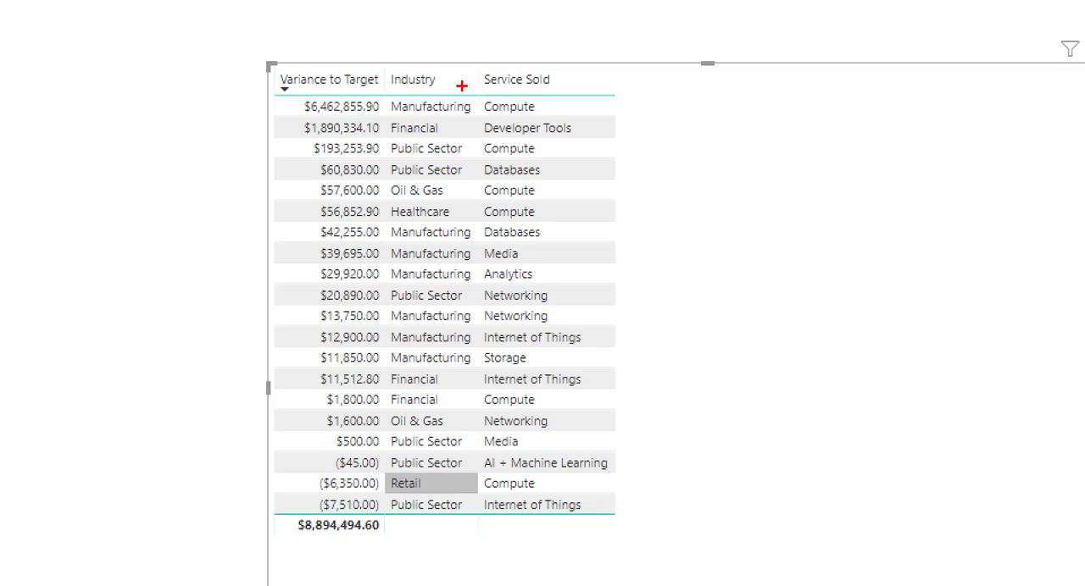
mouse_move(398, 336)
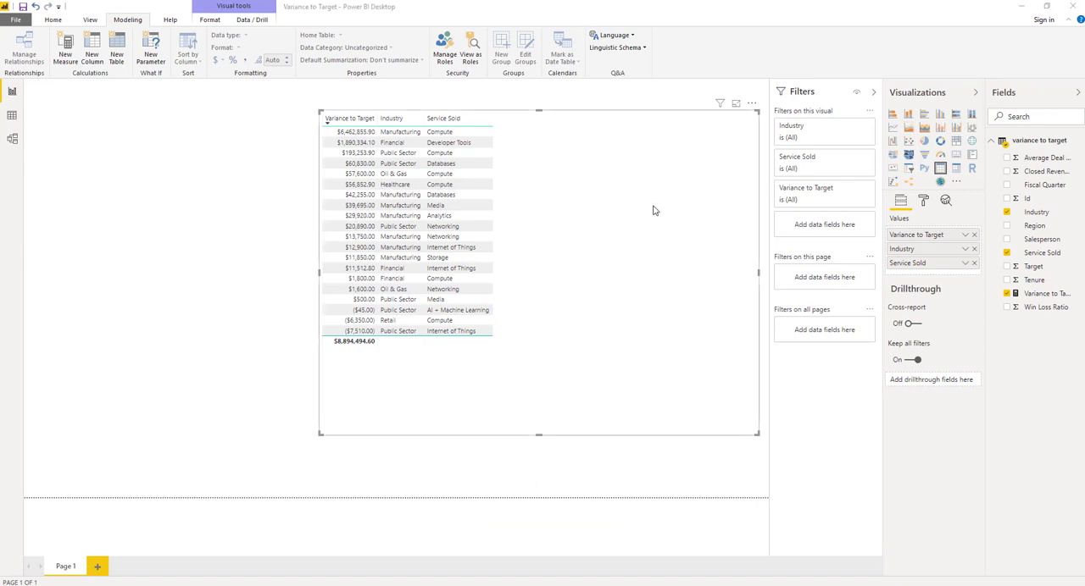
mouse_move(665, 219)
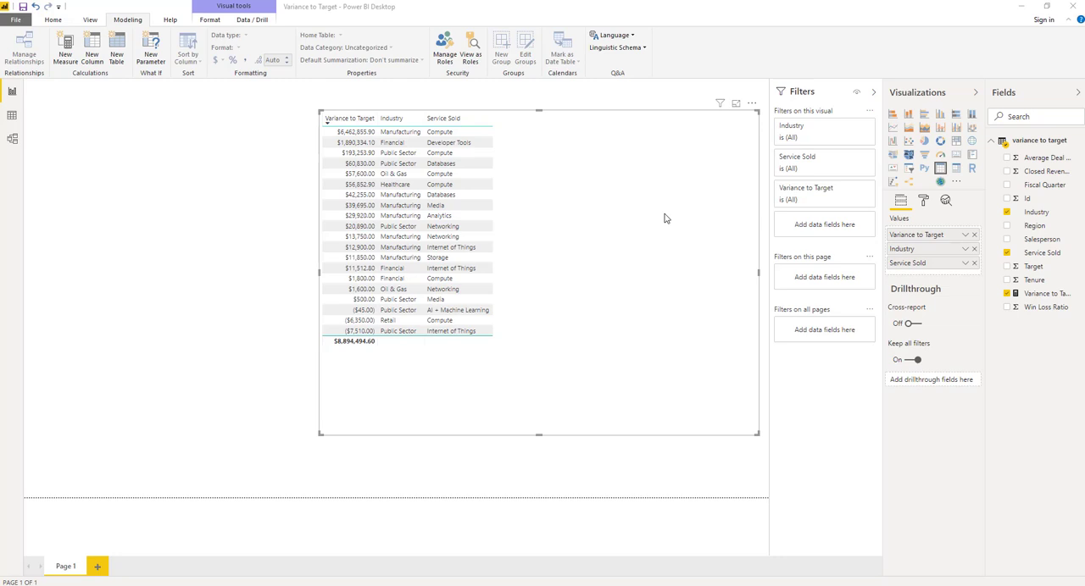
mouse_move(660, 224)
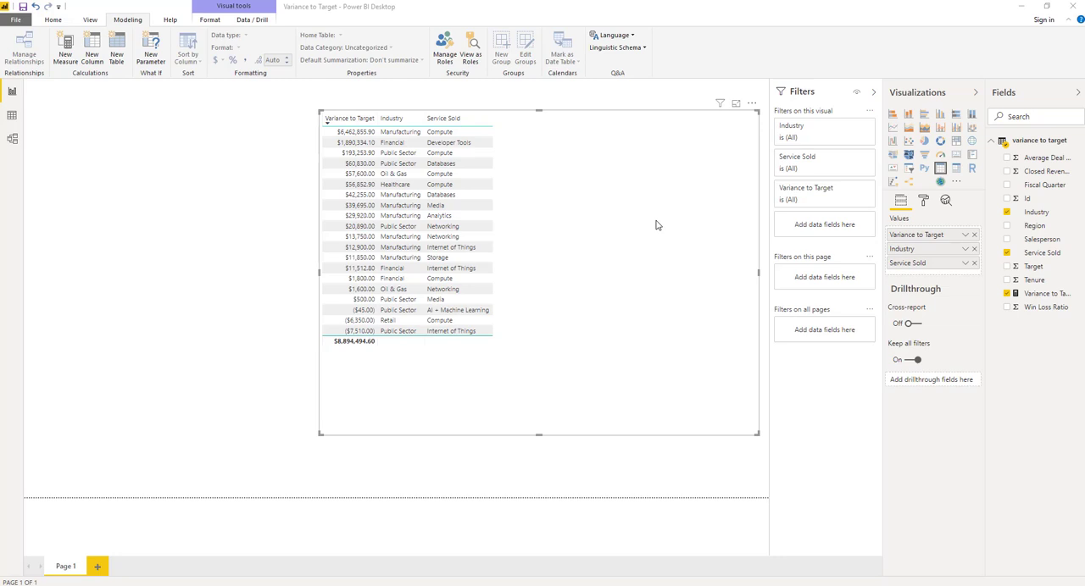
mouse_move(658, 225)
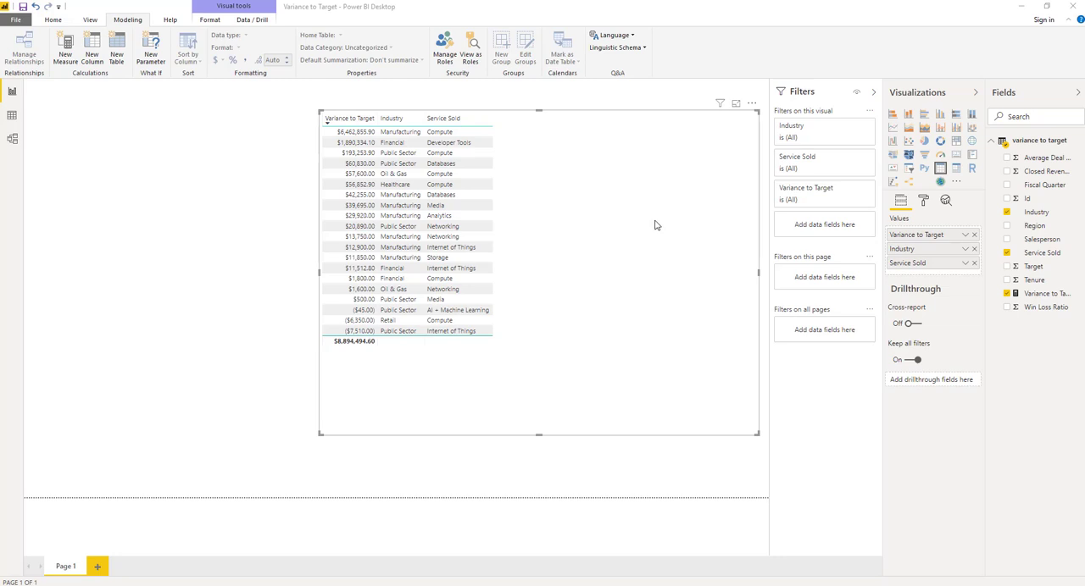
mouse_move(641, 250)
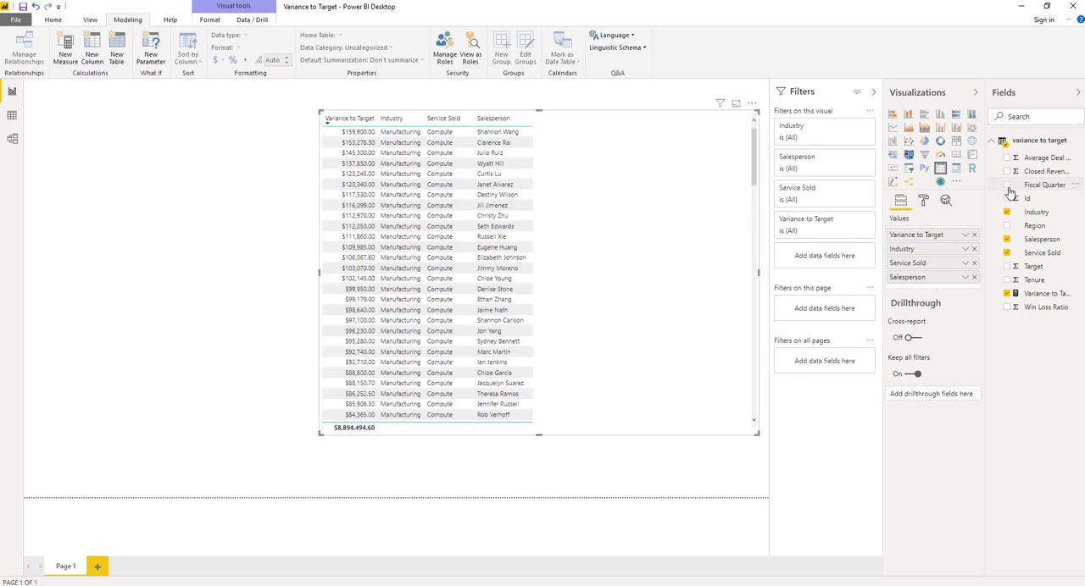
- Add Fiscal Quarter as a table column and scroll through the salesperson-by-quarter rows
click(1006, 185)
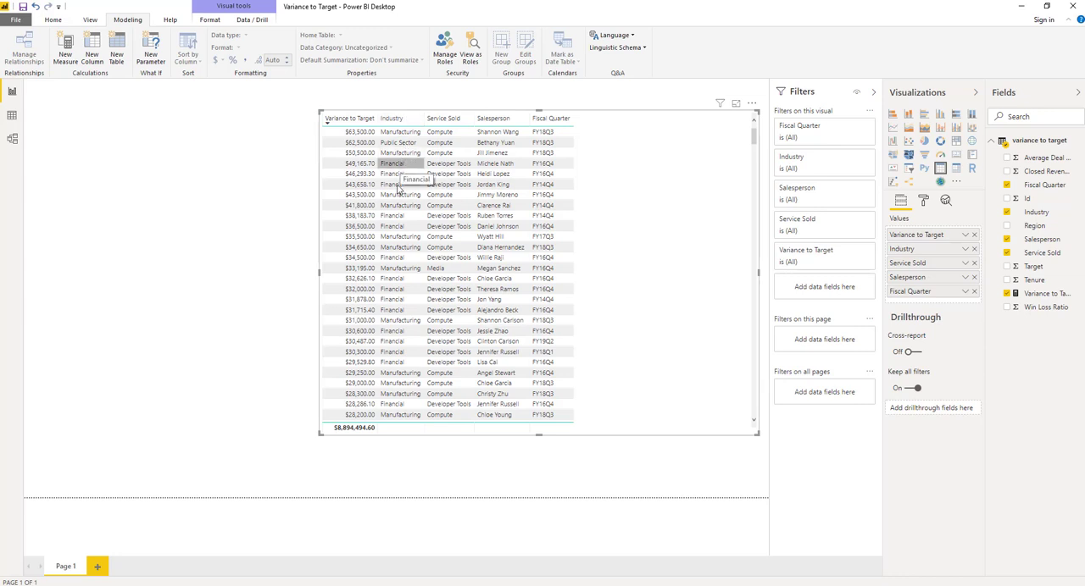
mouse_move(421, 308)
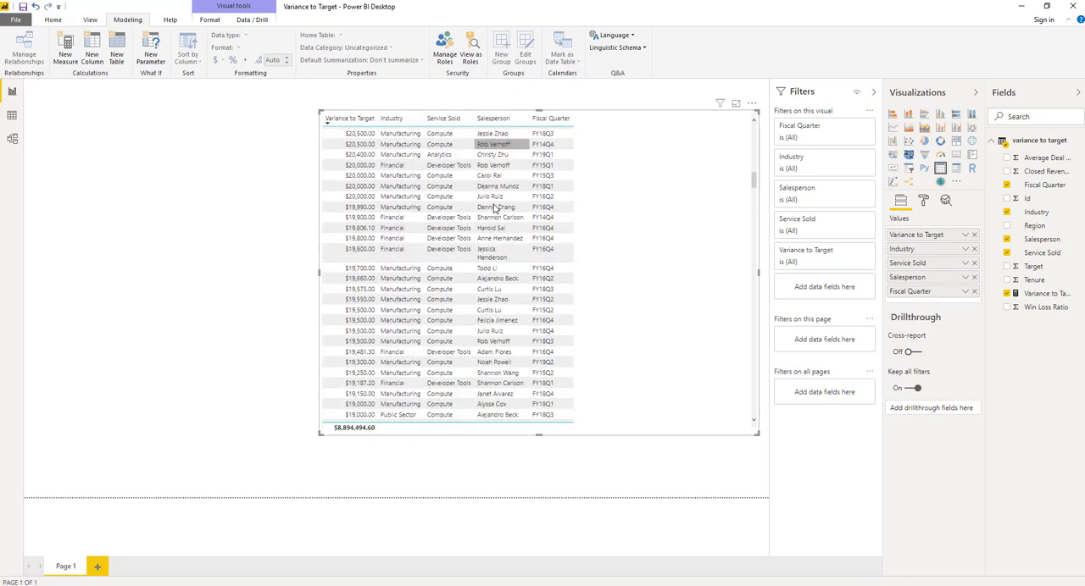
scroll(down, 3)
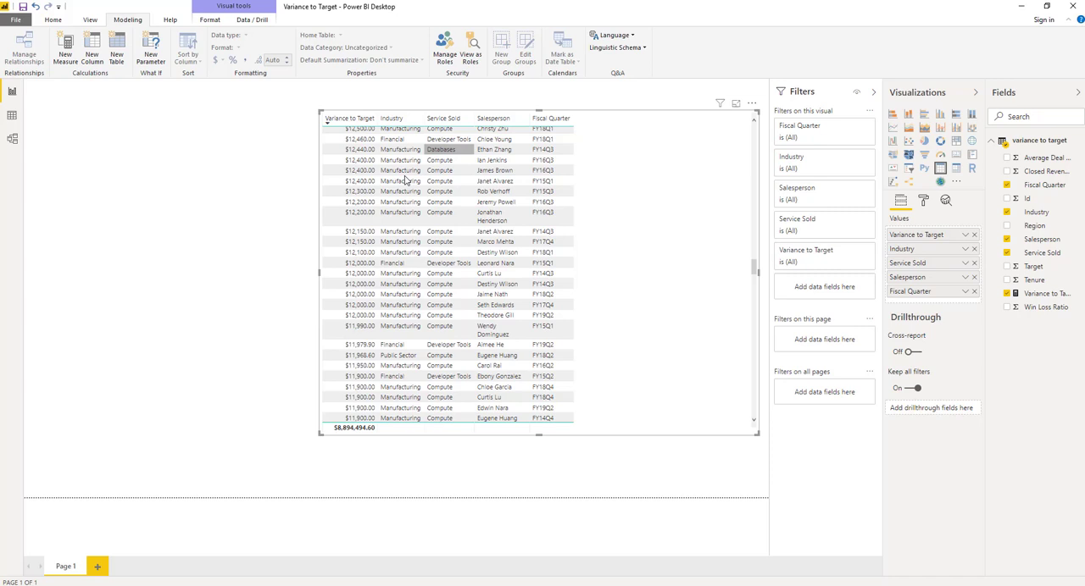
scroll(down, 3)
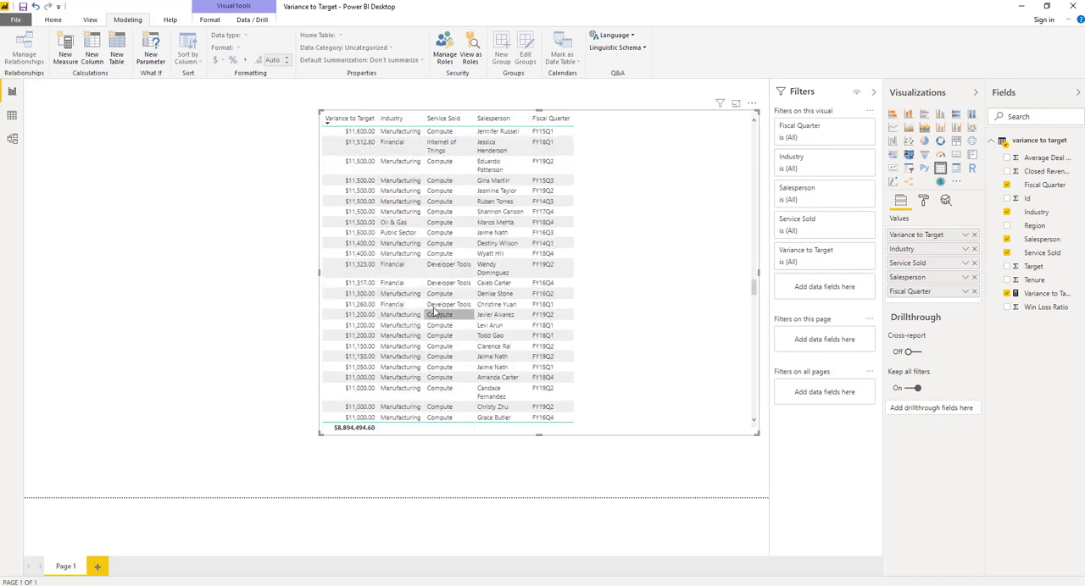
scroll(down, 3)
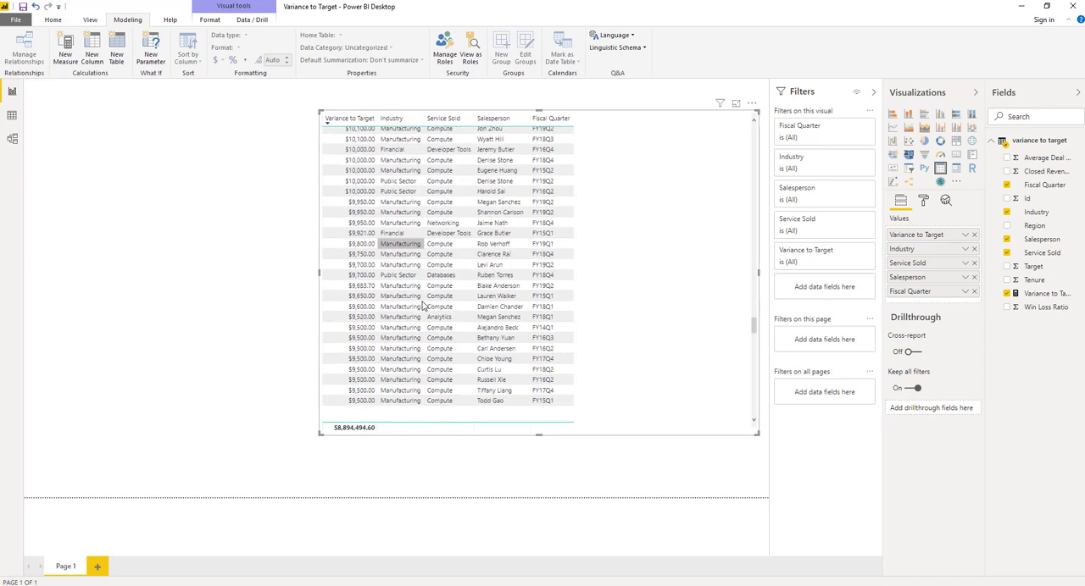
scroll(down, 3)
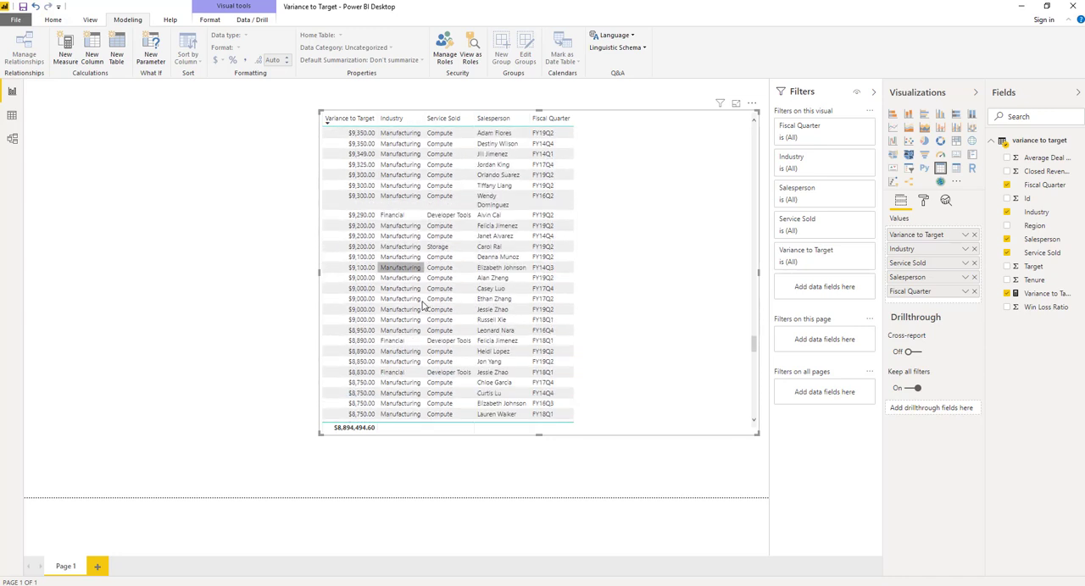
scroll(down, 3)
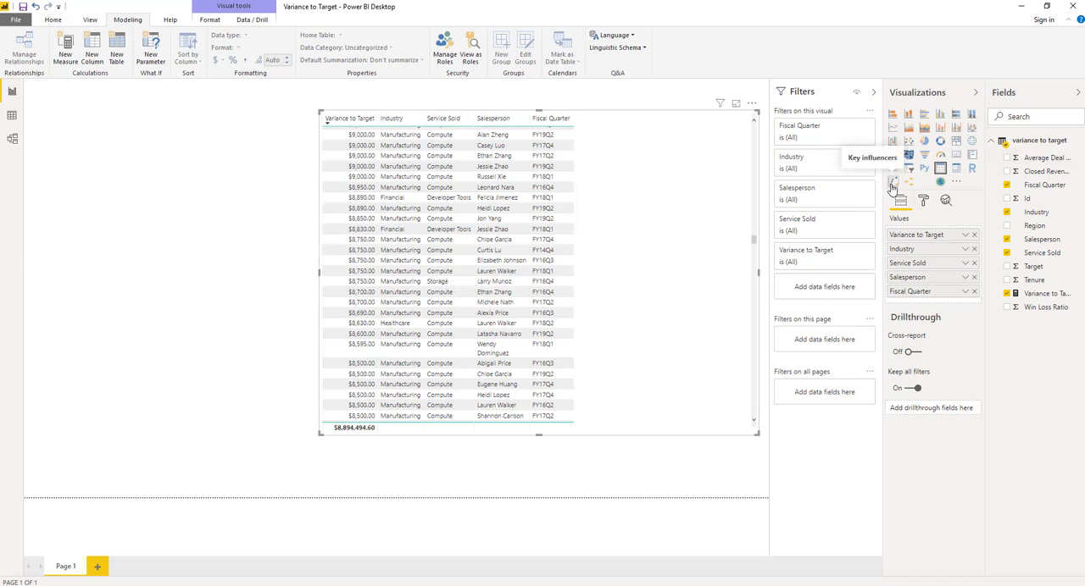
- Convert the table into a Key influencers visual, revealing Fiscal Quarter FY18Q3 as top influencer
click(892, 185)
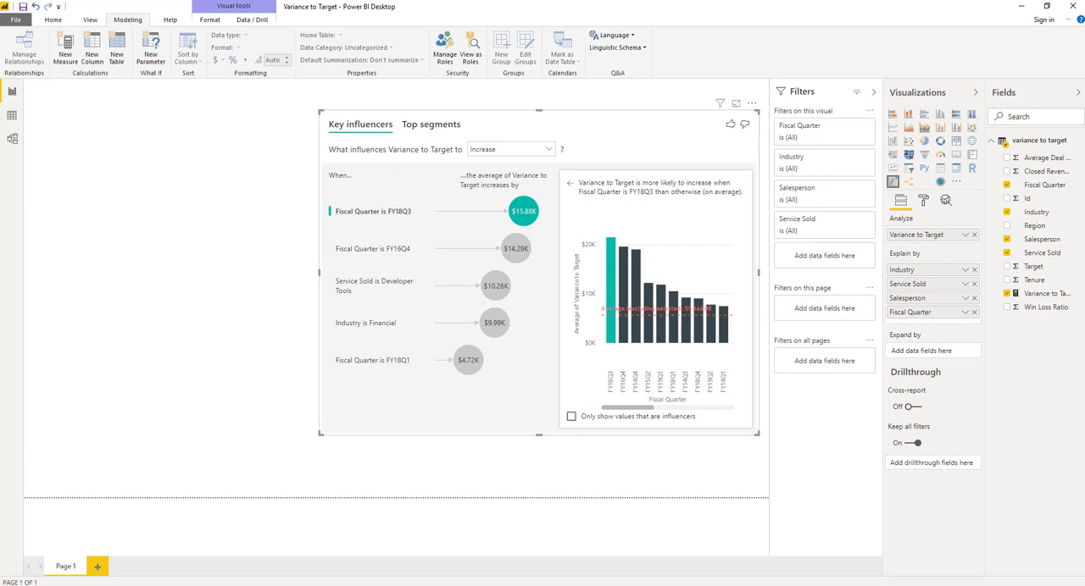
mouse_move(552, 405)
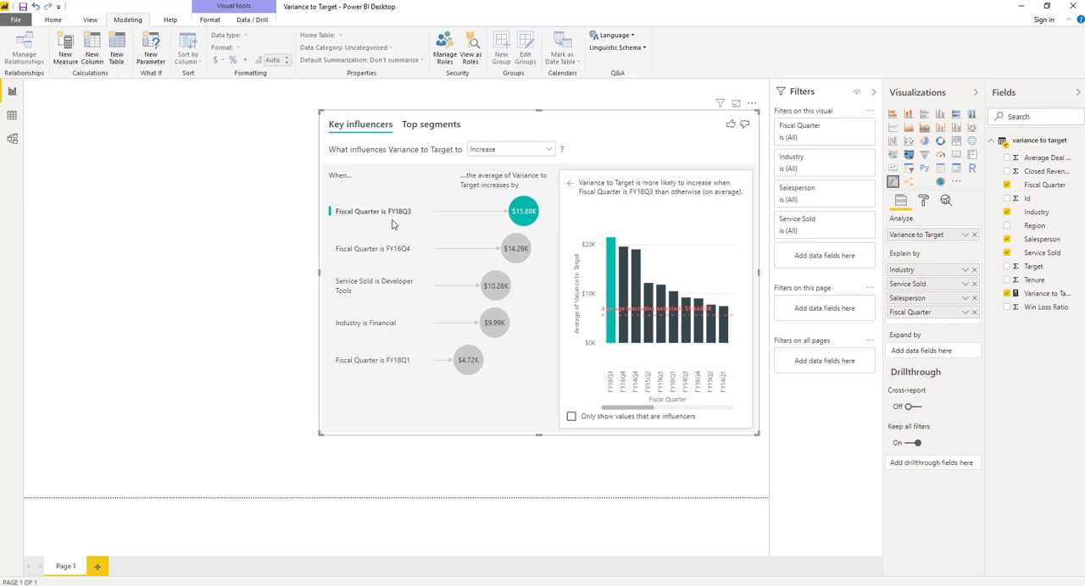
mouse_move(379, 203)
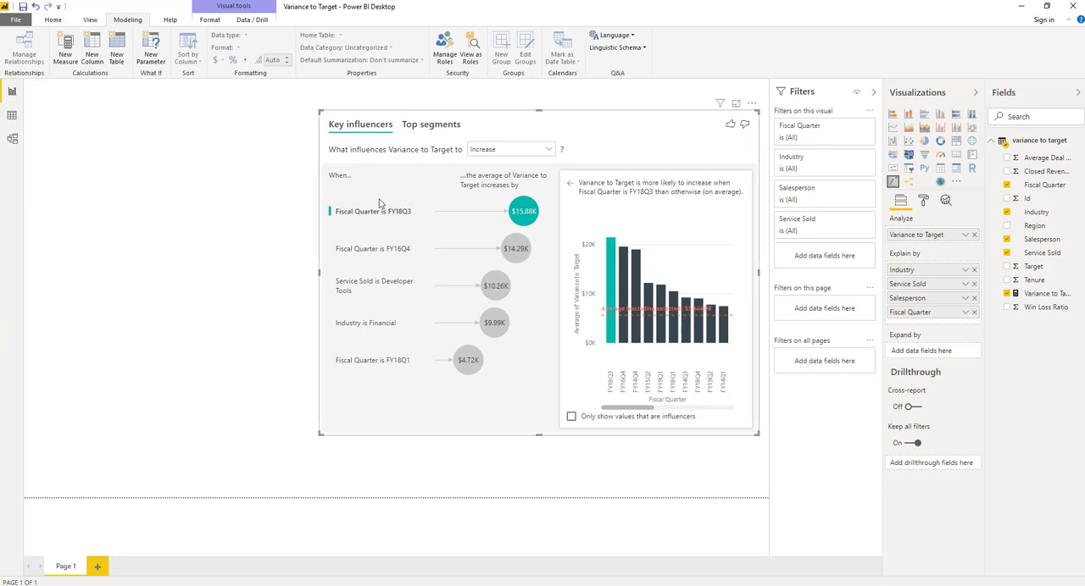
mouse_move(415, 234)
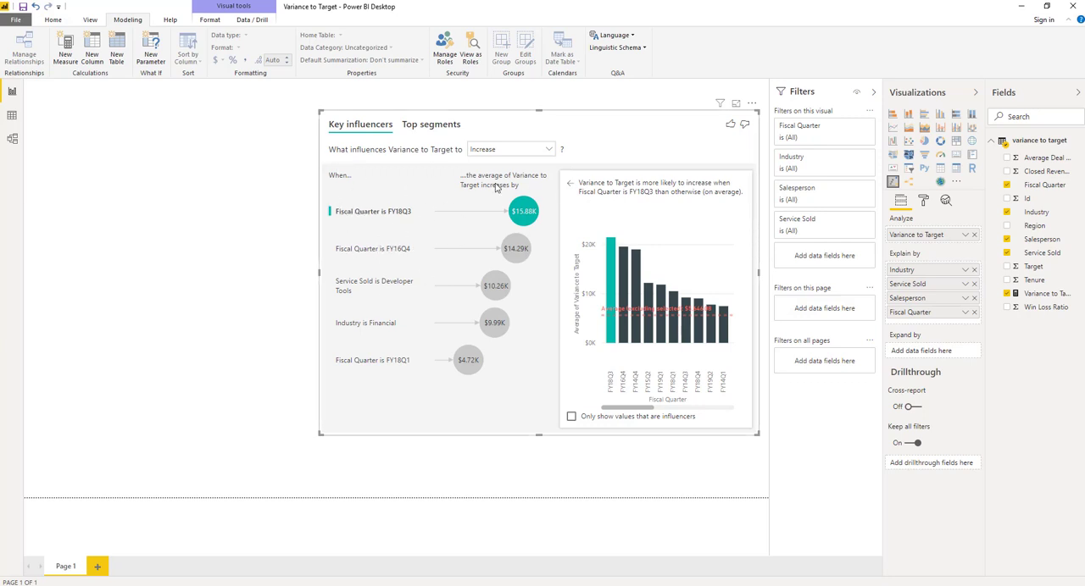
mouse_move(371, 242)
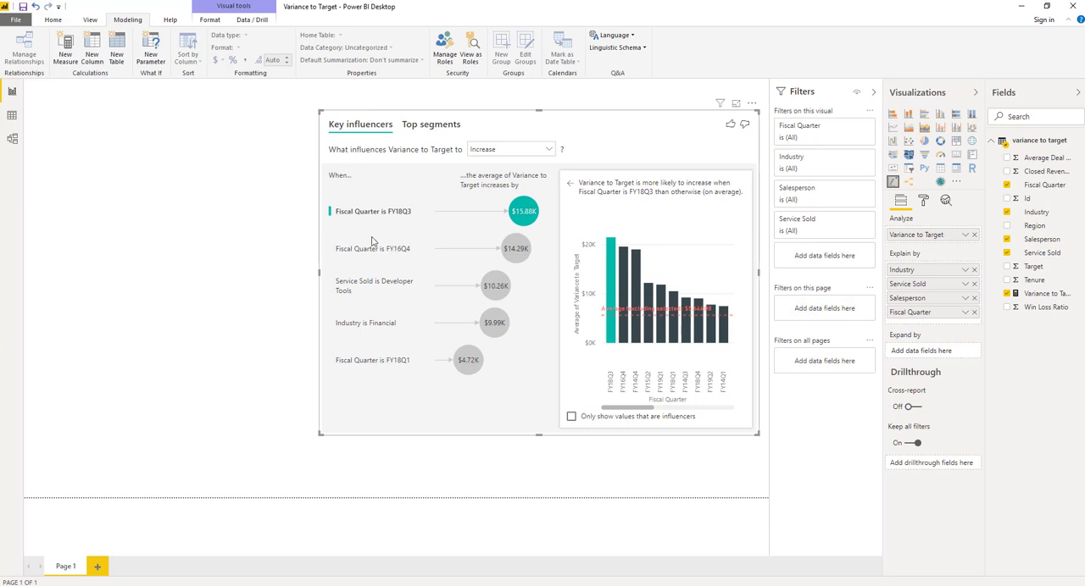
mouse_move(346, 227)
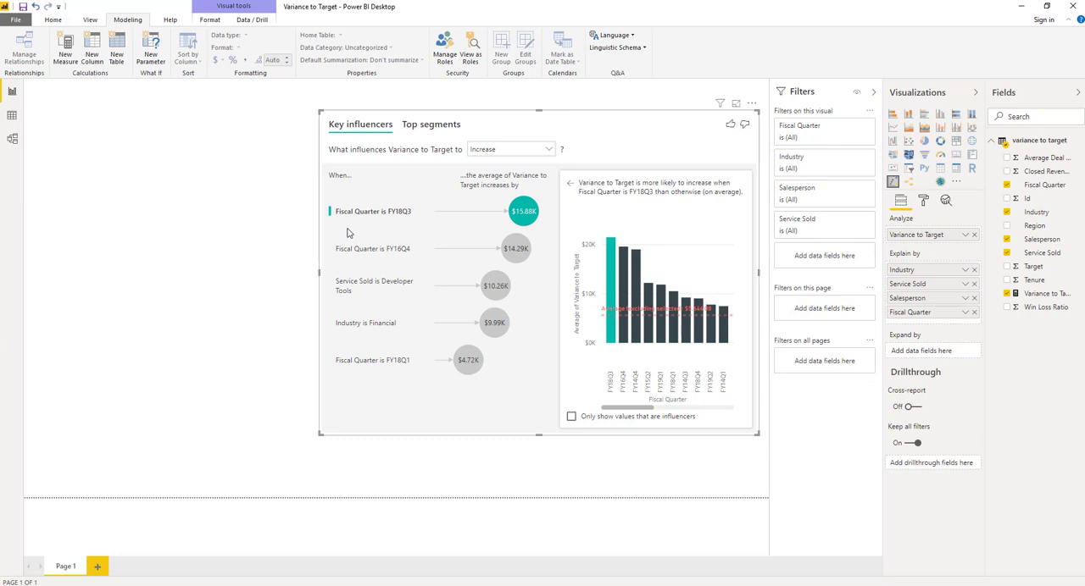
mouse_move(858, 315)
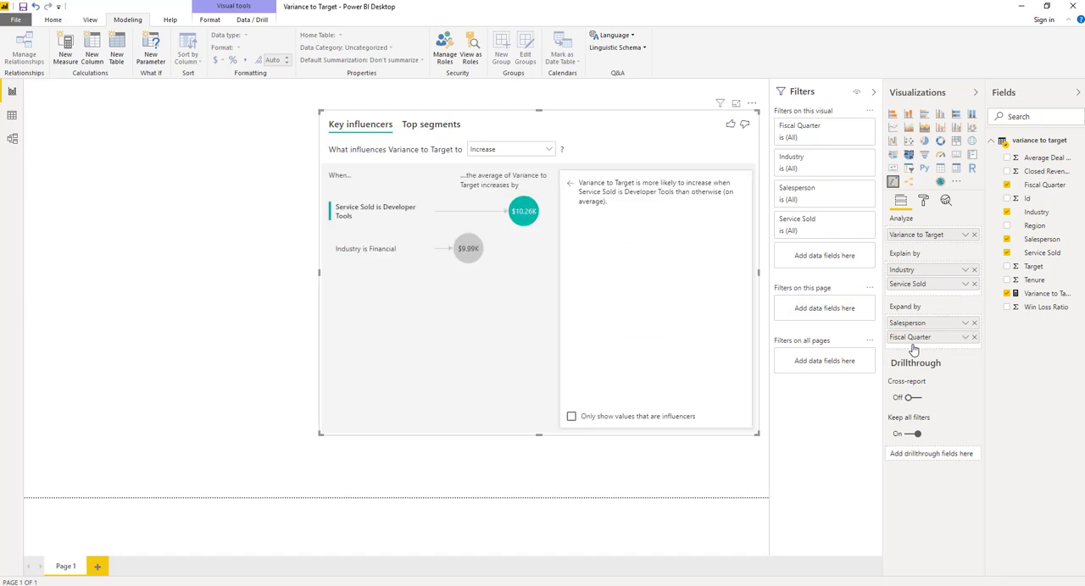
- Move Salesperson and Fiscal Quarter into Expand by, leaving Developer Tools and Financial as influencers
click(521, 210)
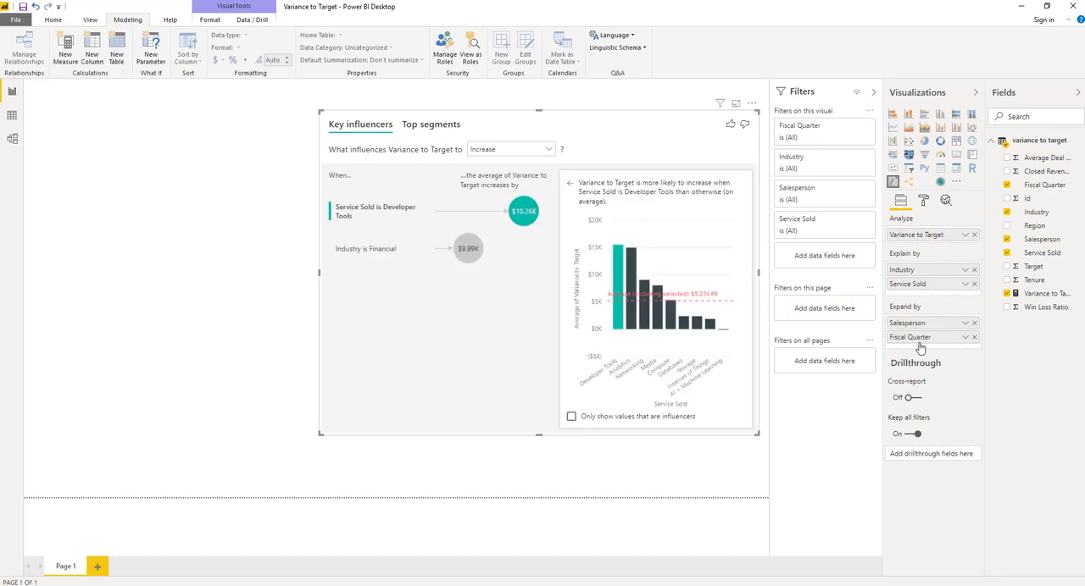
mouse_move(771, 320)
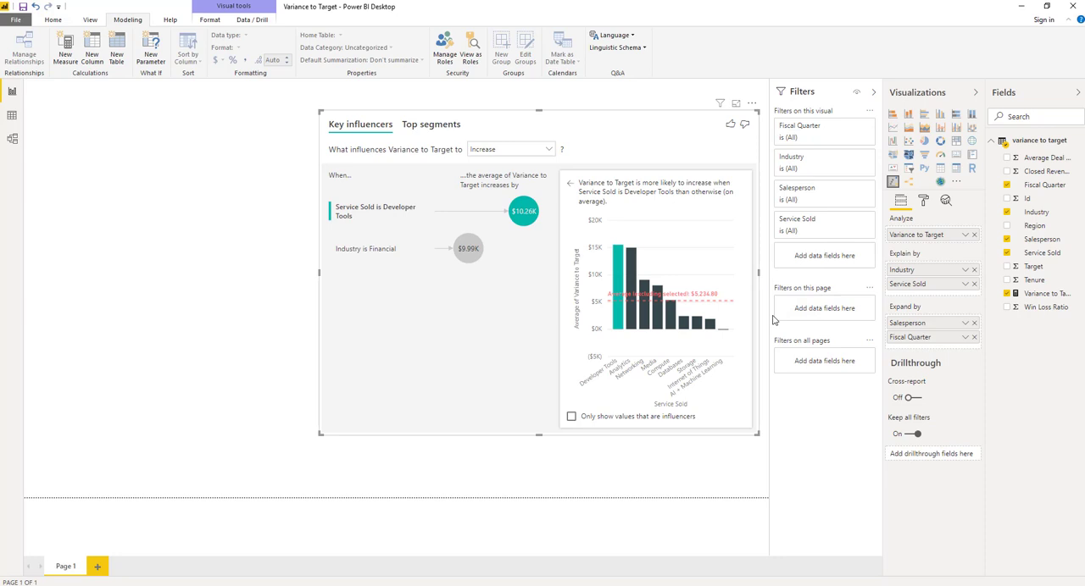
mouse_move(759, 325)
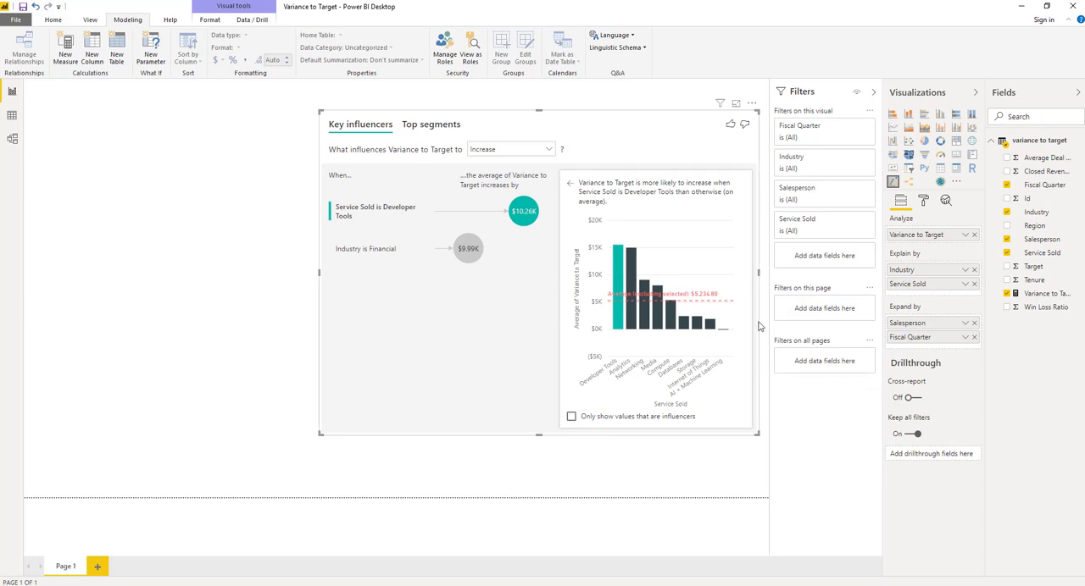
mouse_move(972, 342)
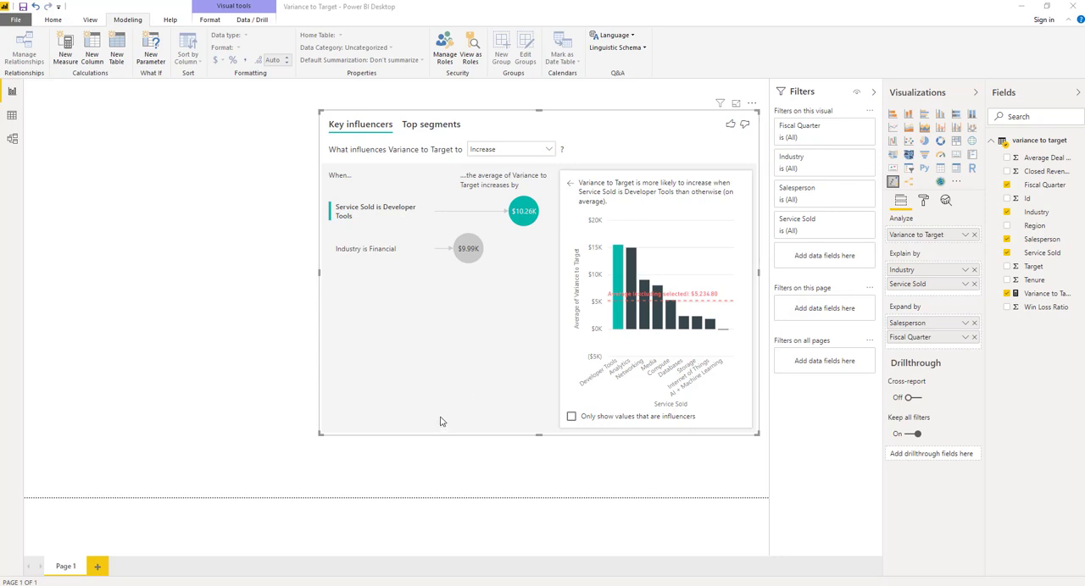
mouse_move(337, 196)
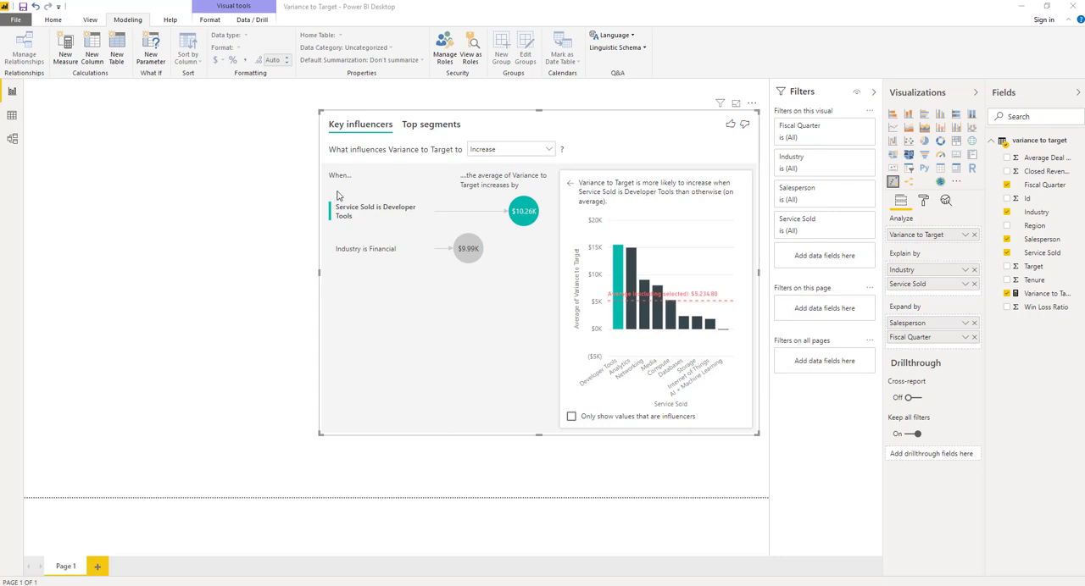
mouse_move(288, 234)
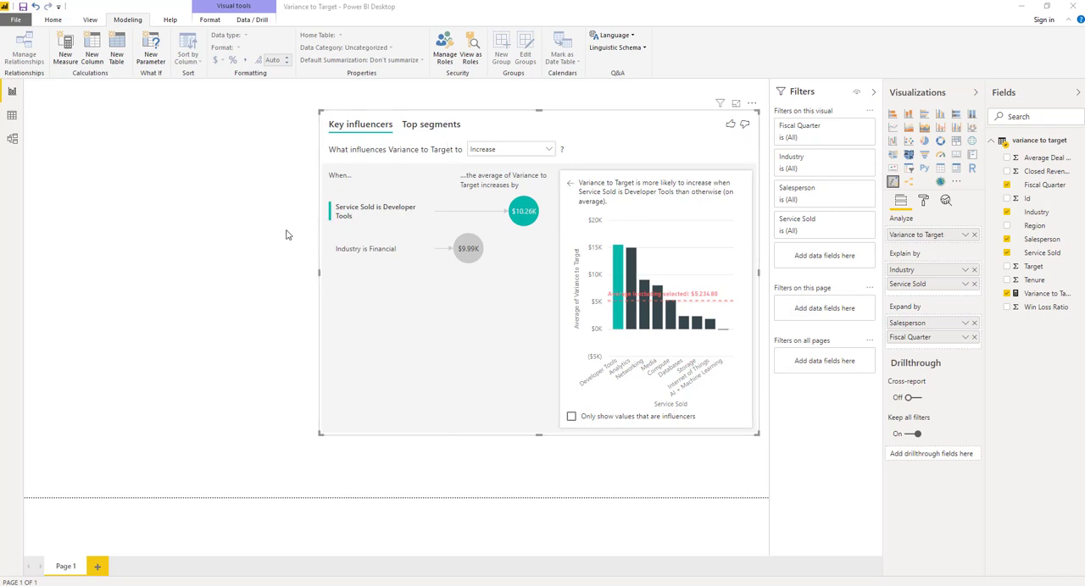
mouse_move(417, 210)
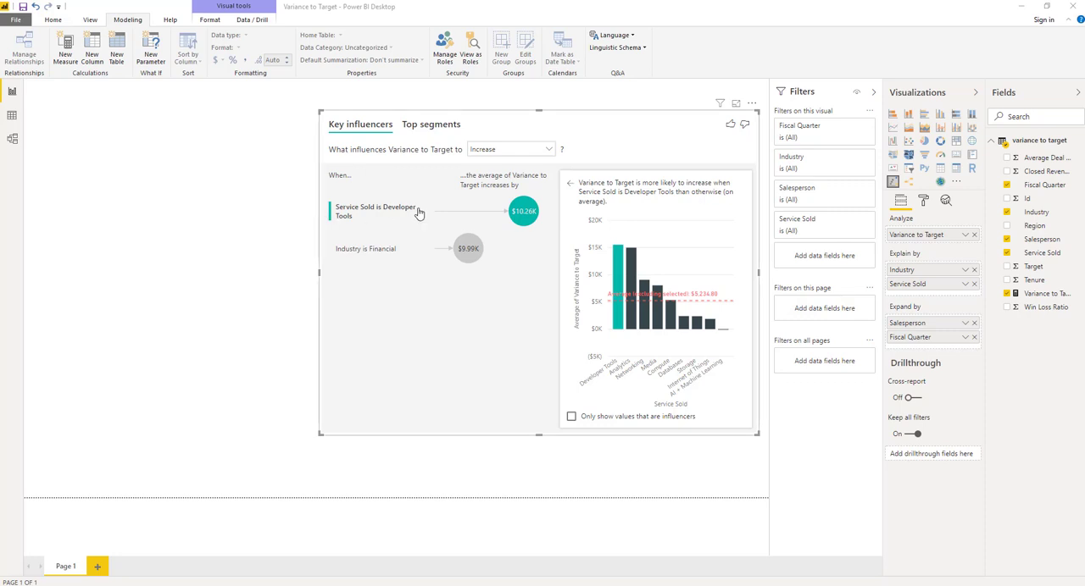
mouse_move(519, 245)
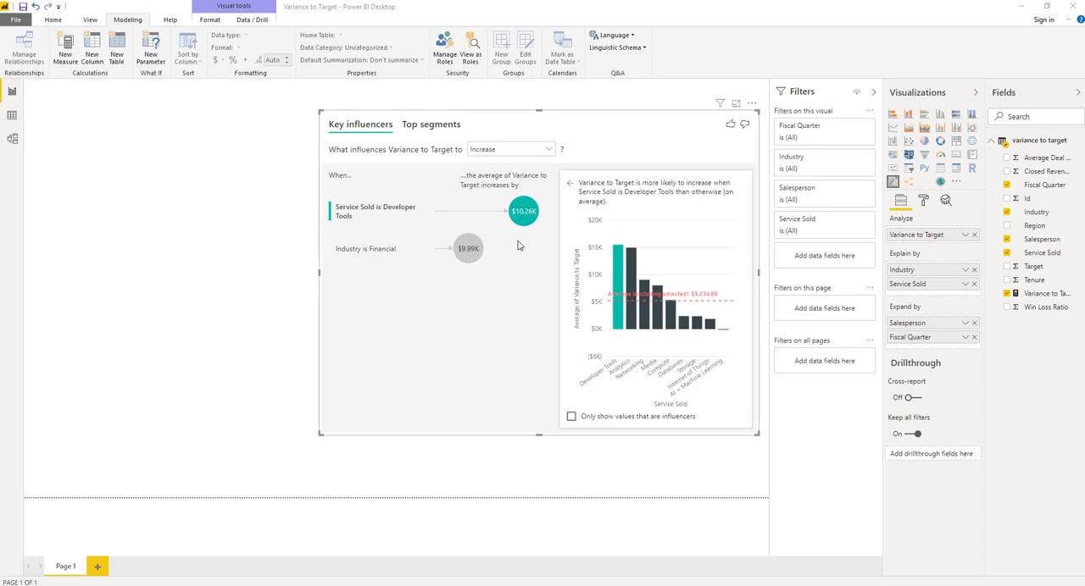
mouse_move(522, 236)
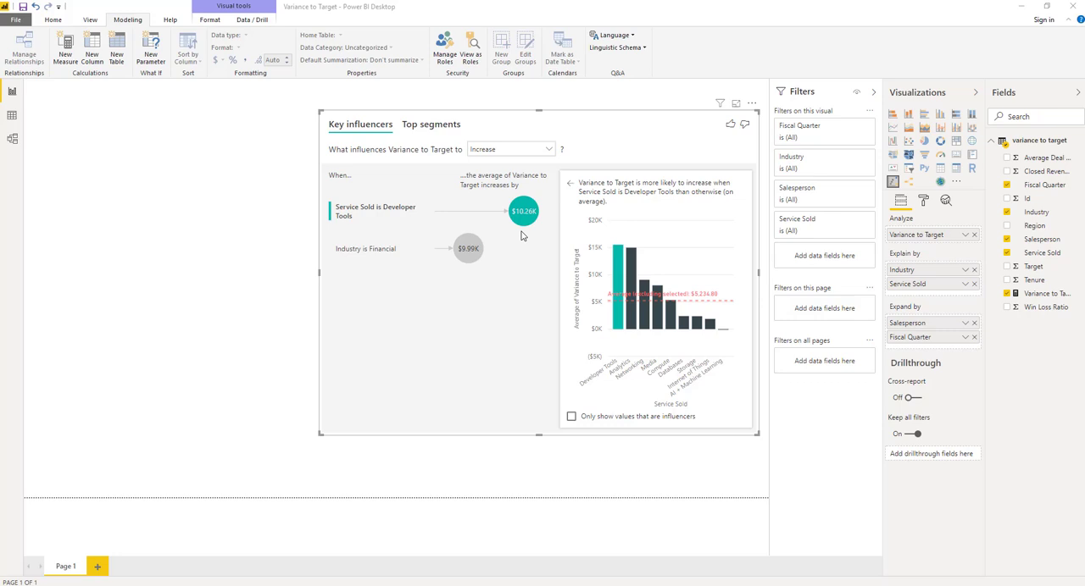
mouse_move(522, 217)
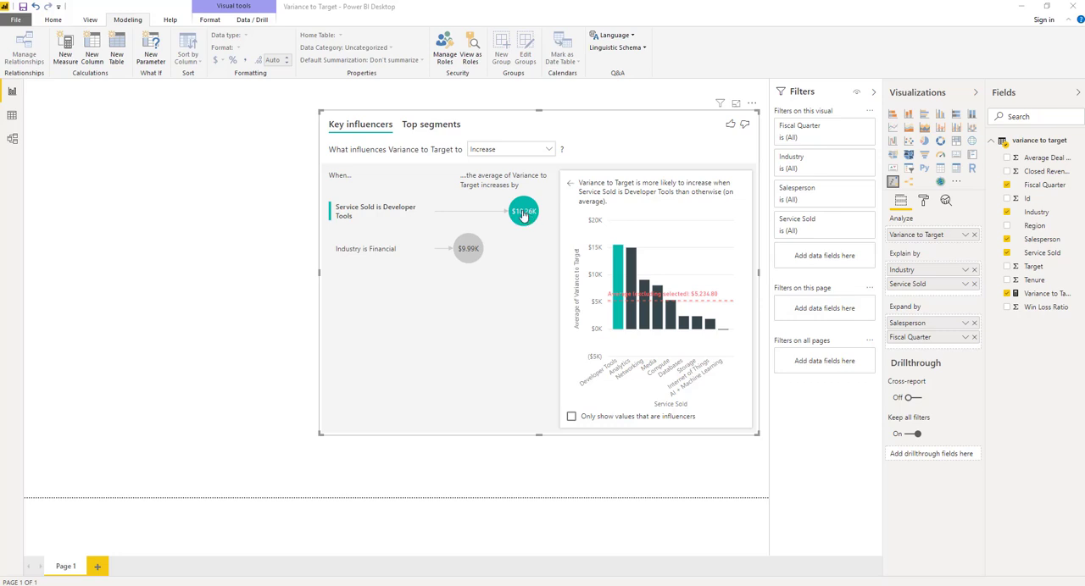
mouse_move(522, 210)
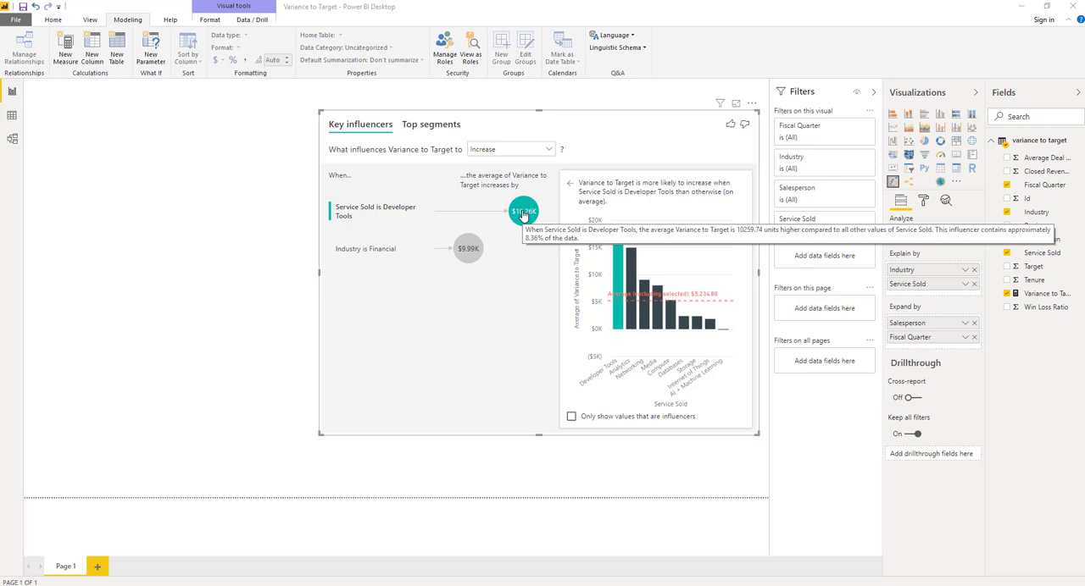
mouse_move(515, 353)
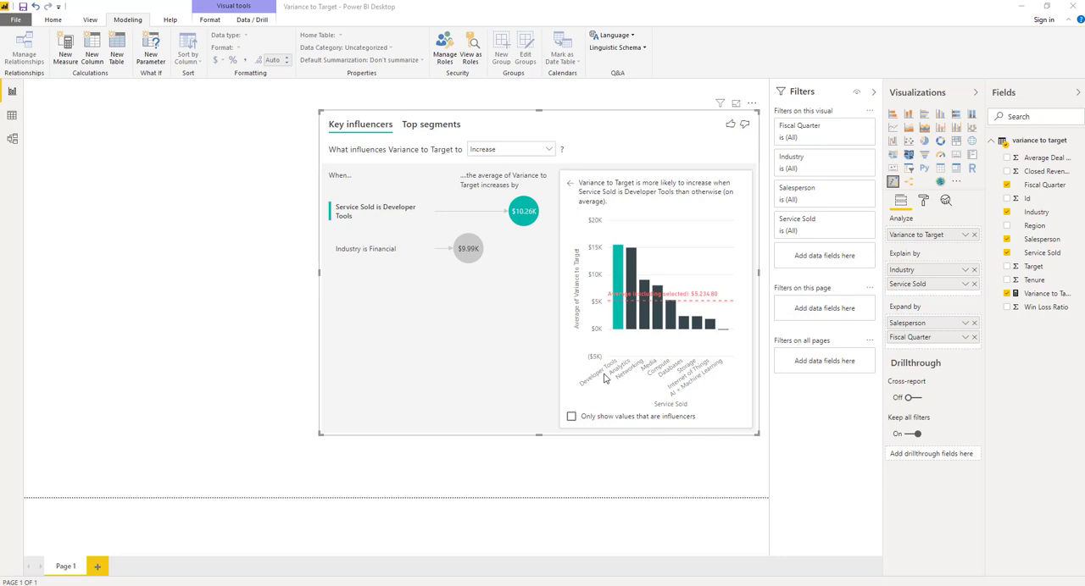
mouse_move(732, 255)
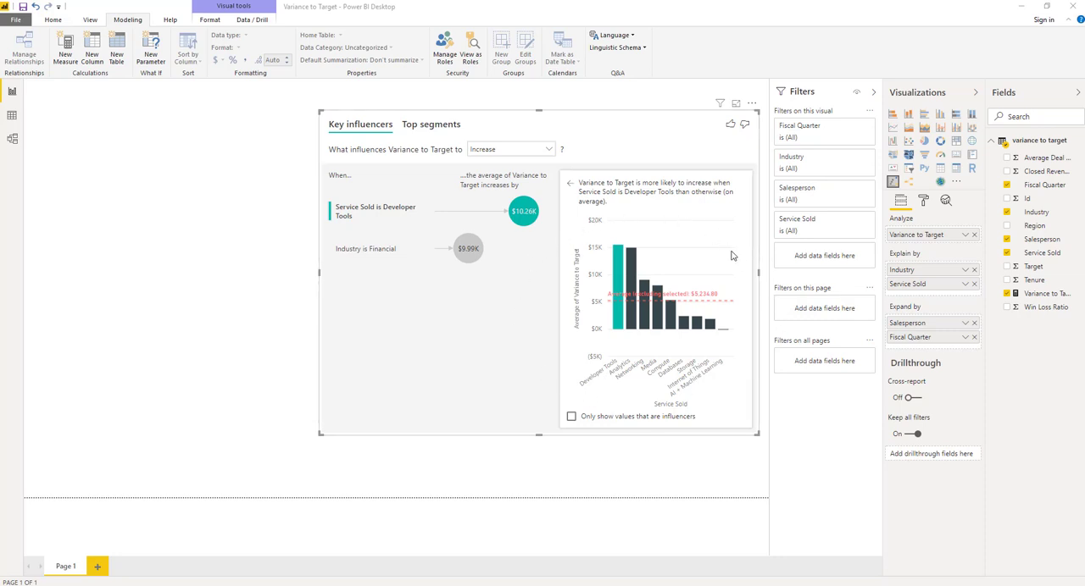
mouse_move(715, 251)
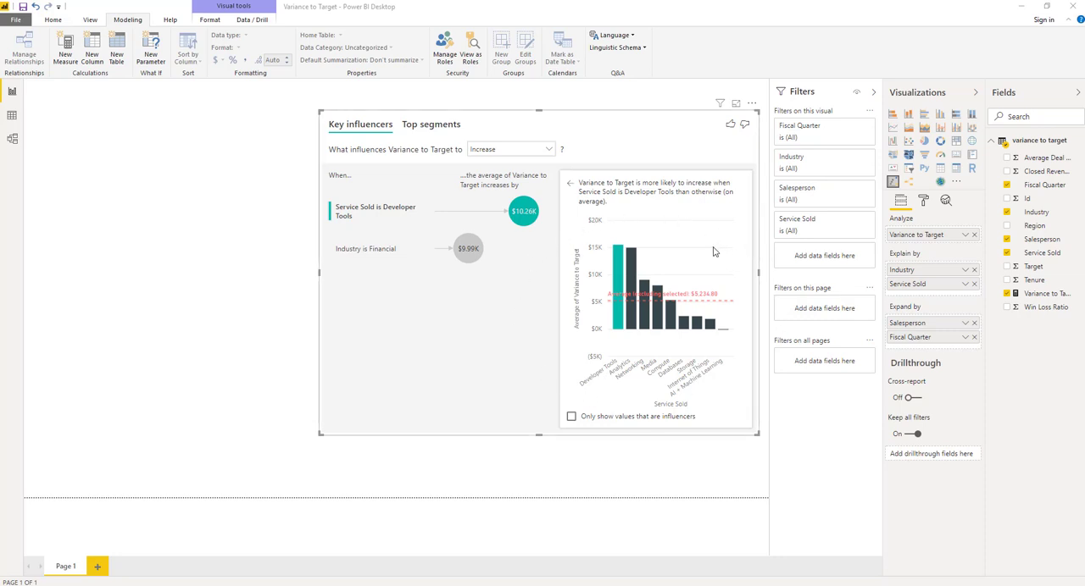
mouse_move(698, 255)
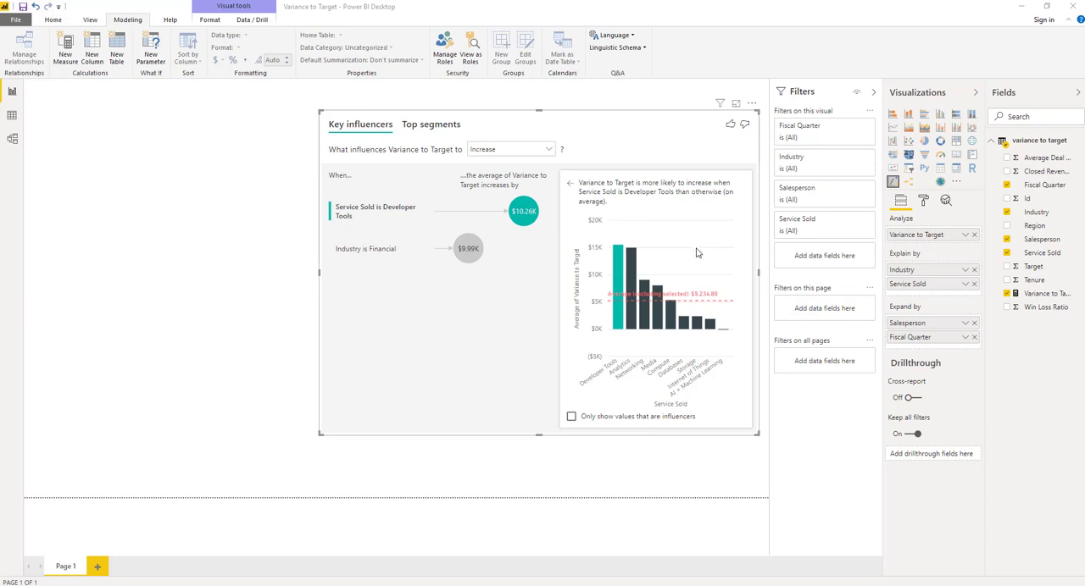
mouse_move(634, 327)
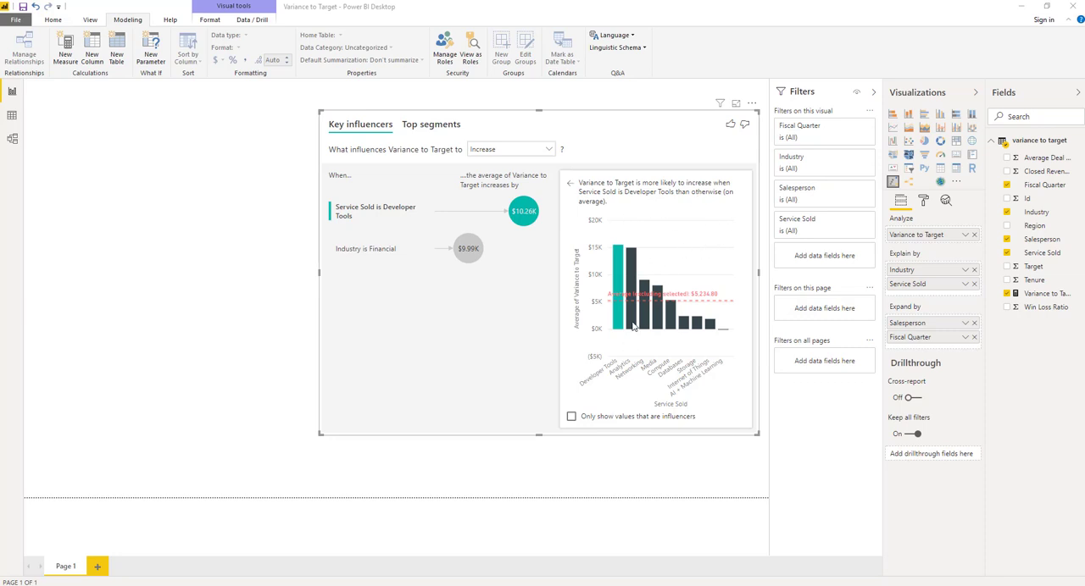
mouse_move(727, 457)
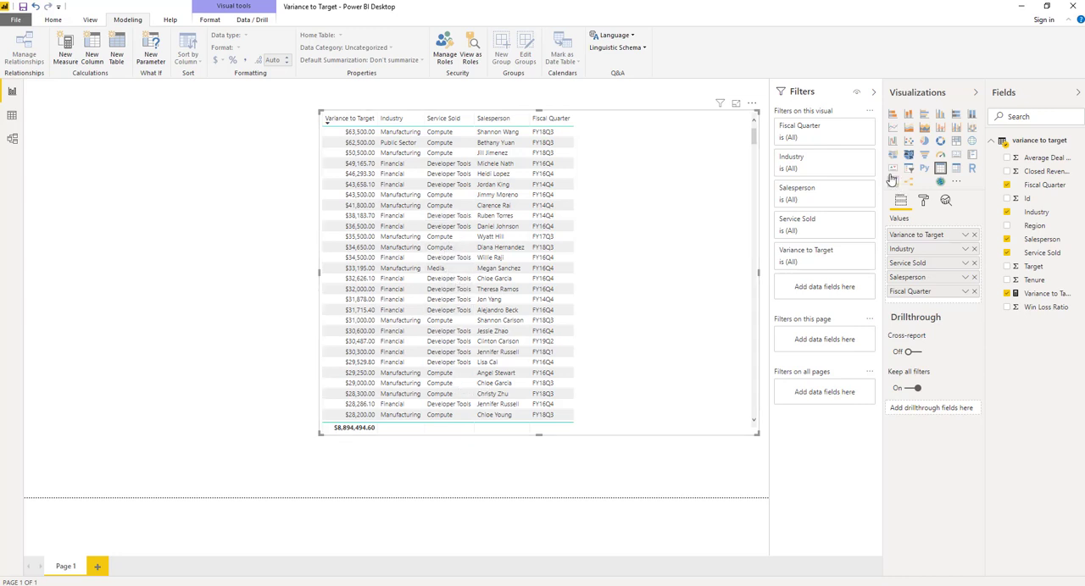
click(891, 181)
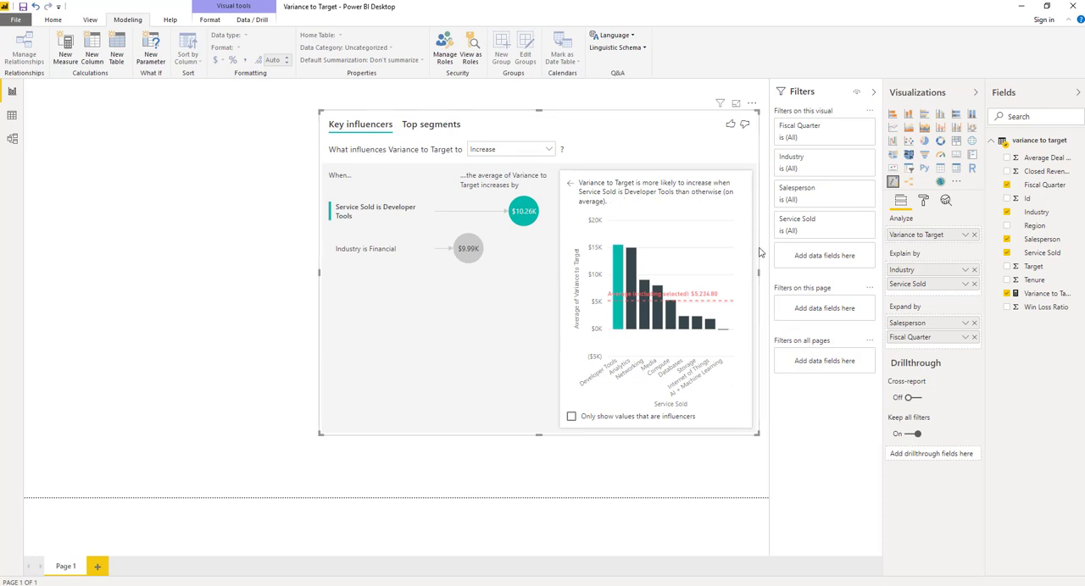
mouse_move(617, 269)
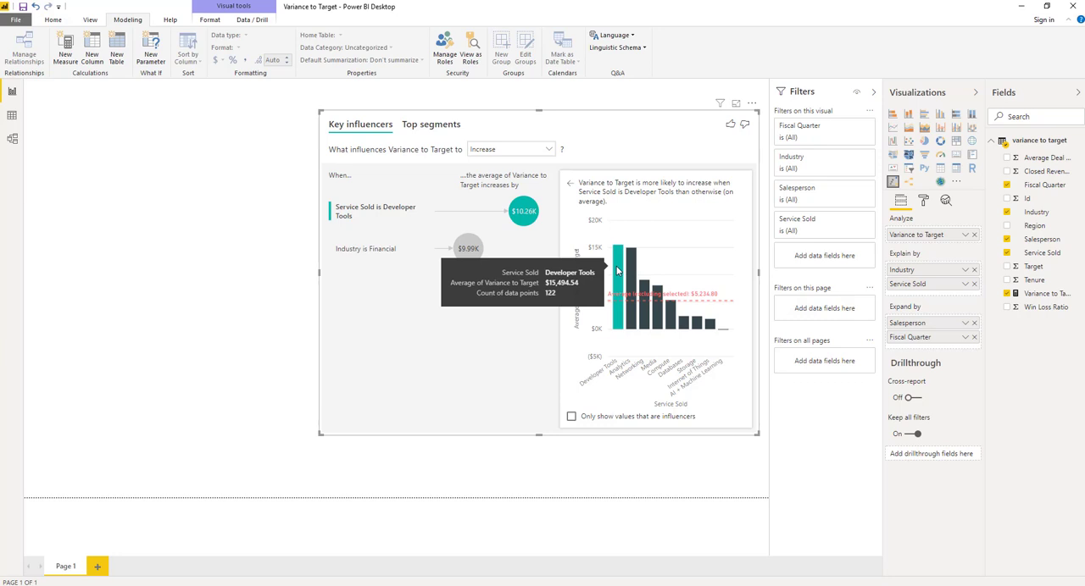
mouse_move(726, 228)
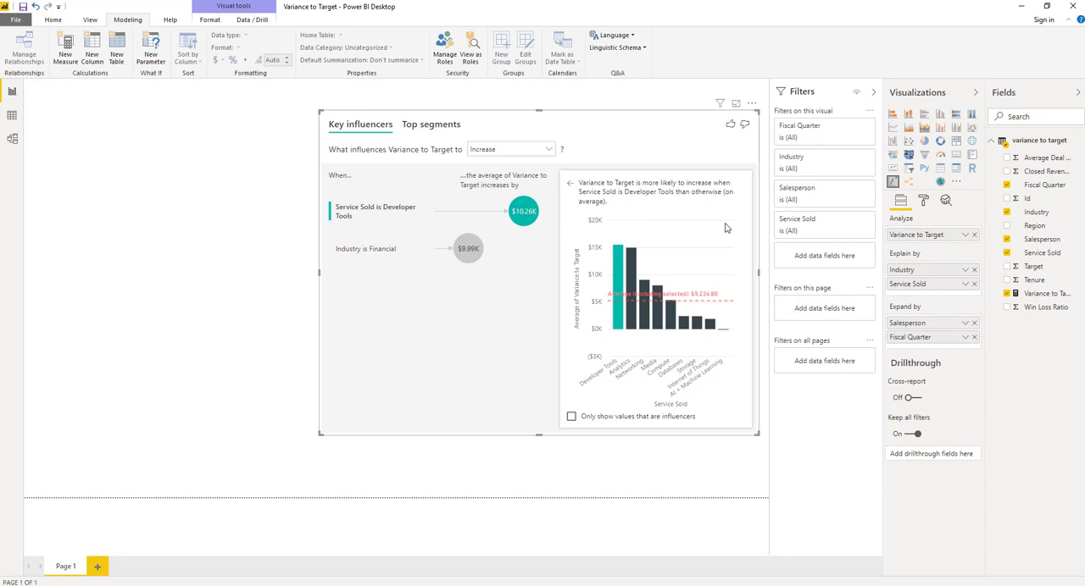
mouse_move(745, 231)
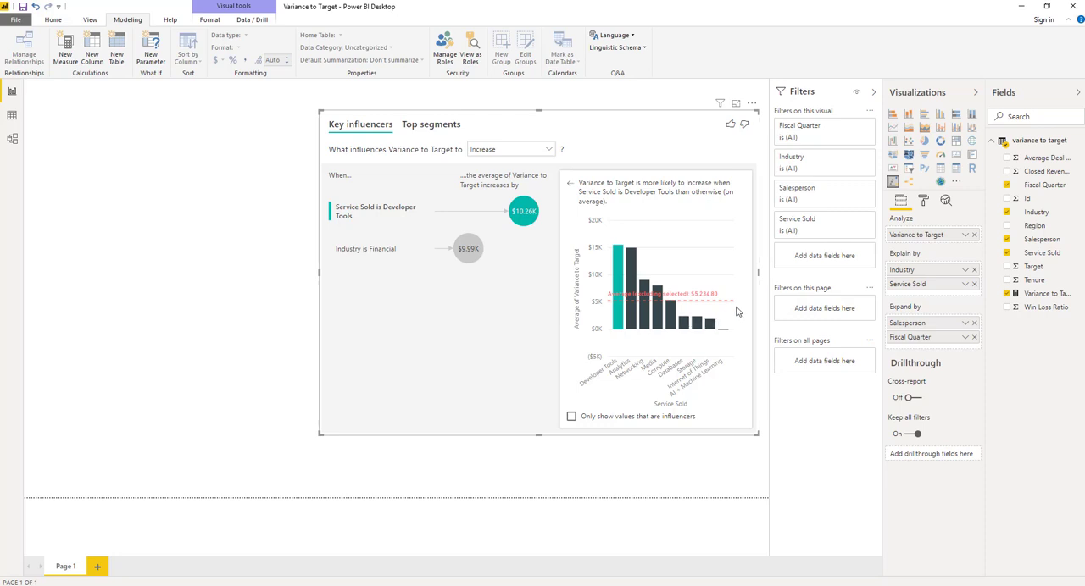
mouse_move(734, 325)
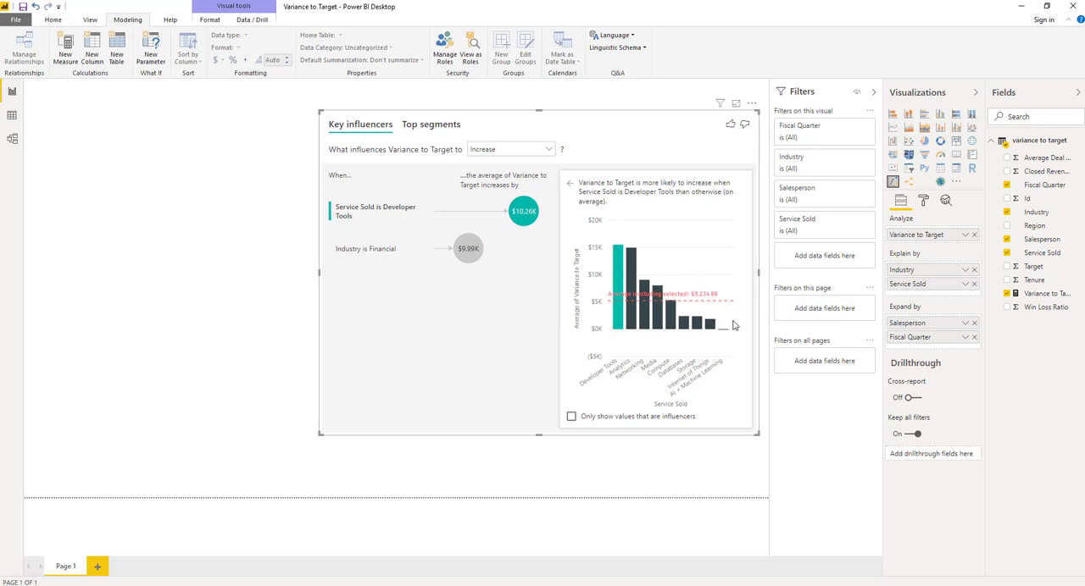
mouse_move(615, 244)
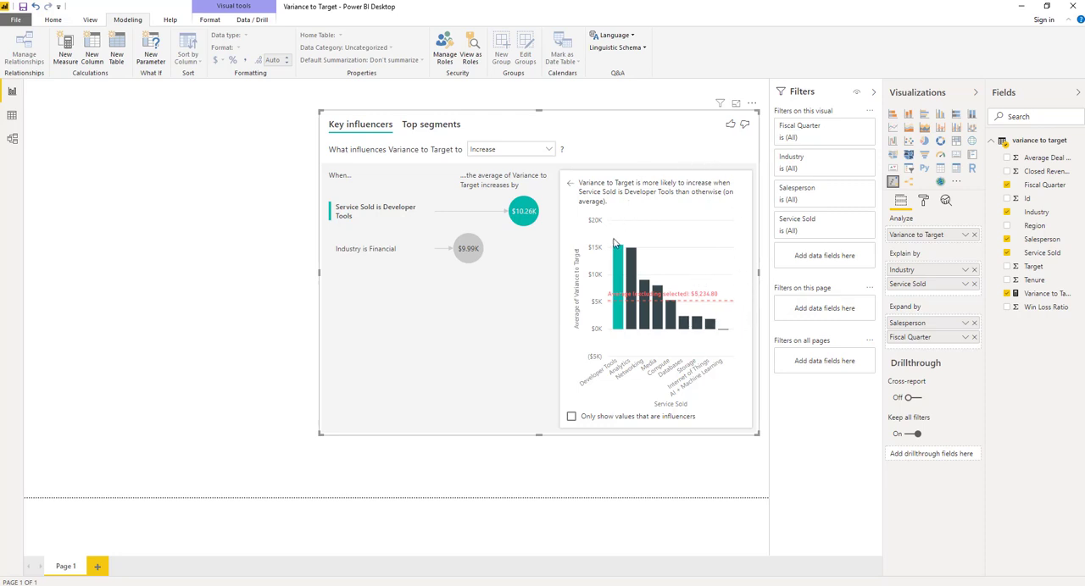
mouse_move(739, 312)
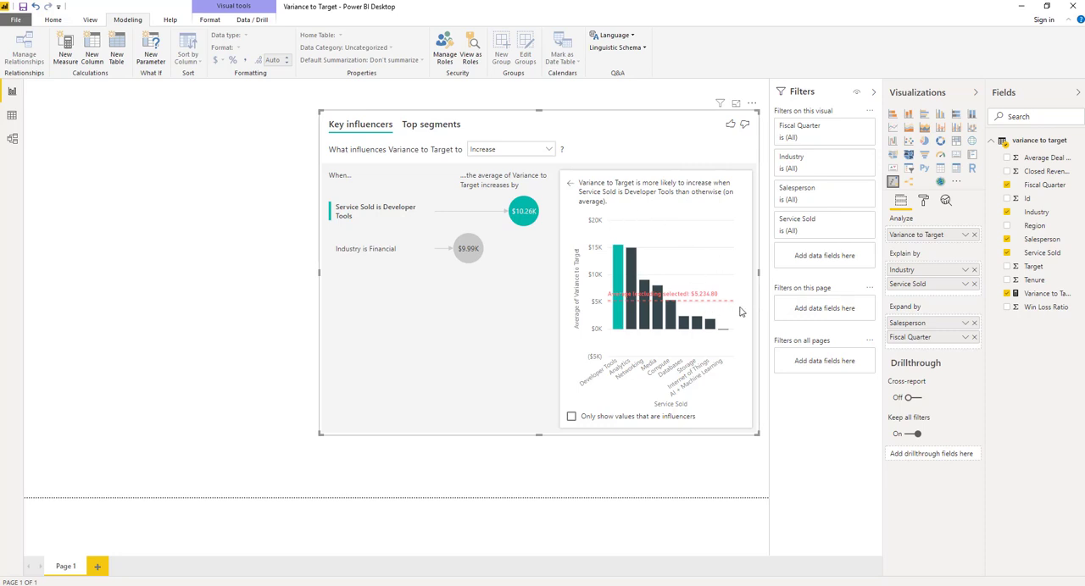
mouse_move(464, 207)
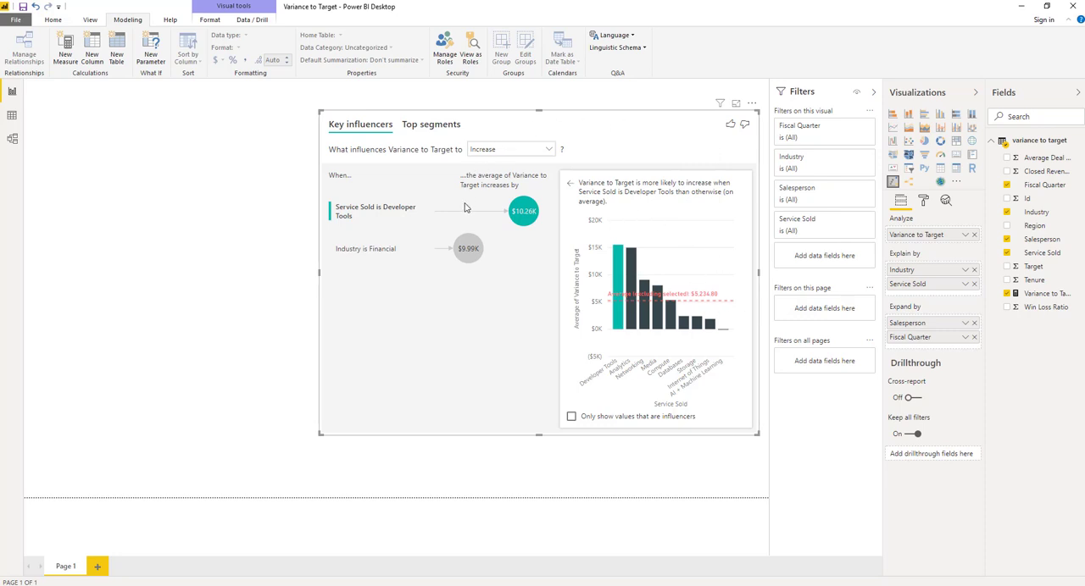
mouse_move(560, 183)
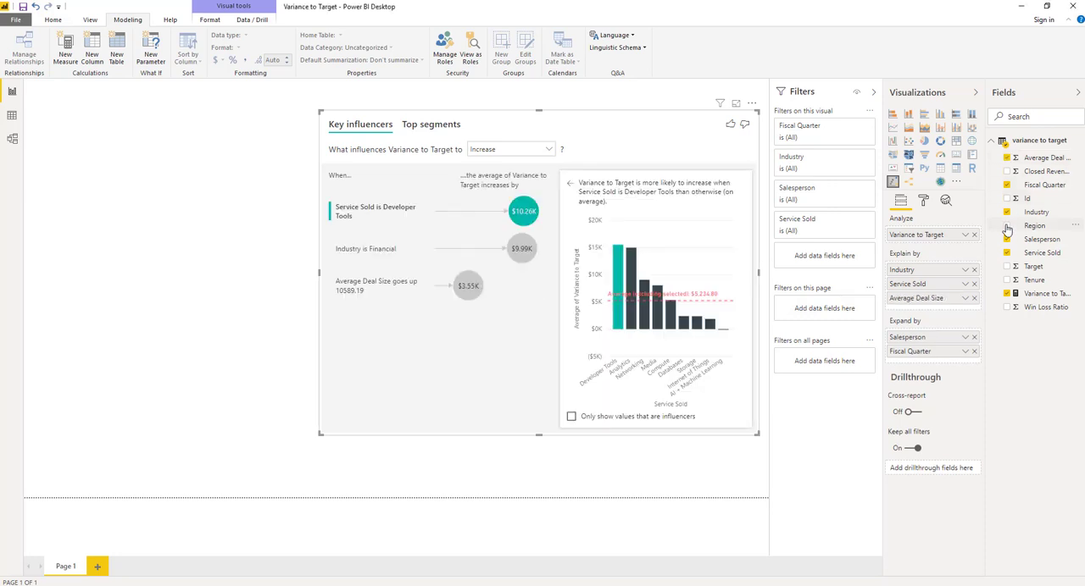
- Add Region and Win Loss Ratio as explanatory factors for Variance to Target
click(1006, 225)
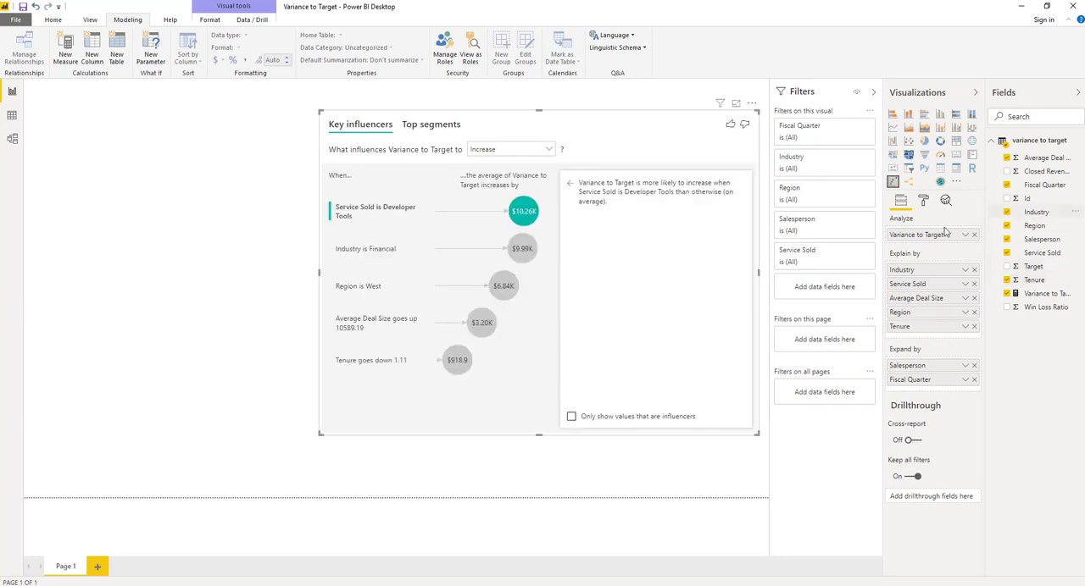
click(1014, 306)
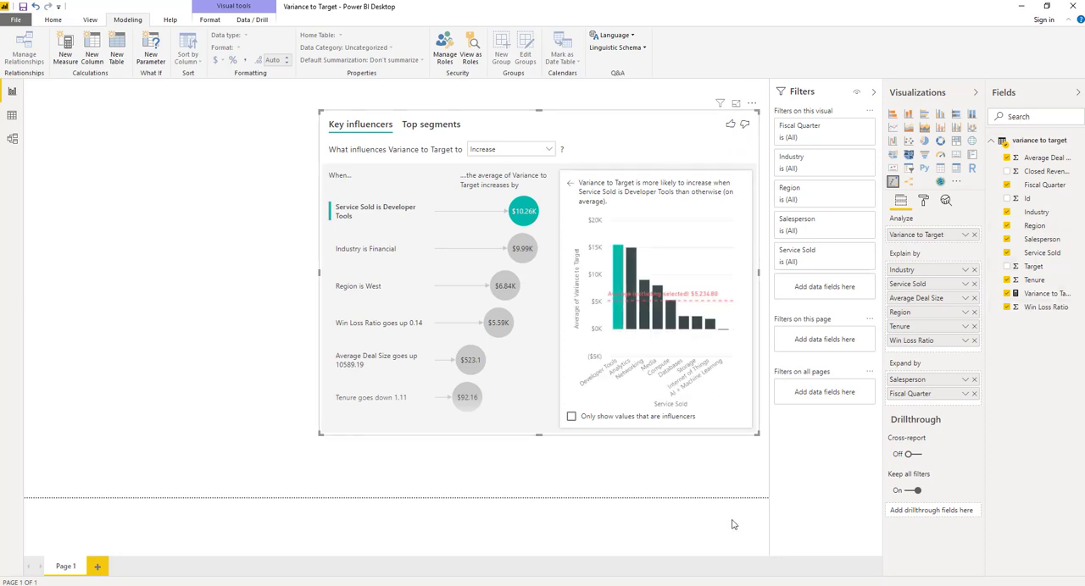
mouse_move(927, 256)
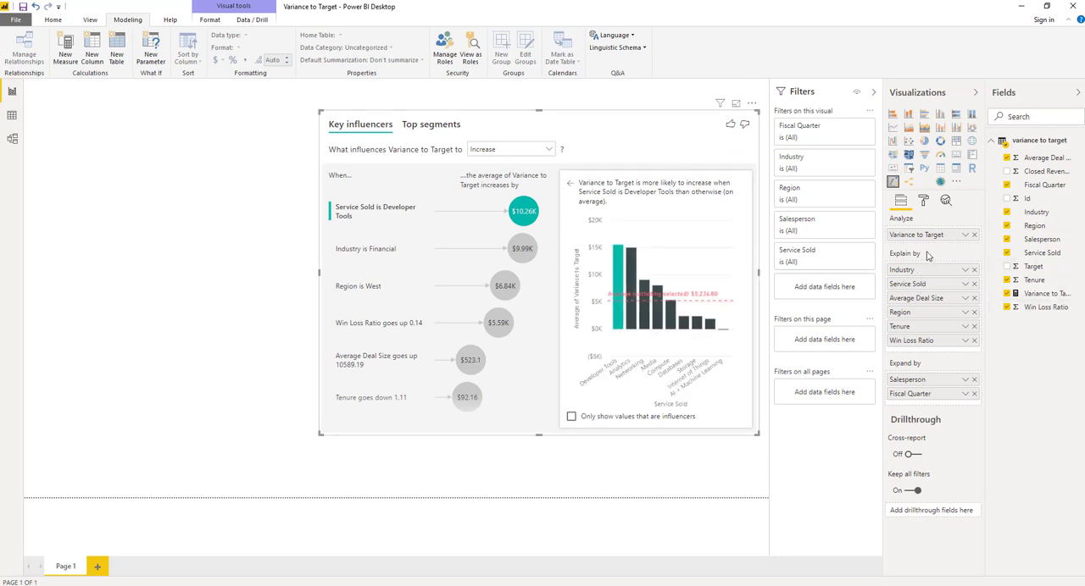
mouse_move(993, 332)
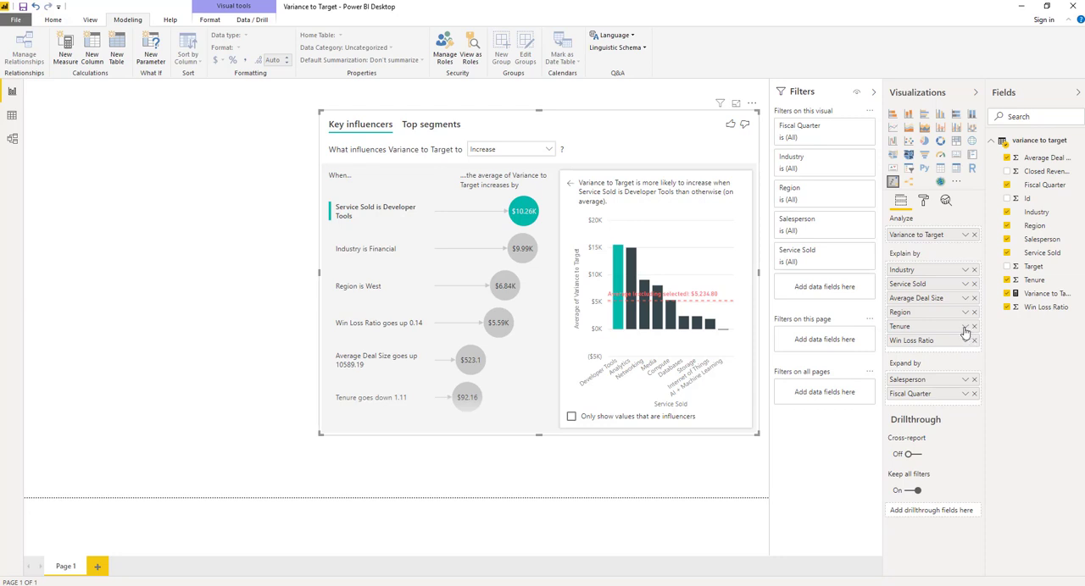
- Set Tenure to Don't summarize so it appears as a value-range influencer like Tenure is 4-3
click(962, 330)
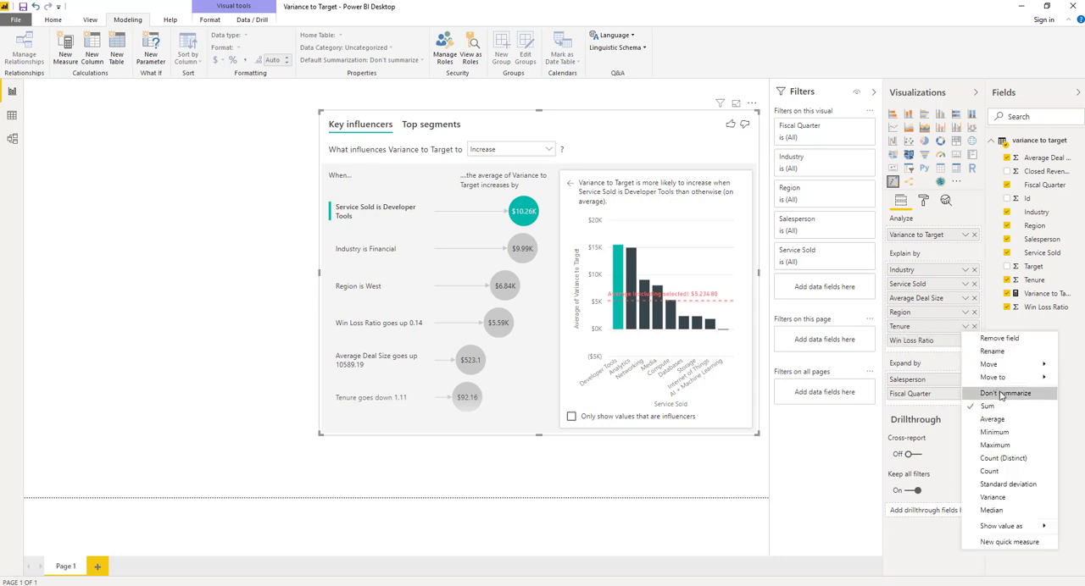
click(1006, 393)
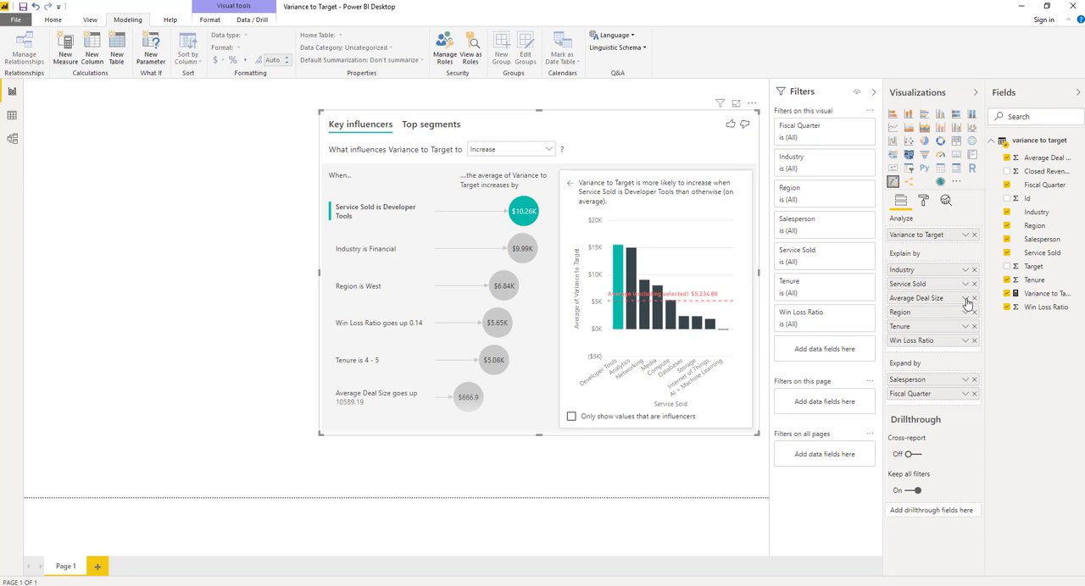
click(973, 303)
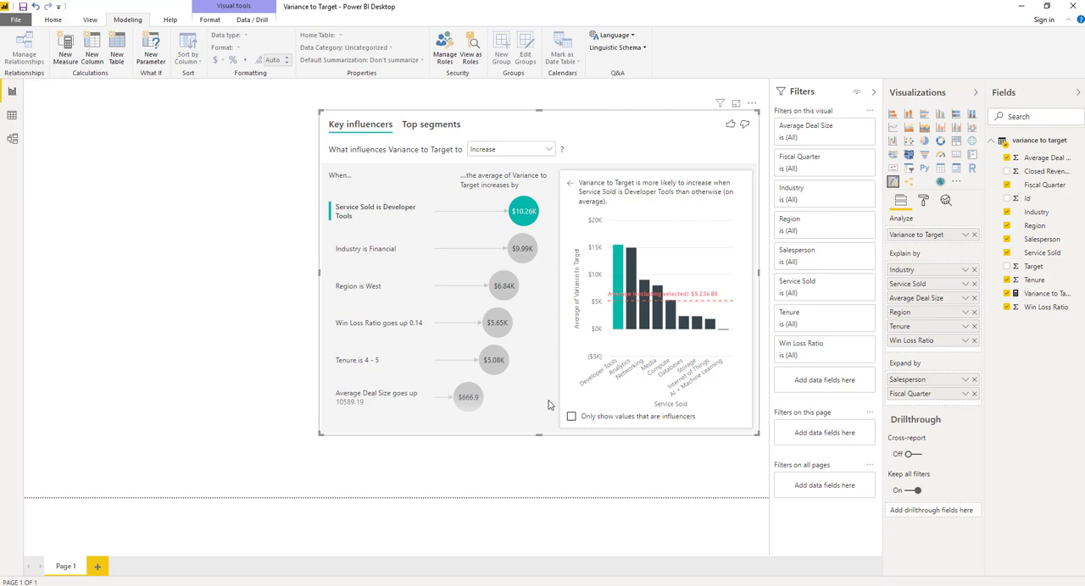
- View the Average Deal Size goes up scatter plot, then the Tenure is 4-5 bar chart
click(468, 396)
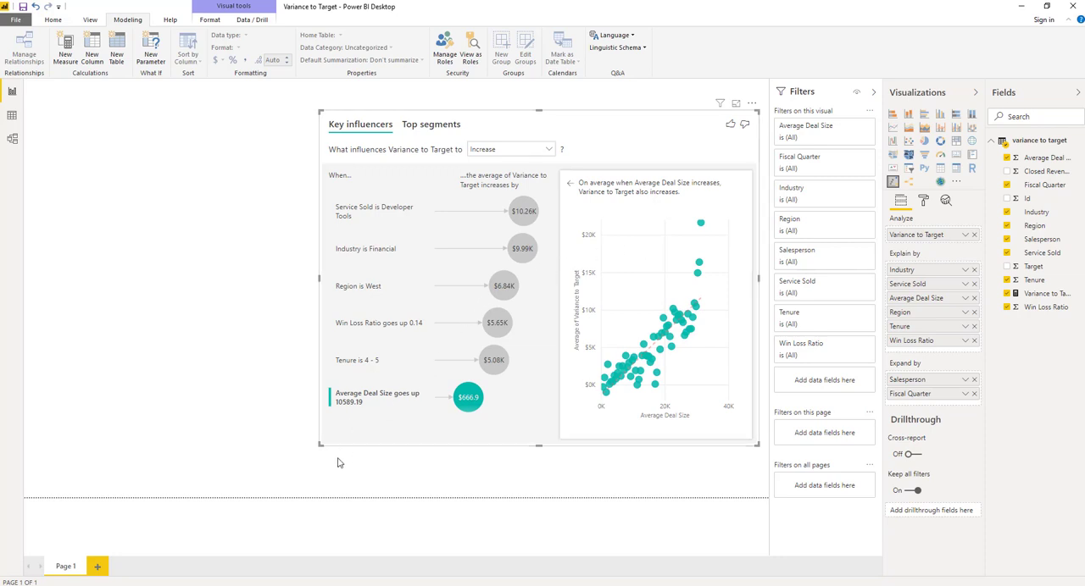
mouse_move(322, 420)
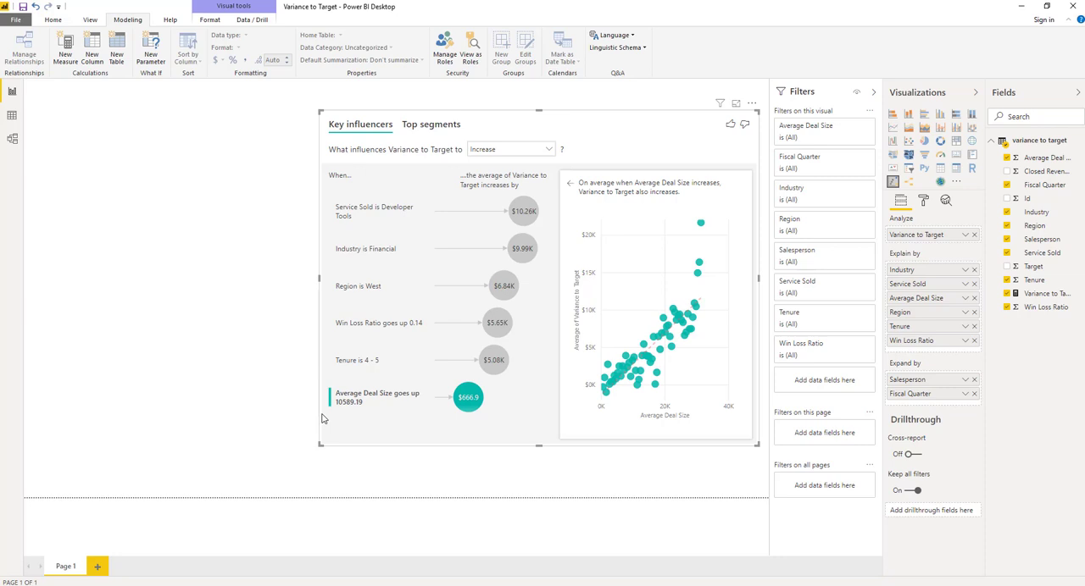
mouse_move(295, 427)
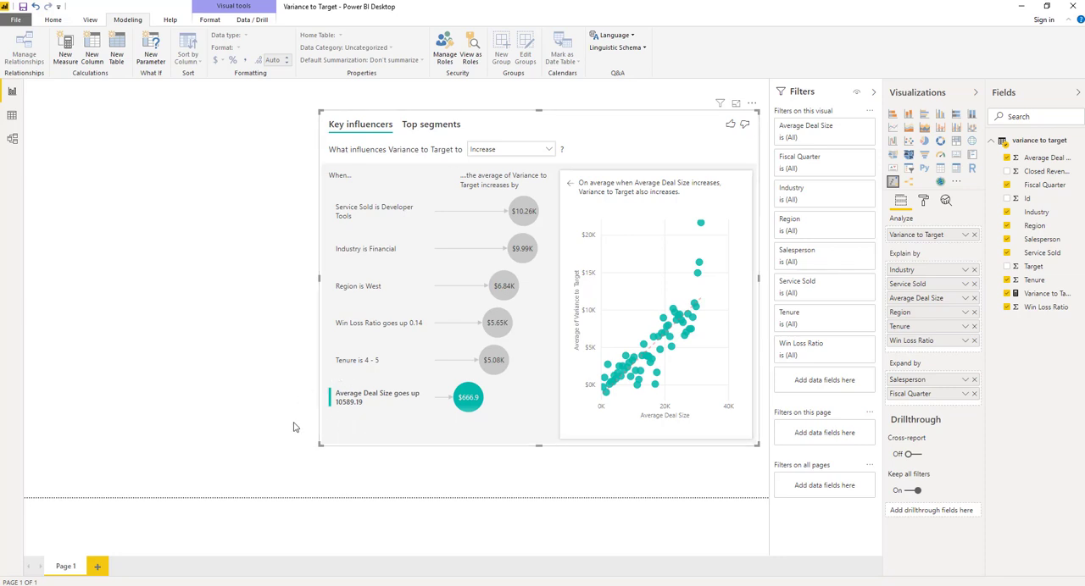
mouse_move(472, 373)
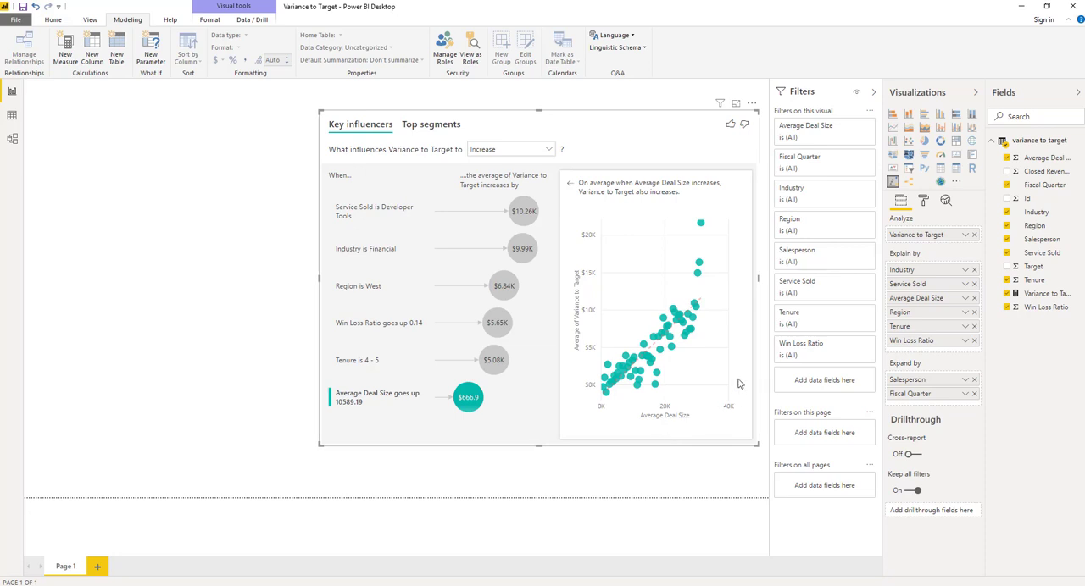
mouse_move(670, 434)
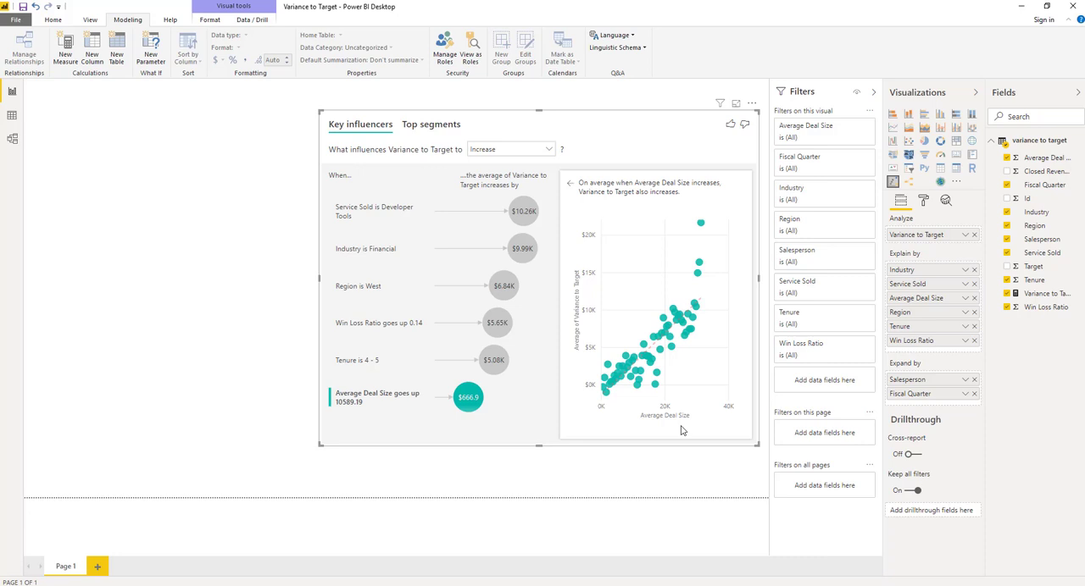
mouse_move(712, 387)
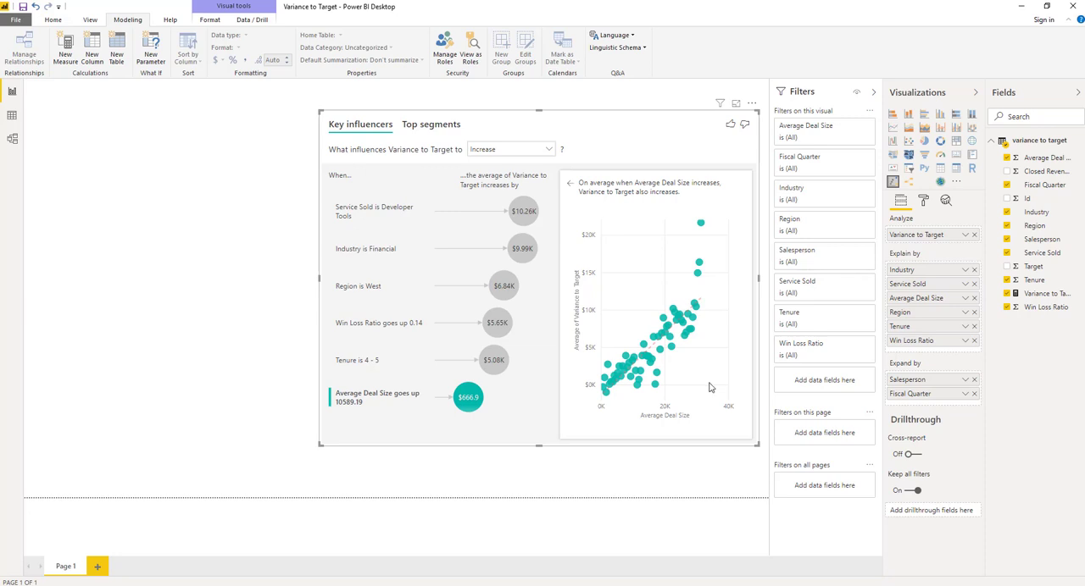
mouse_move(498, 424)
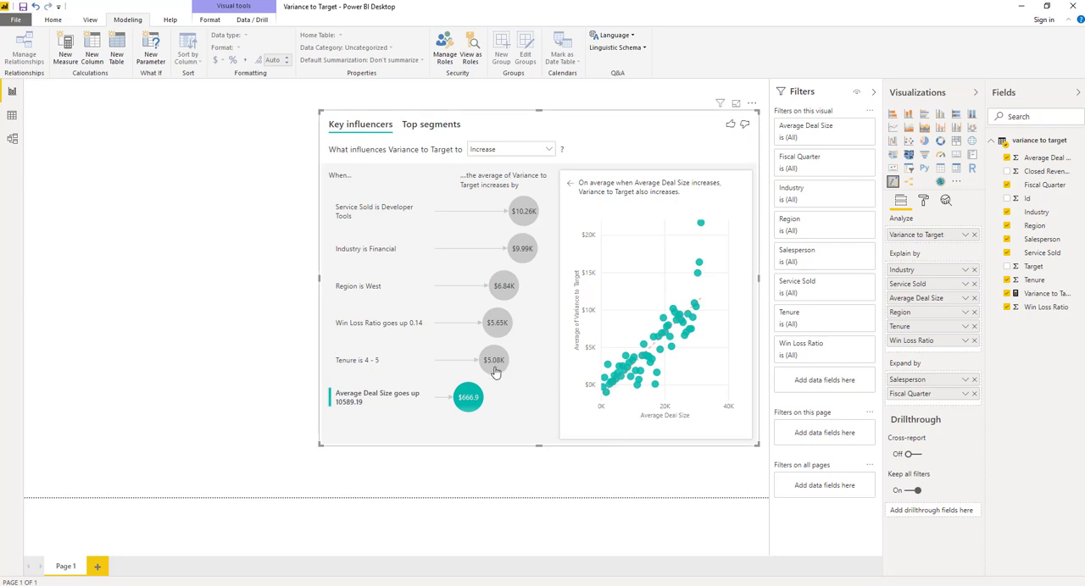
mouse_move(495, 373)
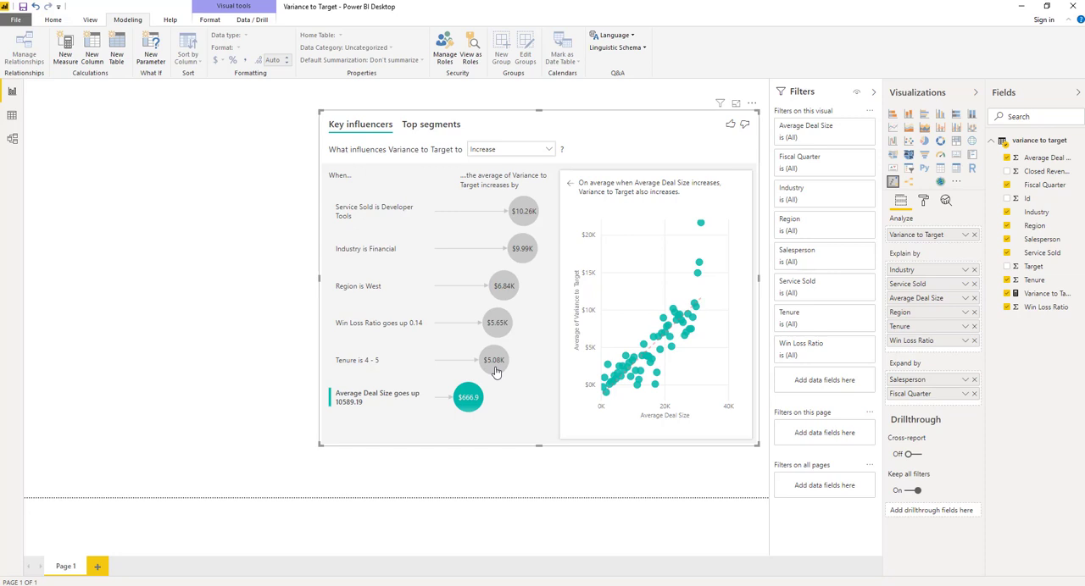
mouse_move(342, 349)
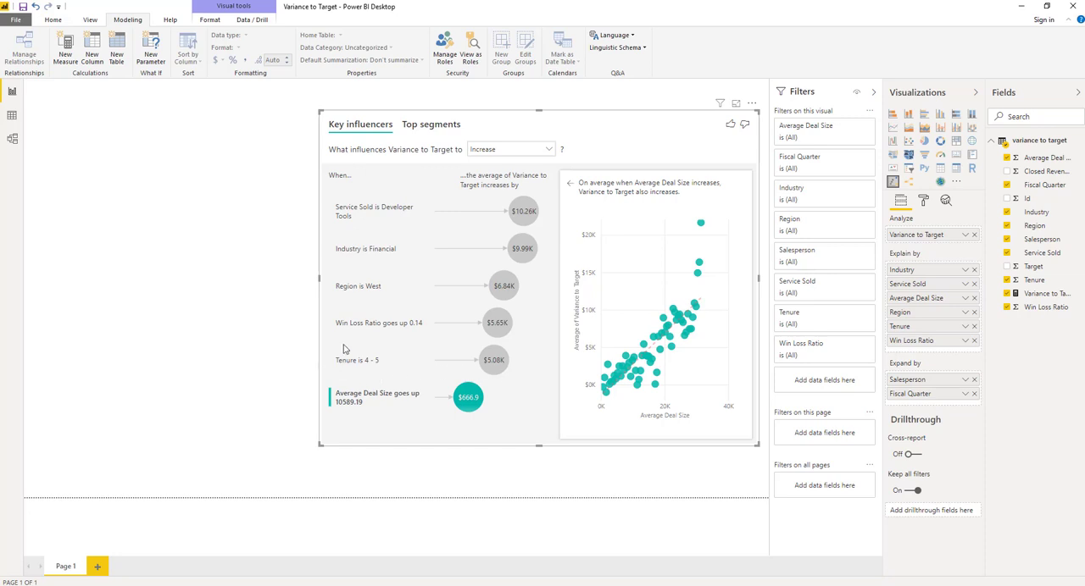
mouse_move(348, 341)
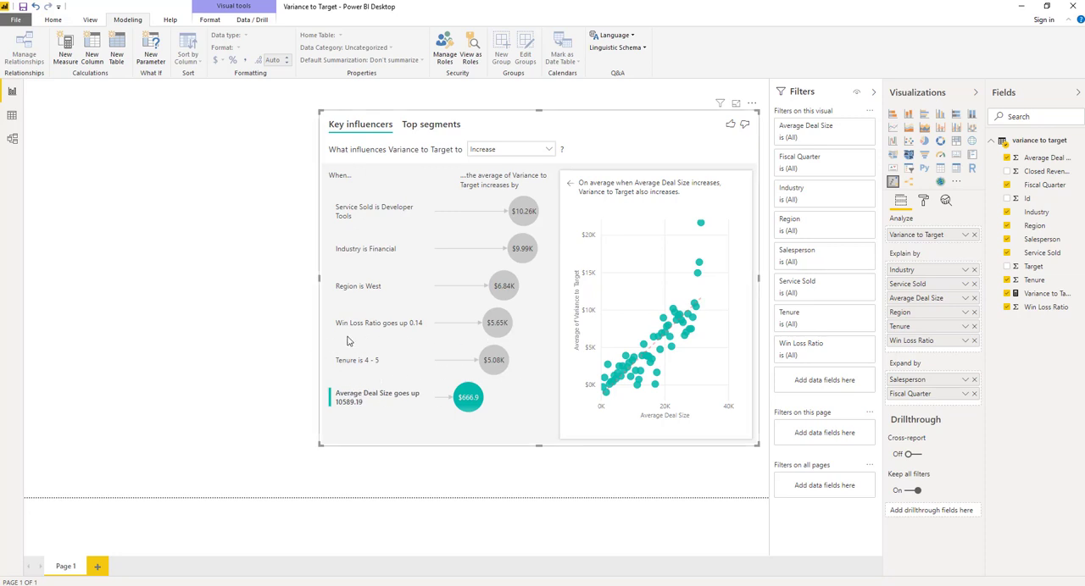
mouse_move(380, 370)
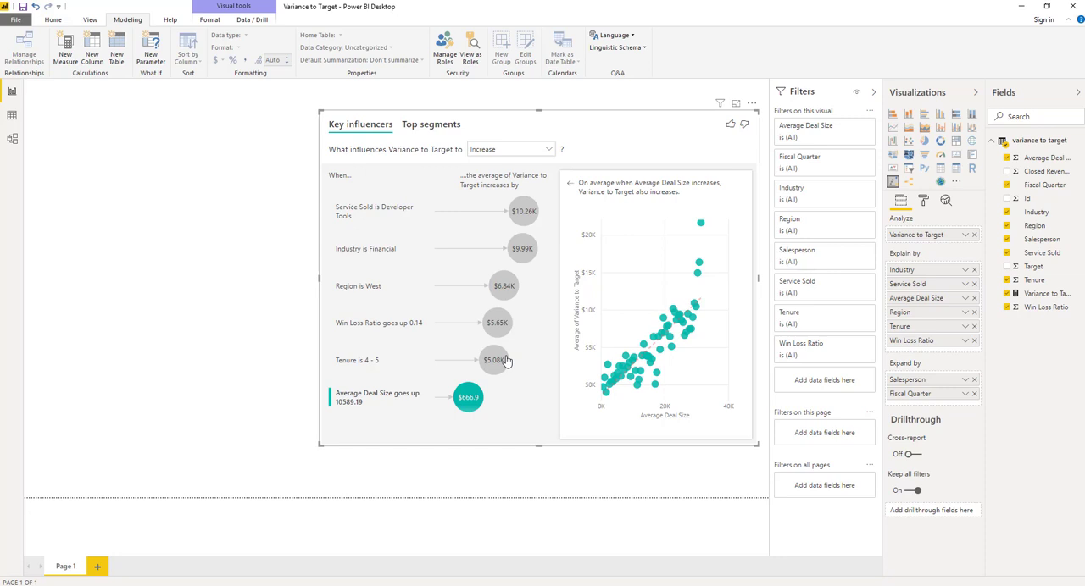
click(495, 357)
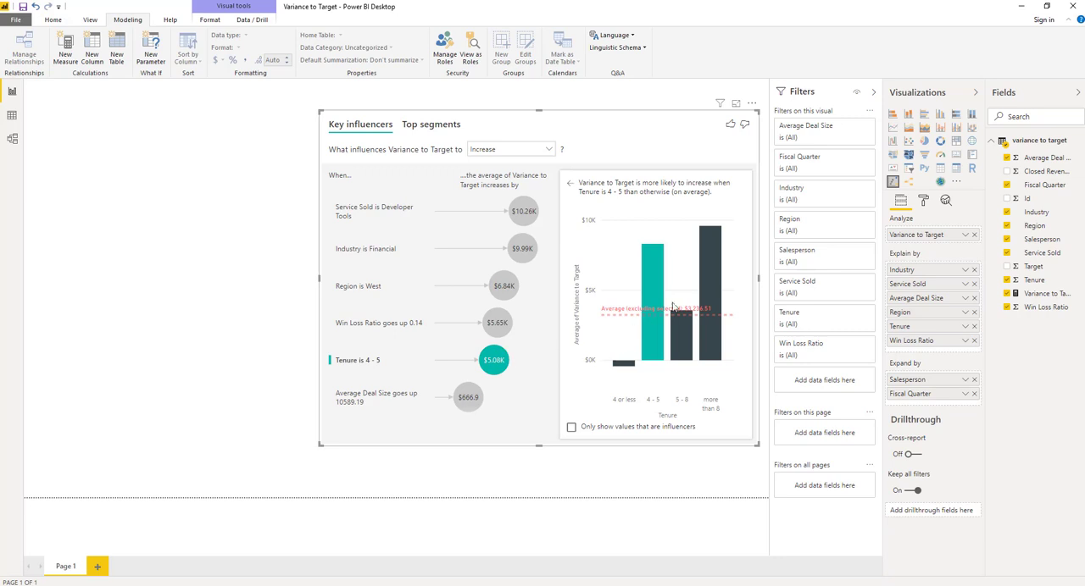
mouse_move(756, 275)
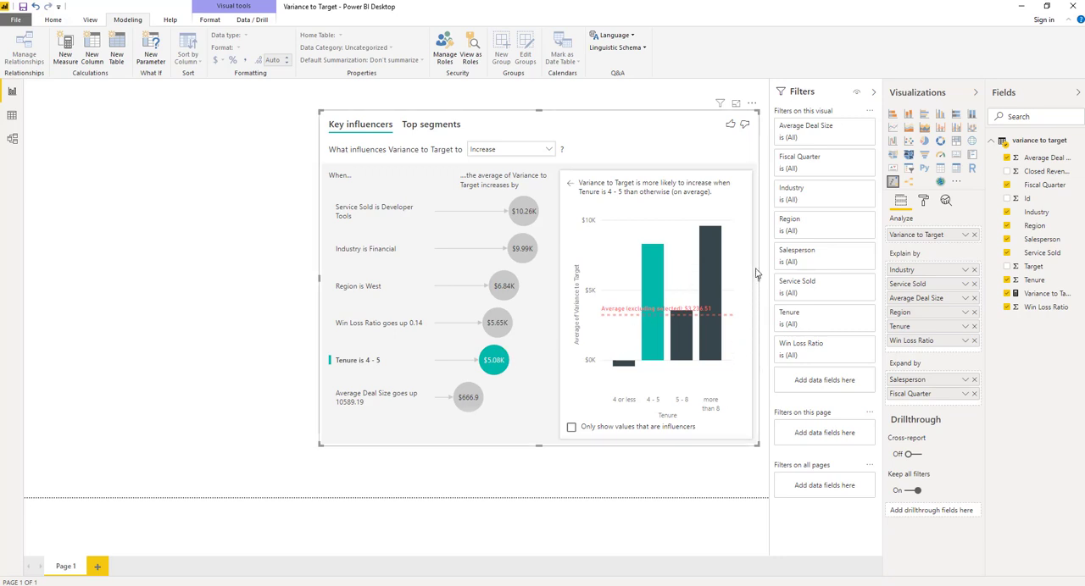
mouse_move(691, 322)
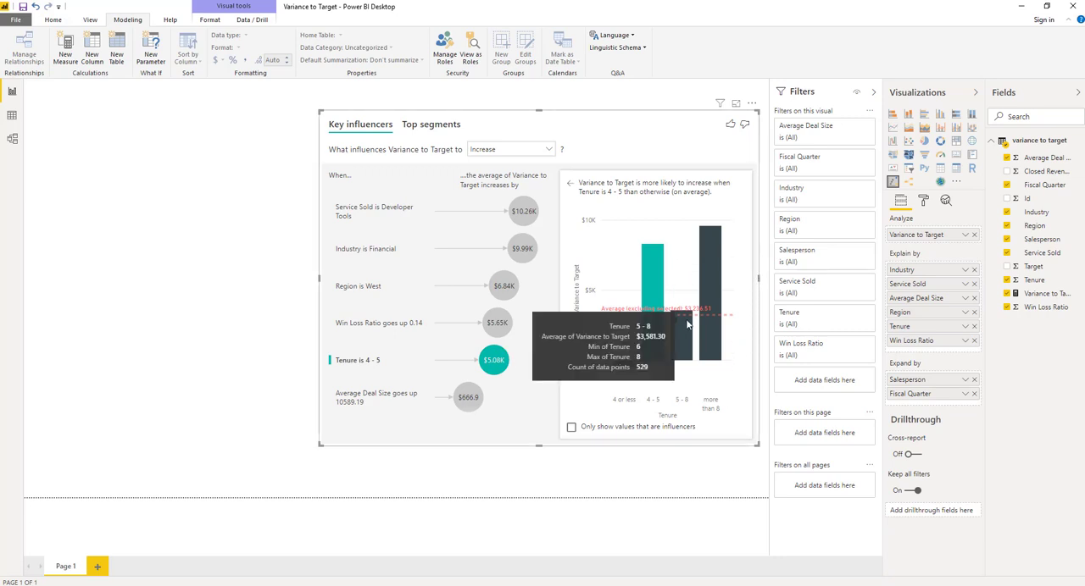
mouse_move(718, 189)
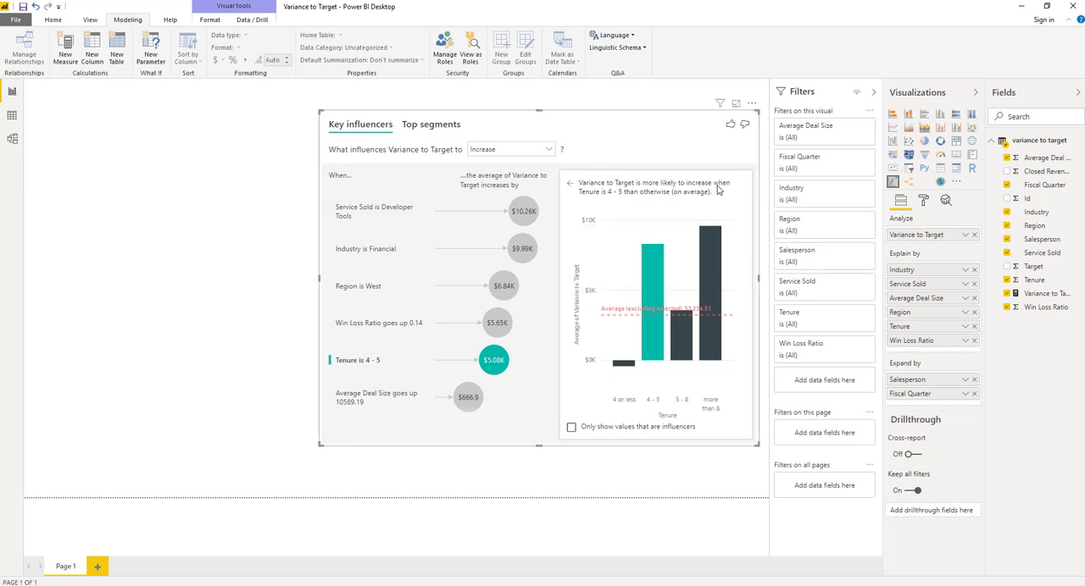
mouse_move(422, 268)
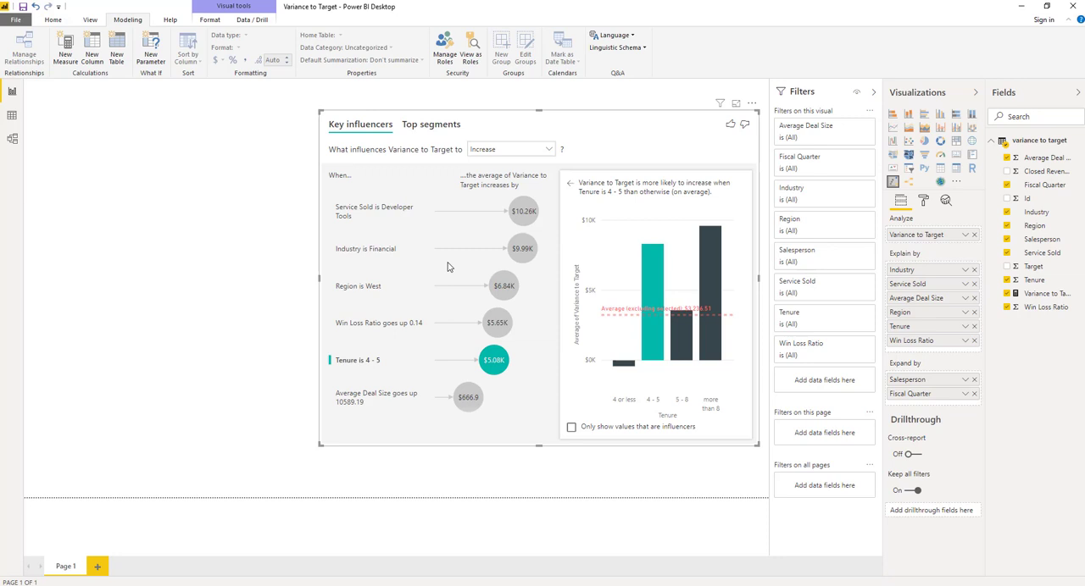
mouse_move(675, 307)
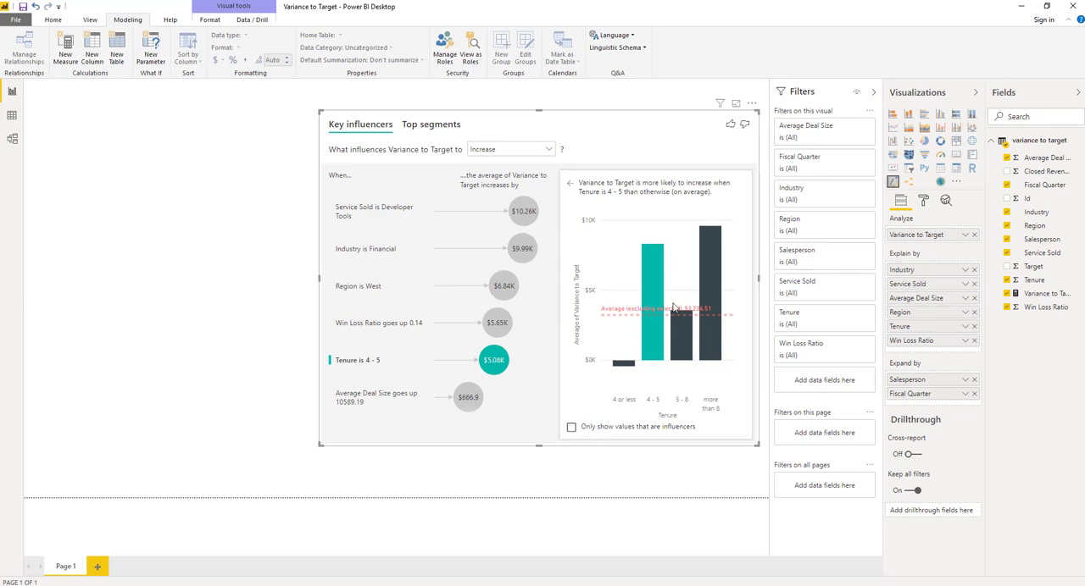
mouse_move(422, 142)
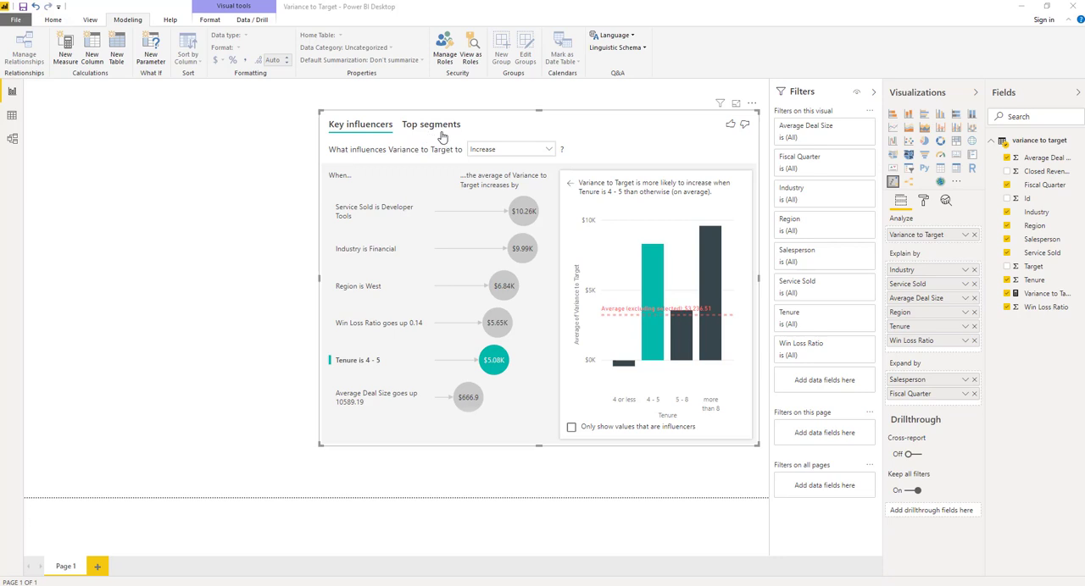
mouse_move(435, 134)
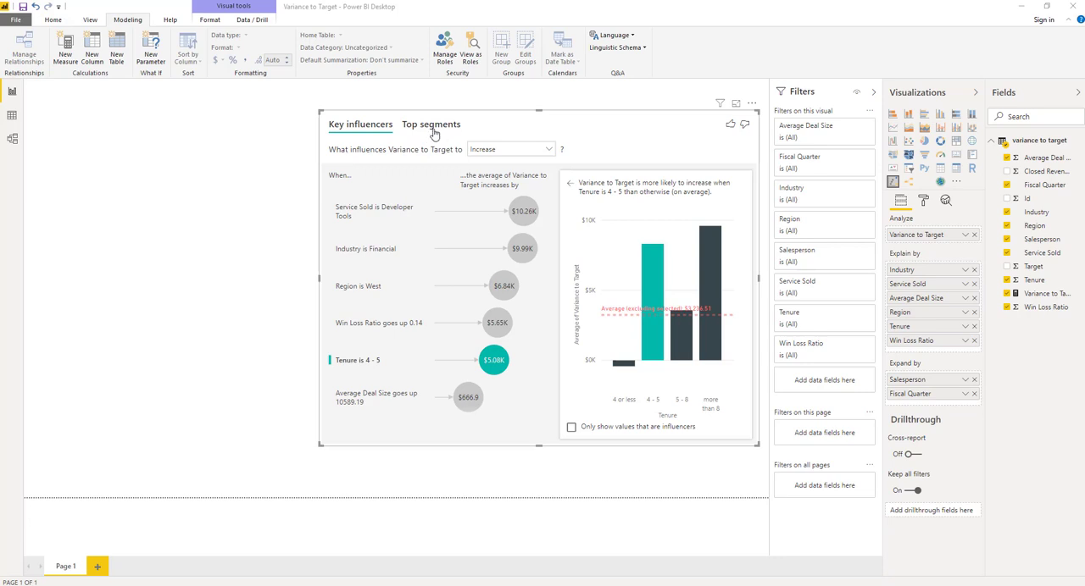
- Show the Top segments ranking, led by Segment 1 at $21.59K across 74 records
click(430, 126)
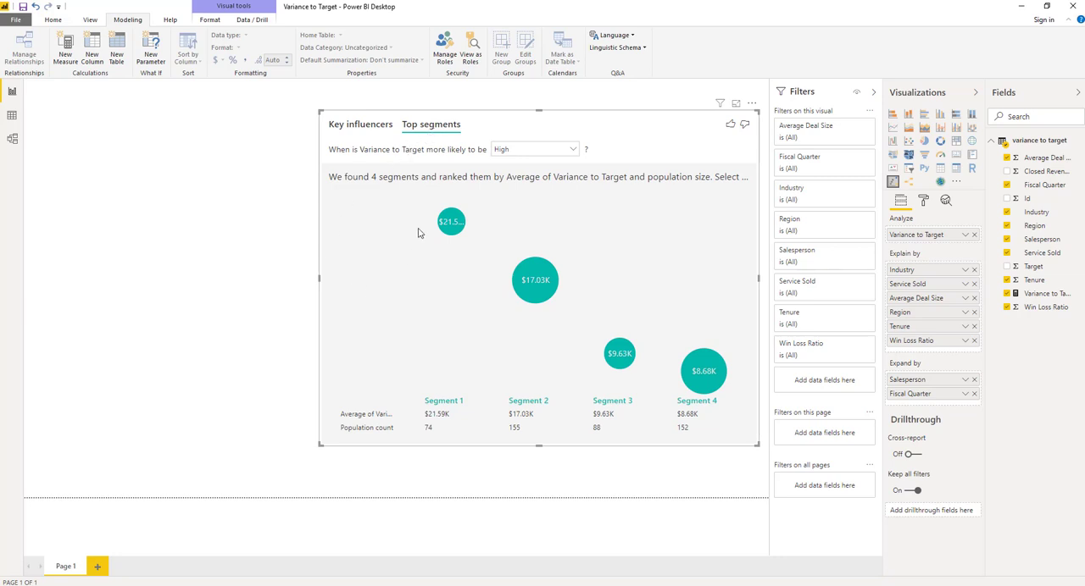
mouse_move(737, 318)
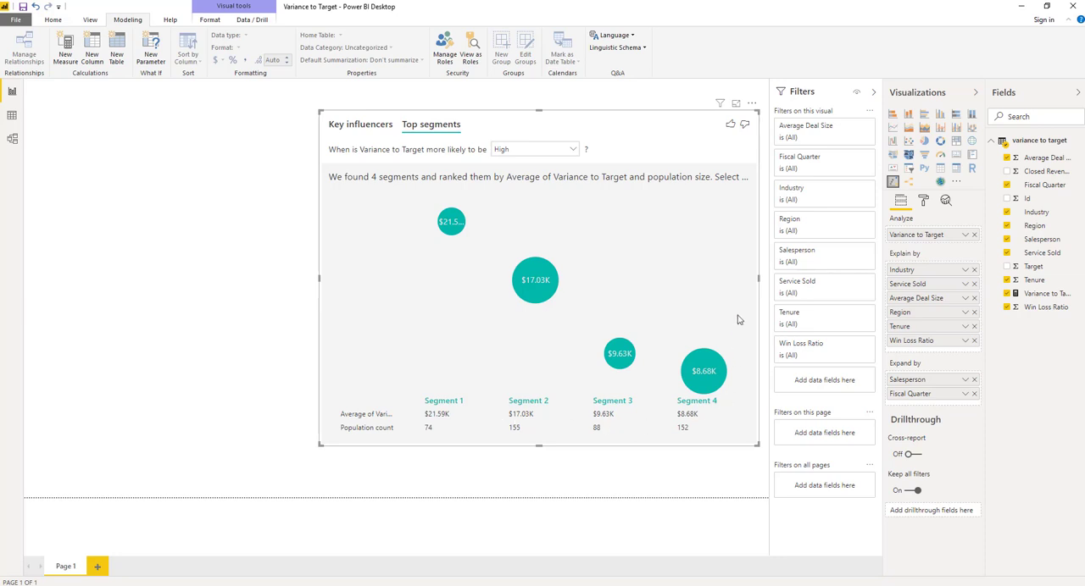
mouse_move(356, 371)
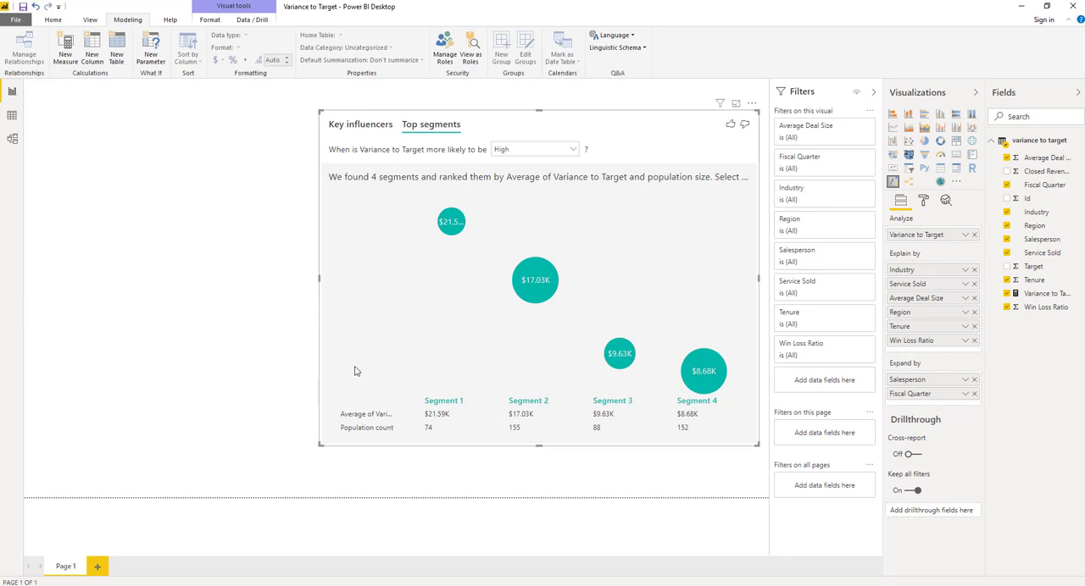
mouse_move(393, 273)
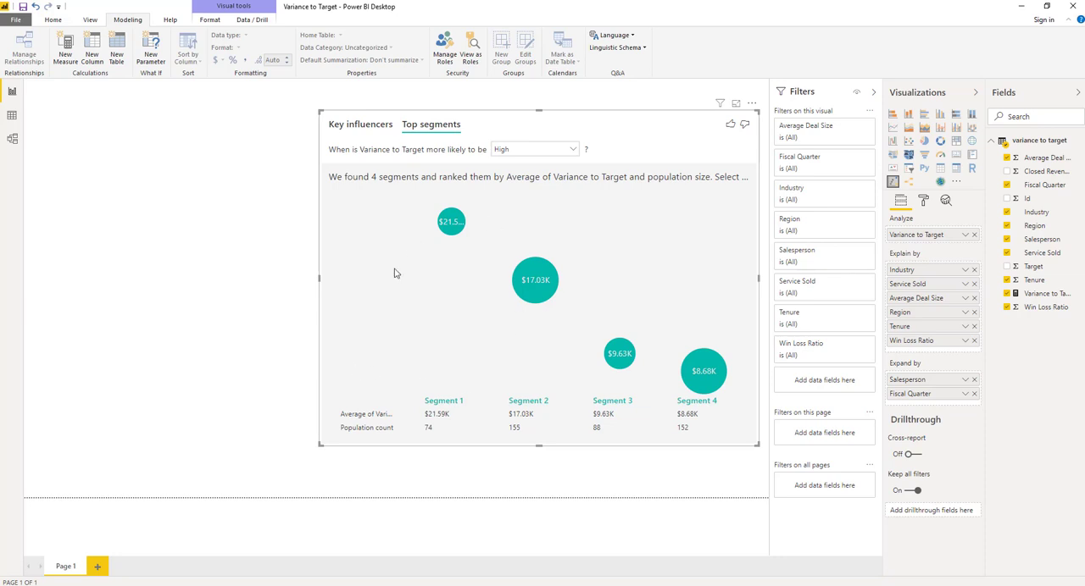
mouse_move(596, 217)
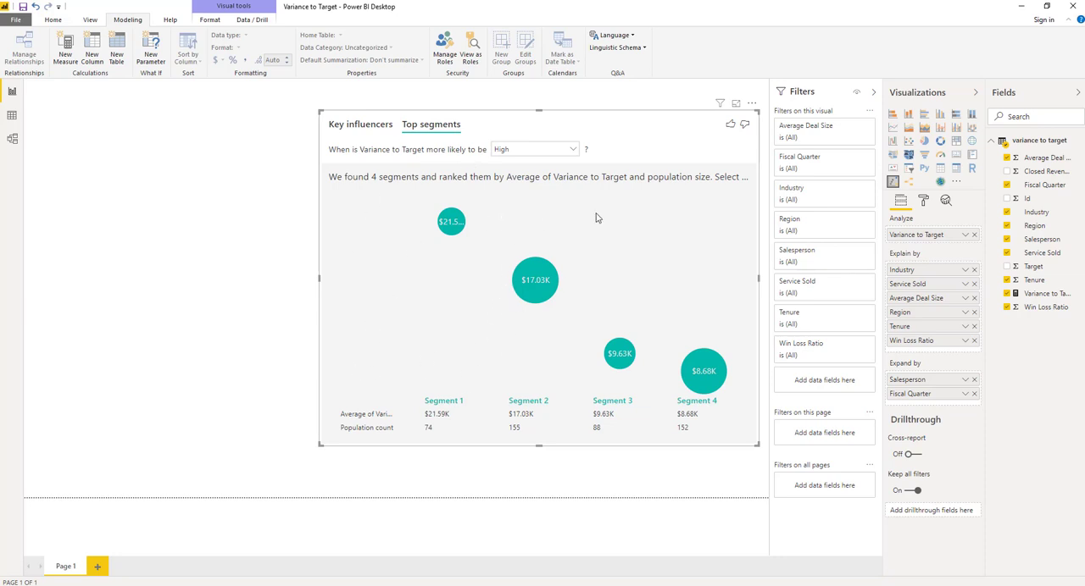
mouse_move(631, 232)
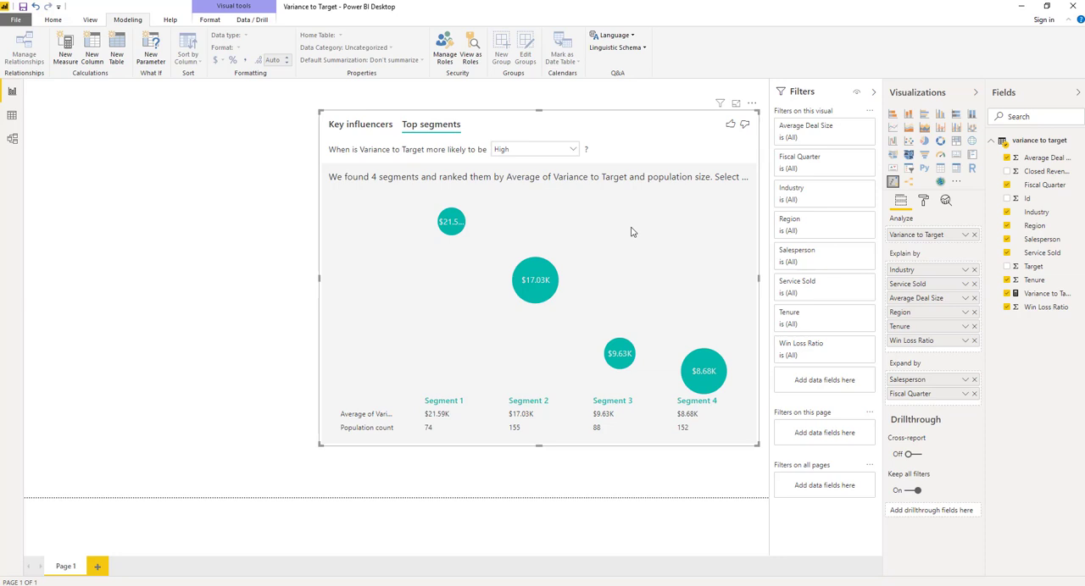
mouse_move(545, 329)
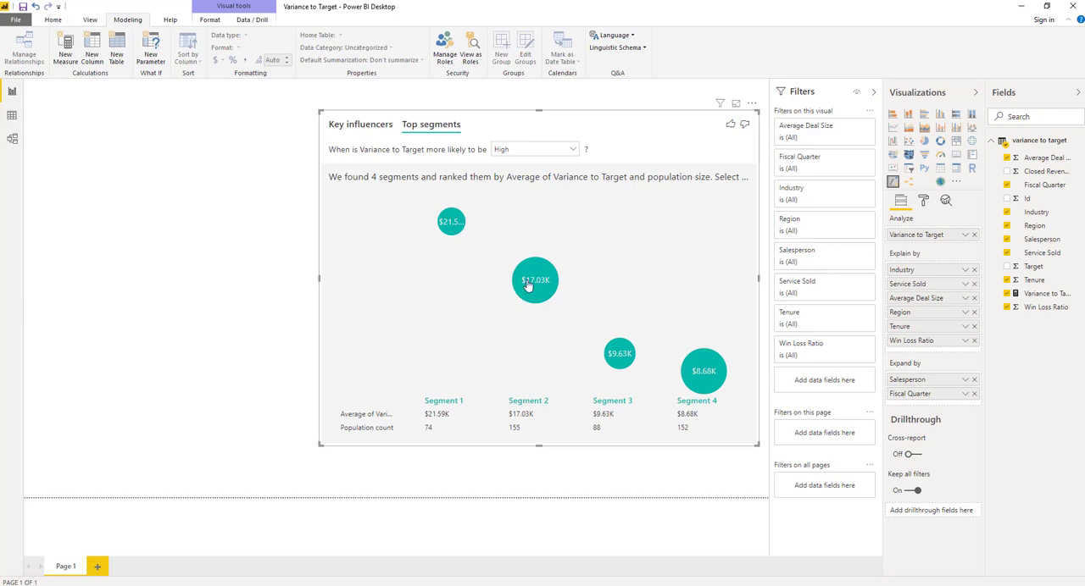
- View Segment 2 details: Manufacturing with Win Loss Ratio above 70%, $17.03K over 155 records
click(535, 281)
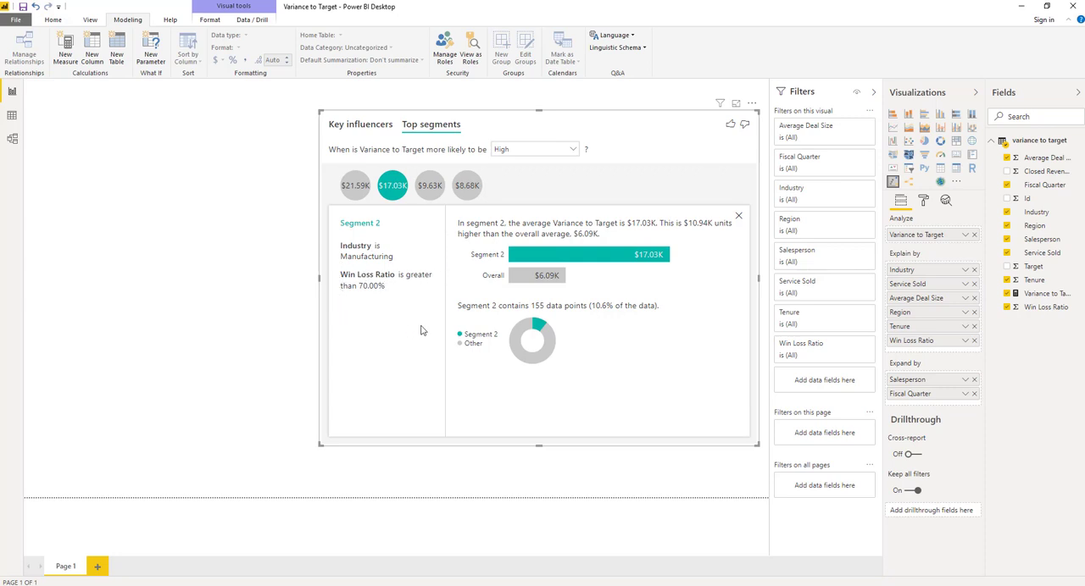
mouse_move(461, 264)
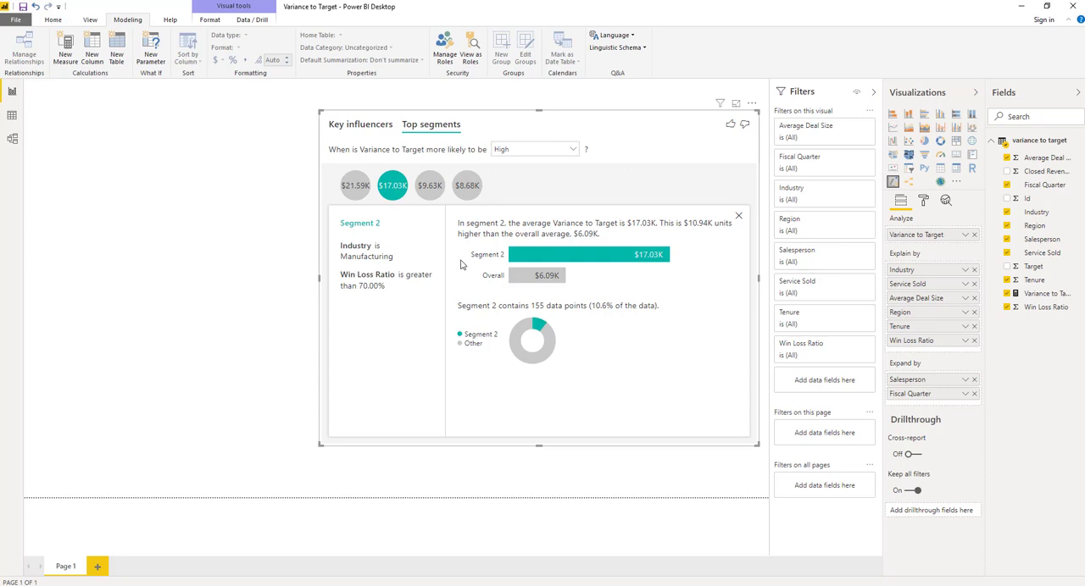
mouse_move(460, 352)
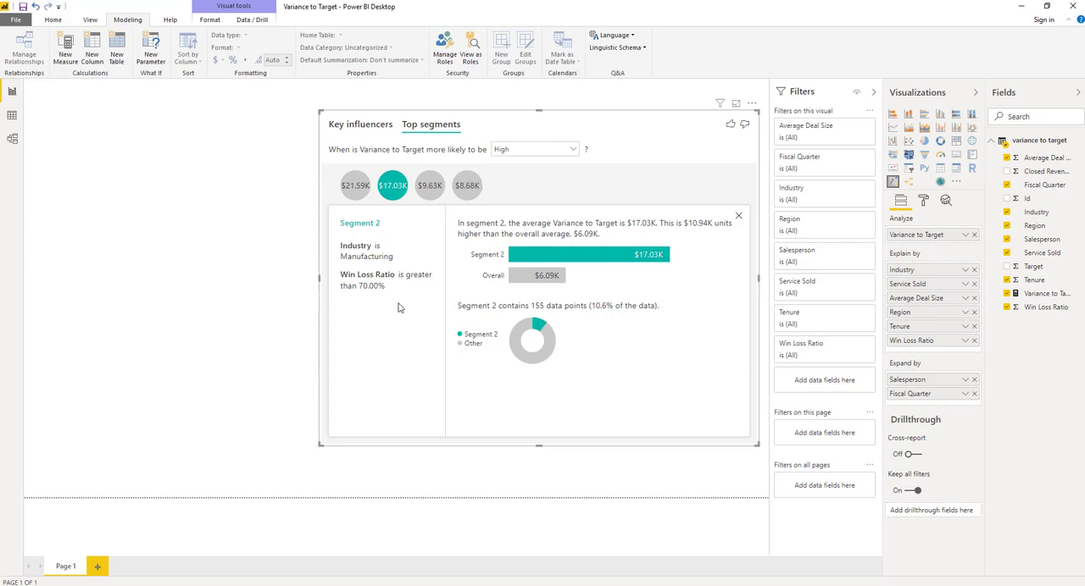
mouse_move(473, 264)
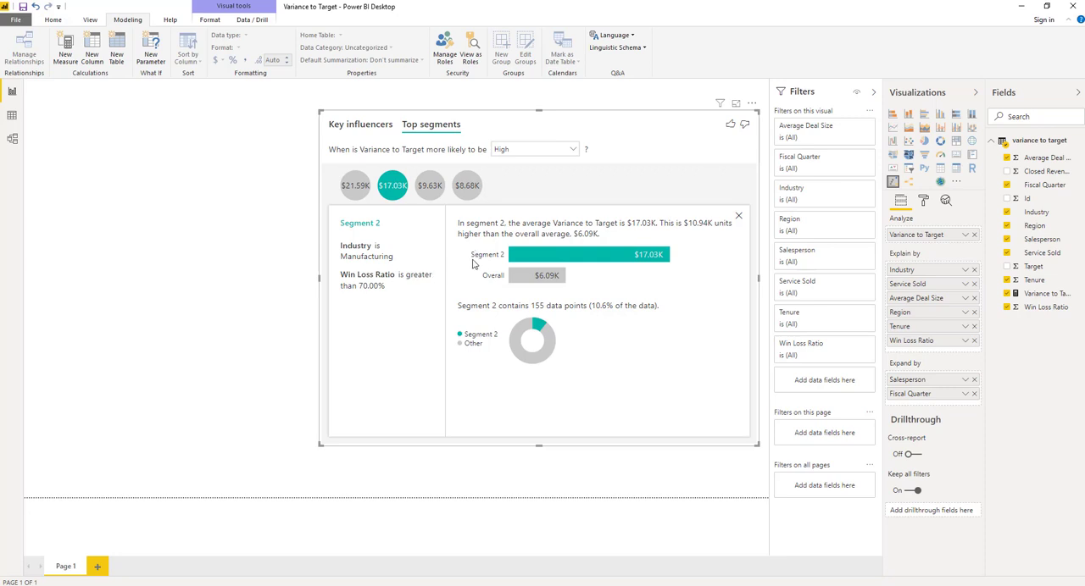
mouse_move(674, 261)
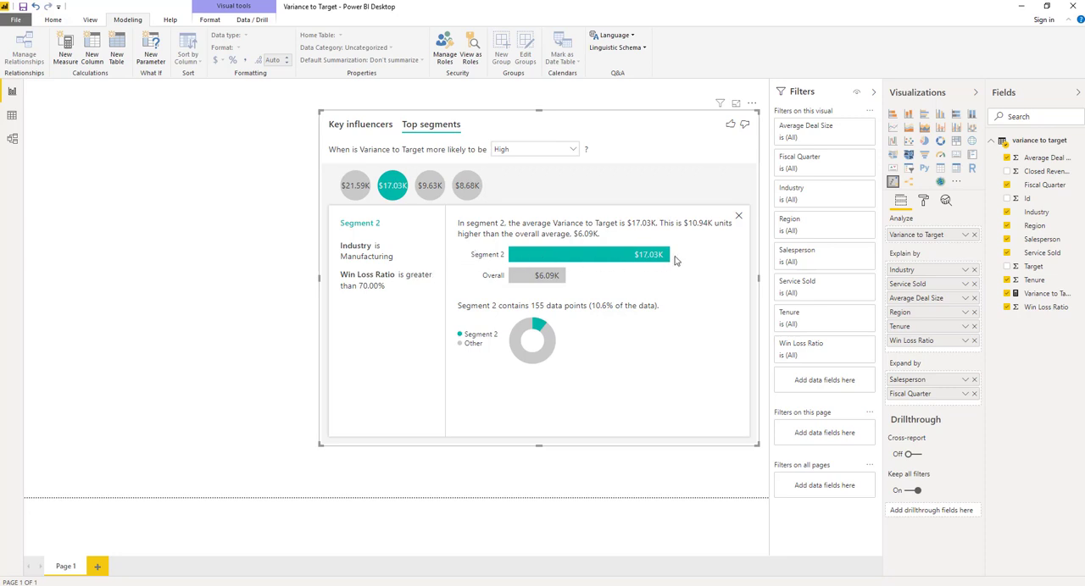
mouse_move(675, 261)
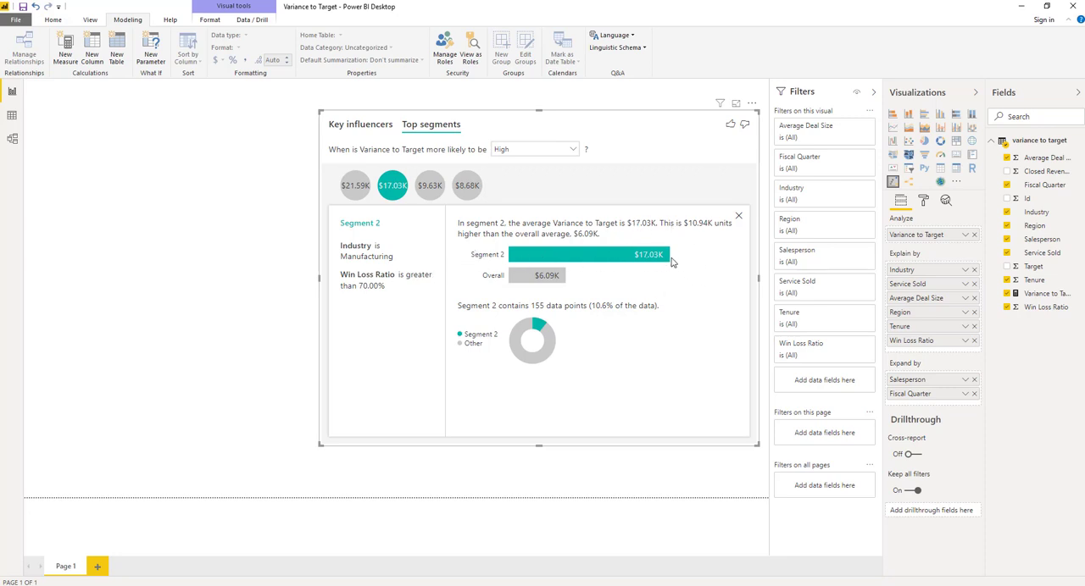
mouse_move(706, 251)
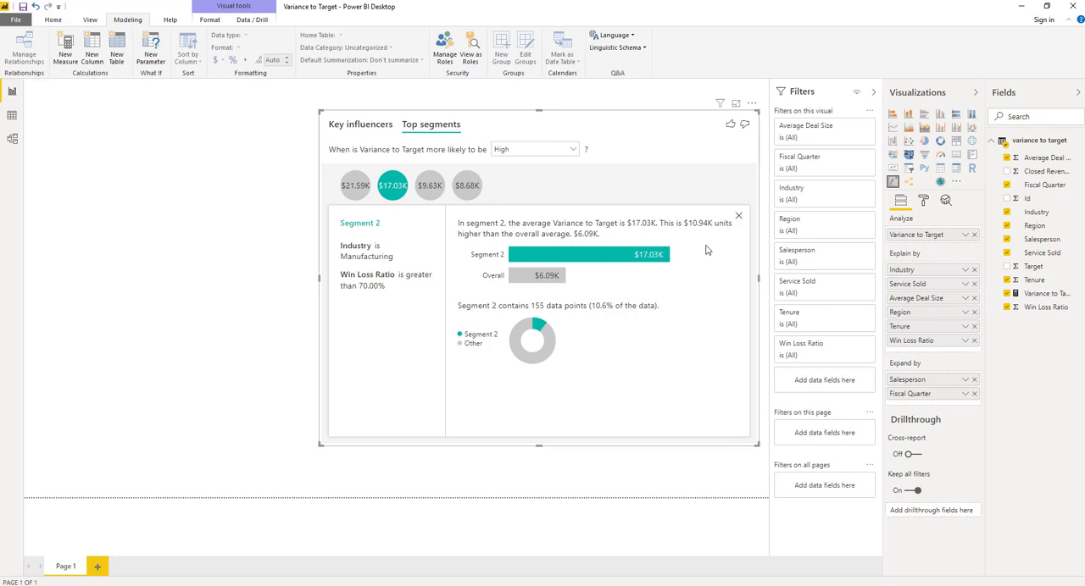
mouse_move(743, 240)
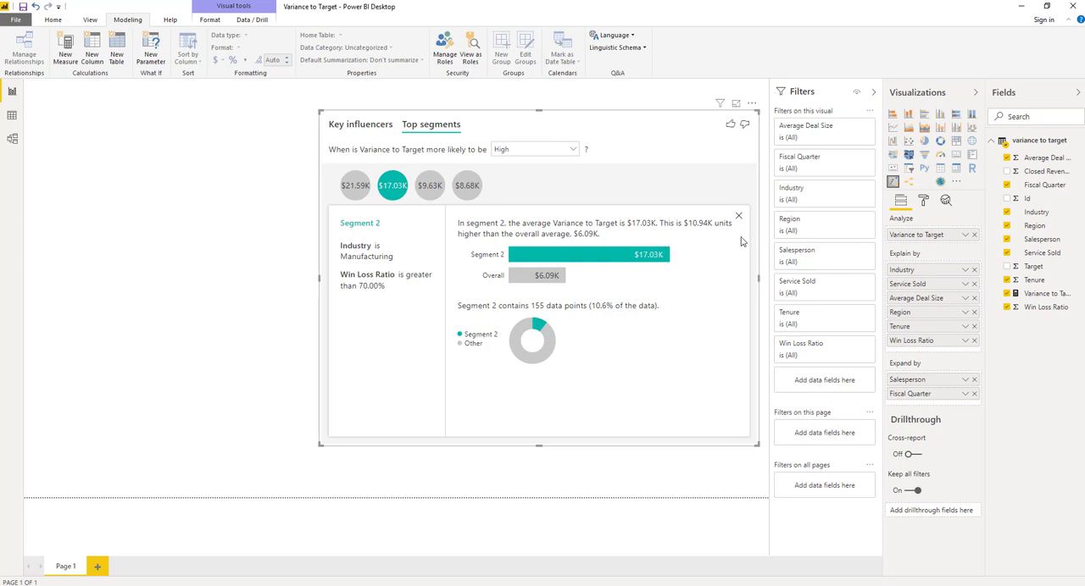
mouse_move(734, 251)
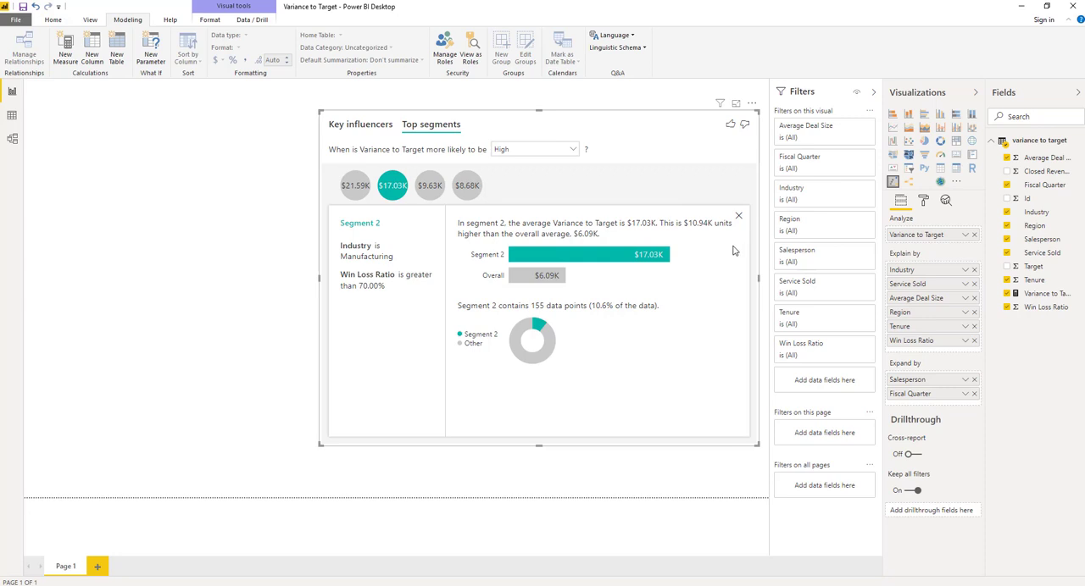
mouse_move(751, 230)
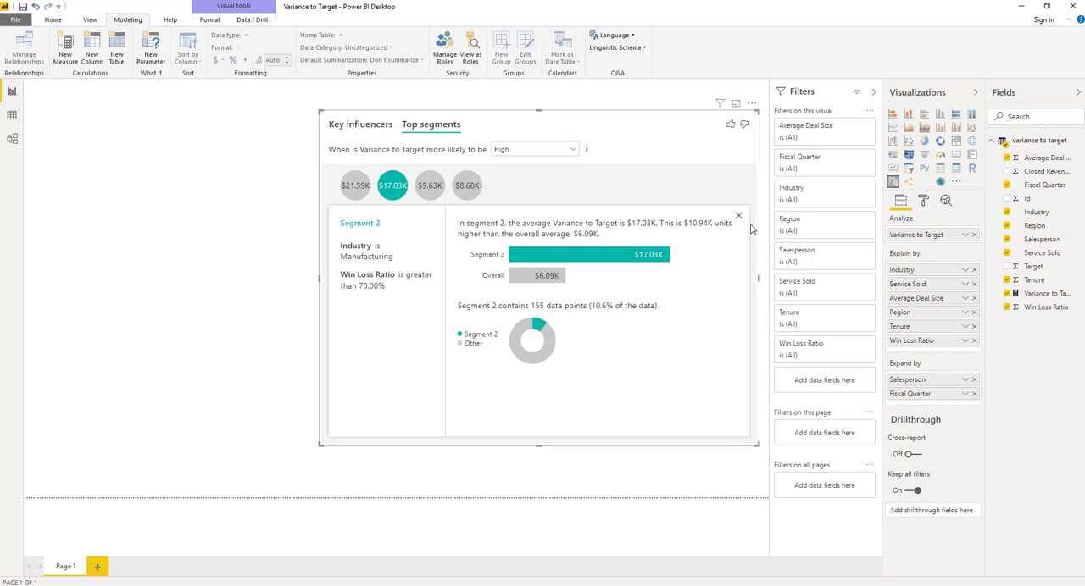
mouse_move(548, 292)
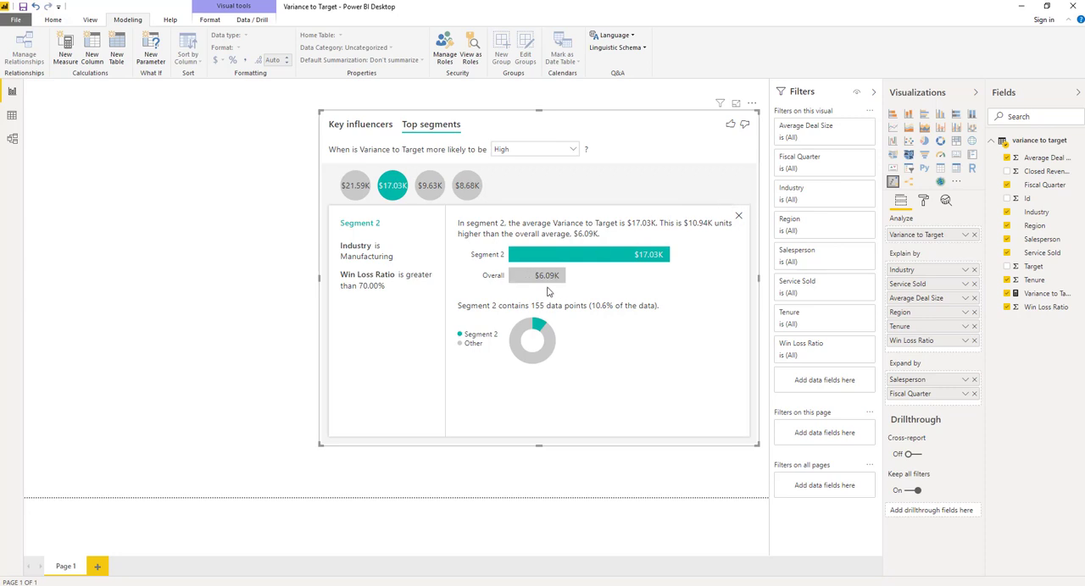
mouse_move(583, 292)
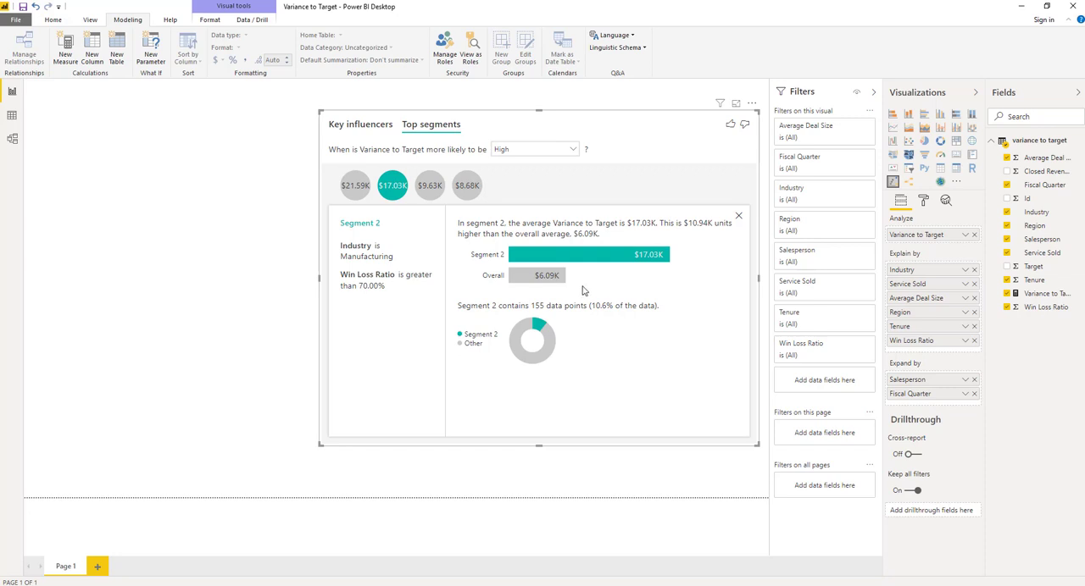